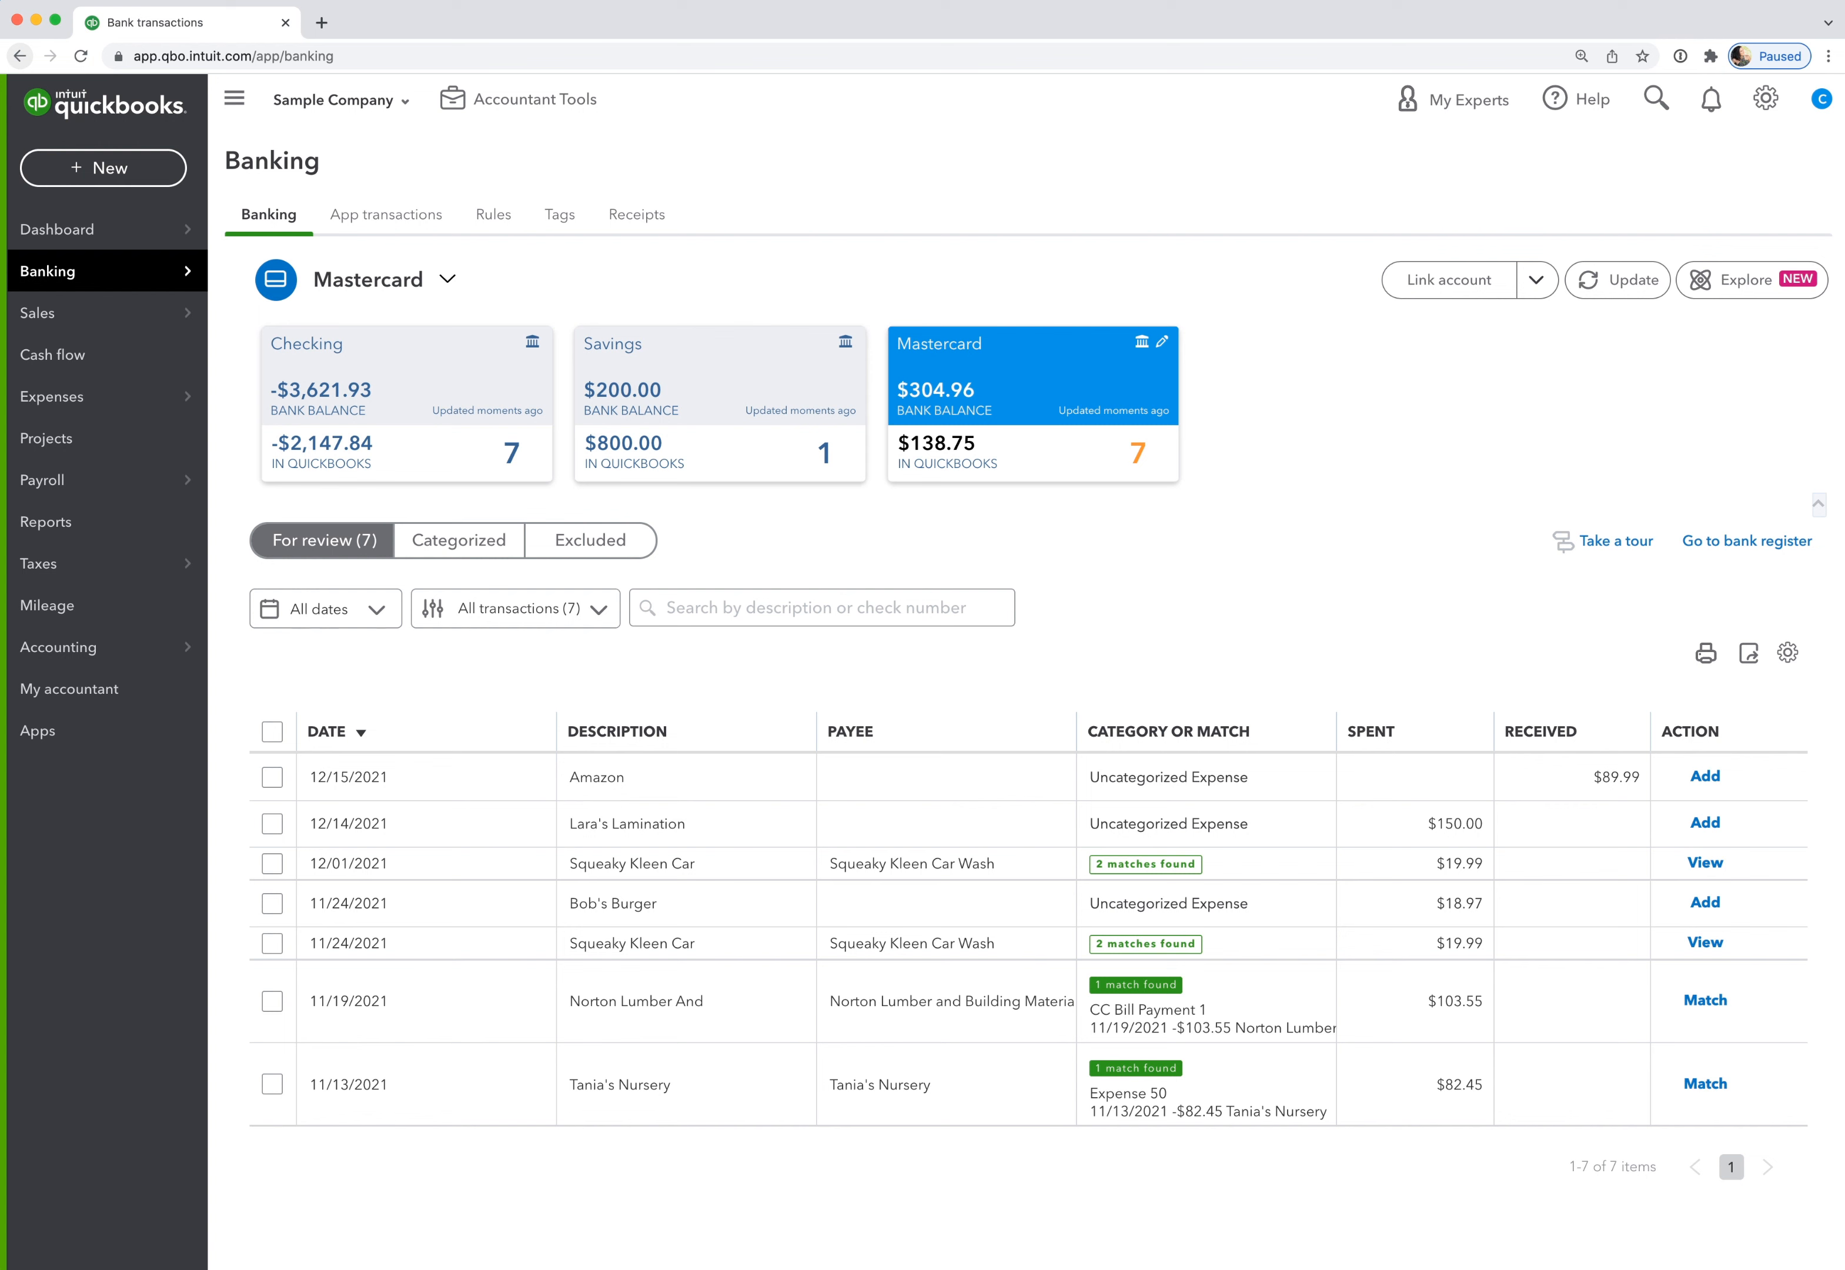
pyautogui.moveTo(984, 725)
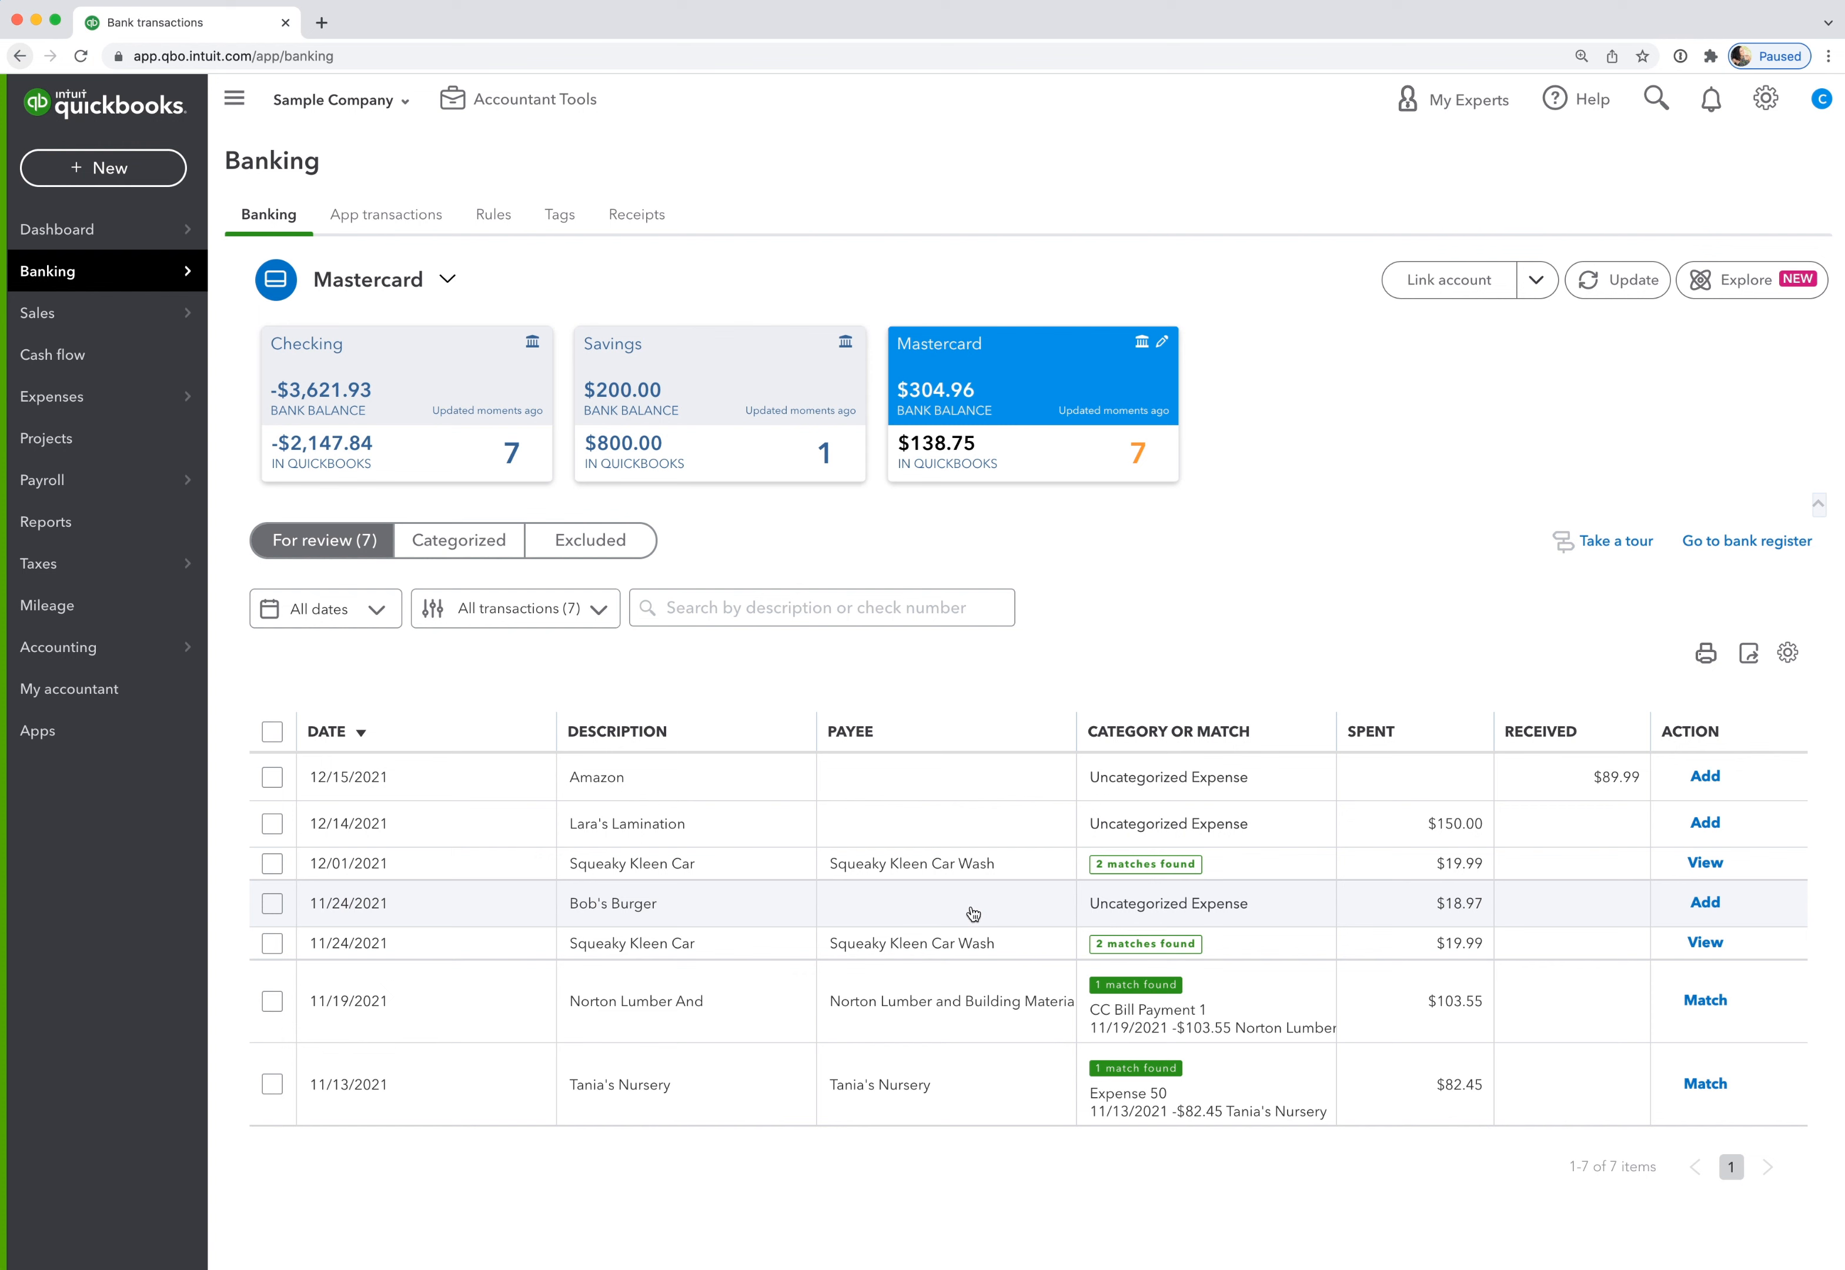
pyautogui.moveTo(730, 919)
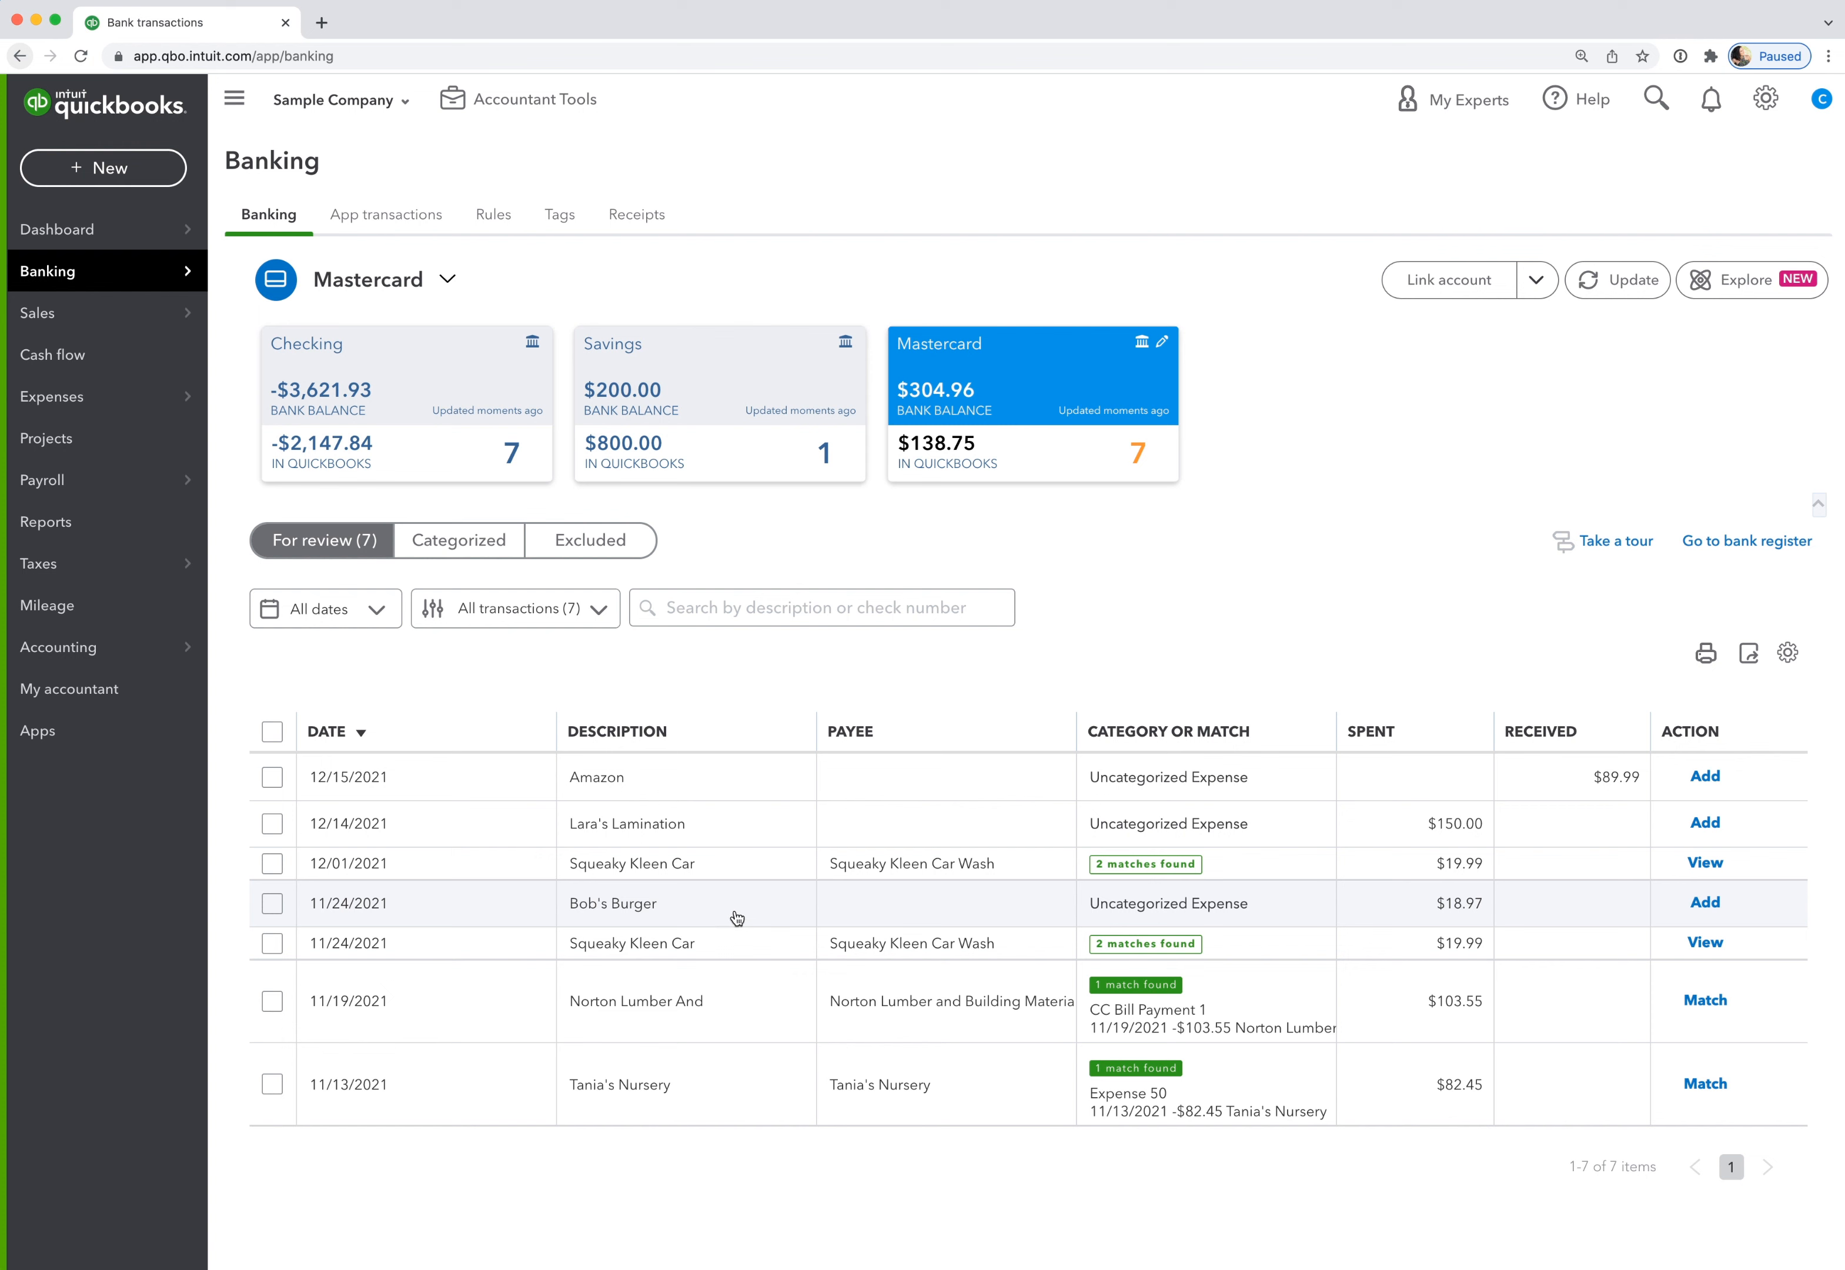
# Expand the Bob's Burger transaction and select BOB'S BURGER from its bank detail text.
pyautogui.click(611, 903)
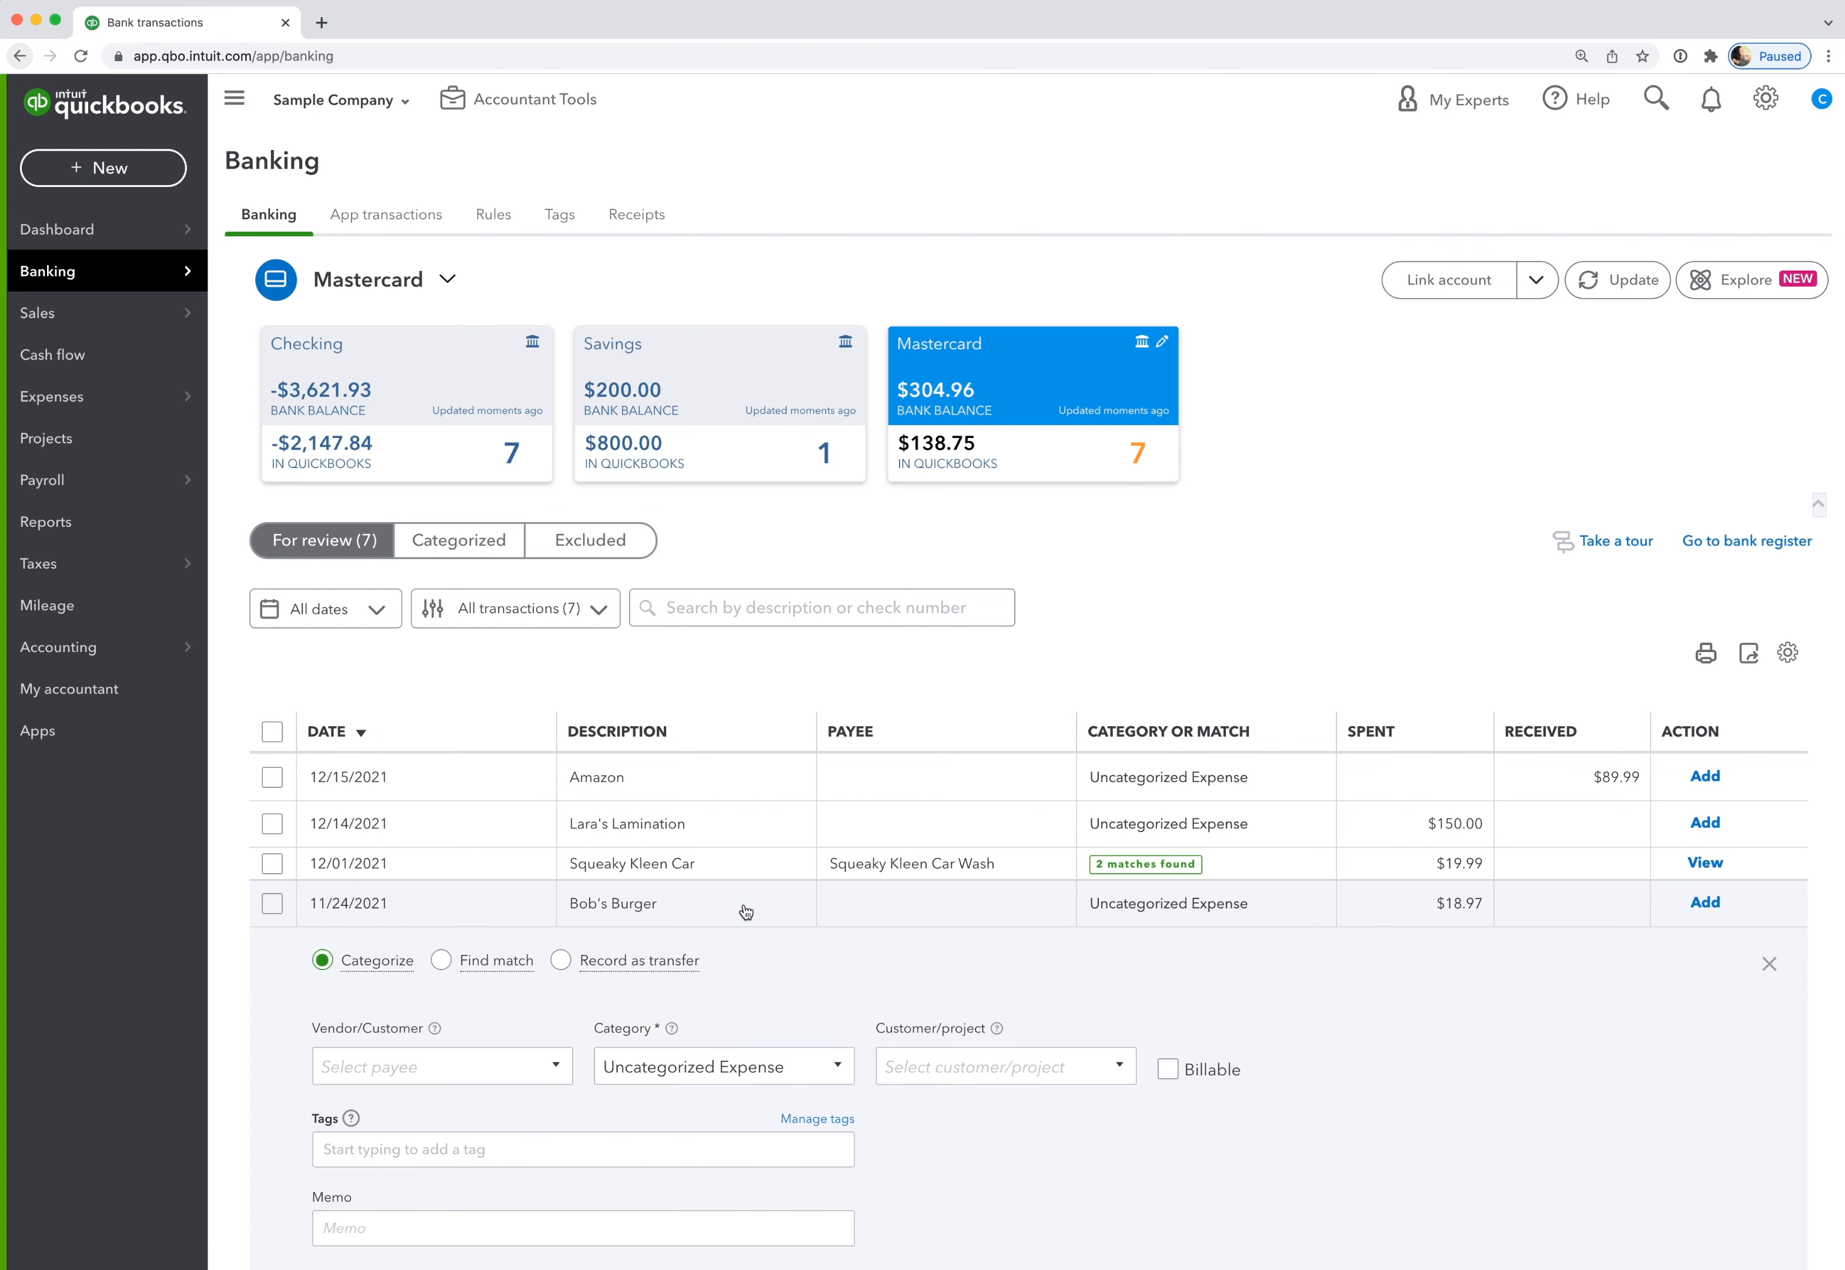
pyautogui.moveTo(883, 962)
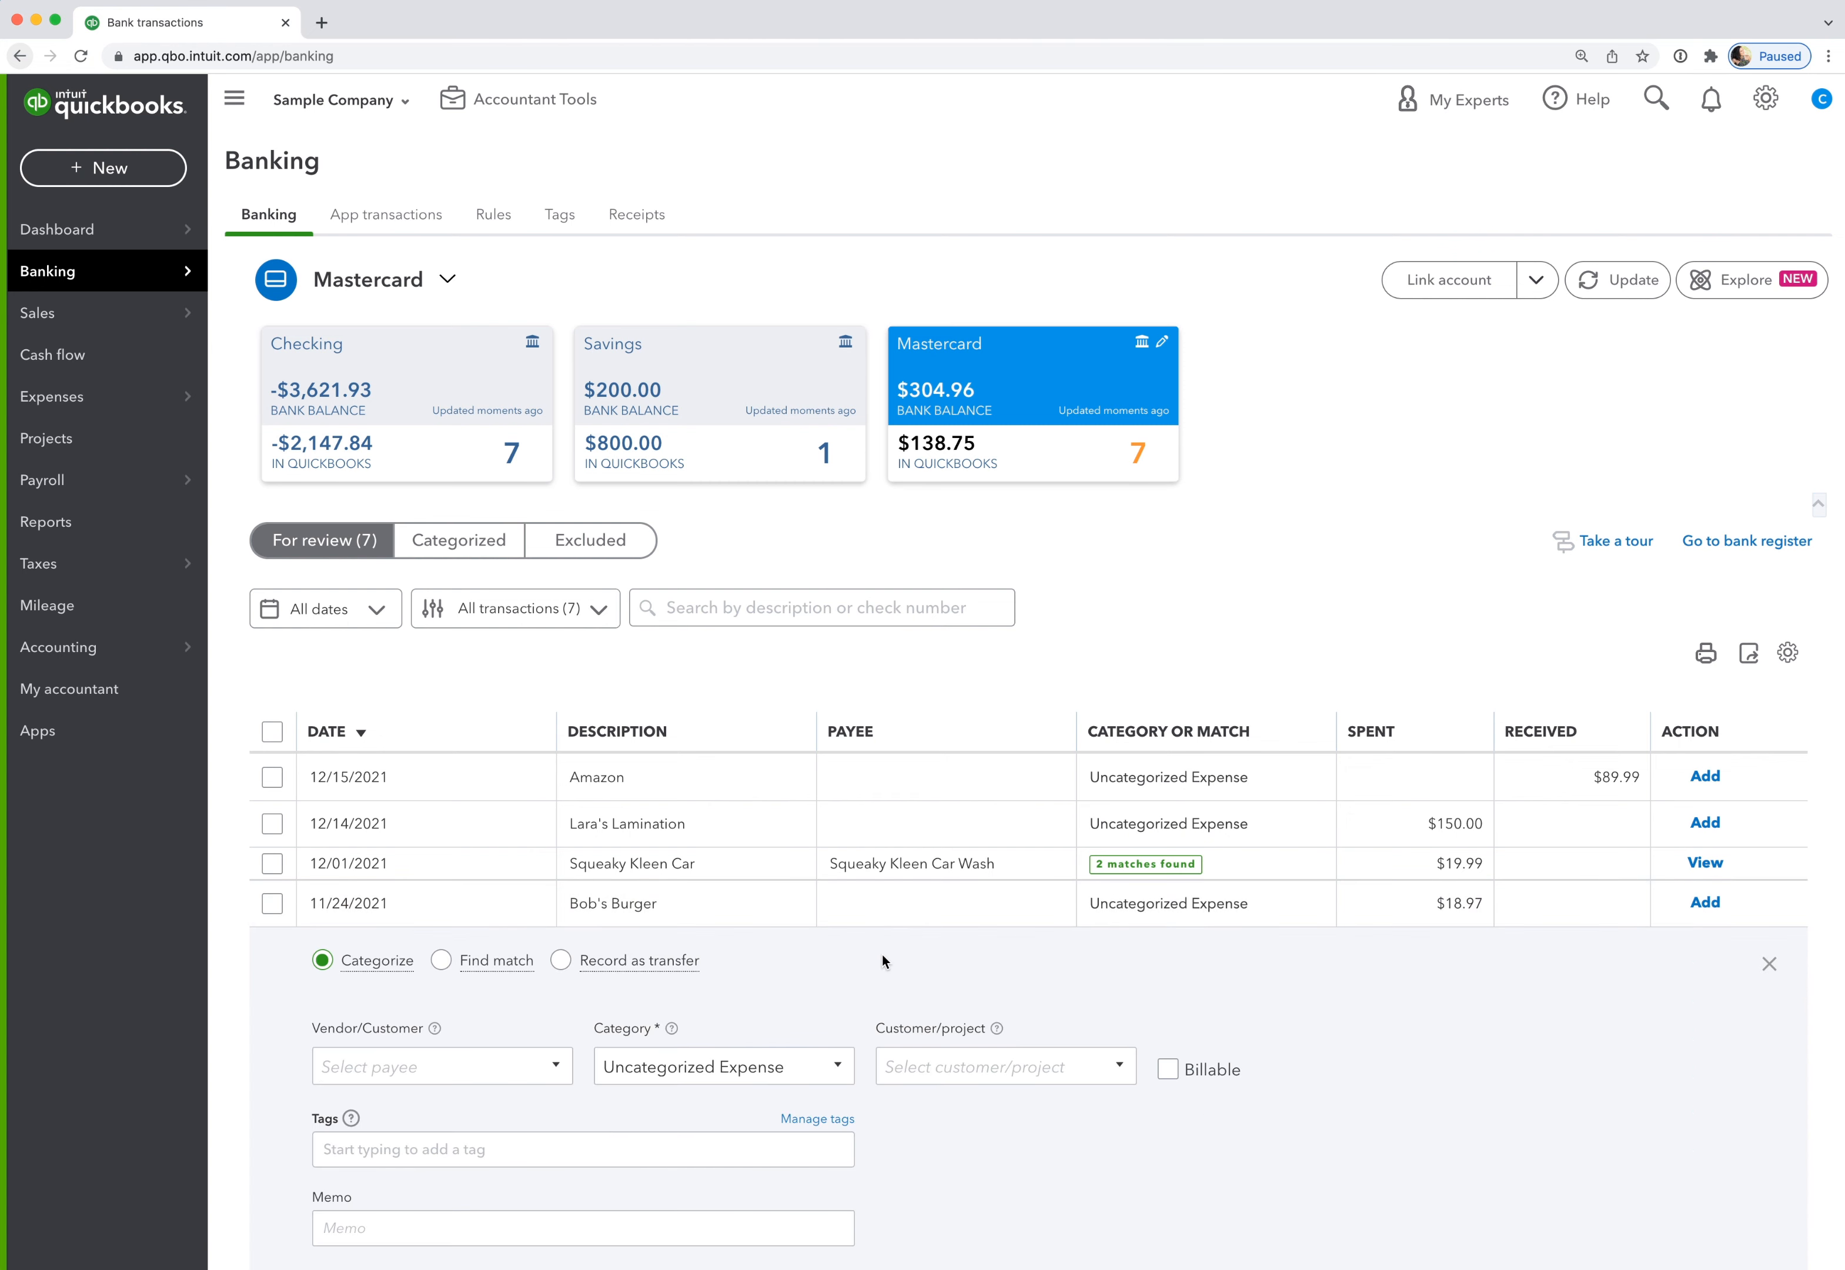
pyautogui.scroll(-3)
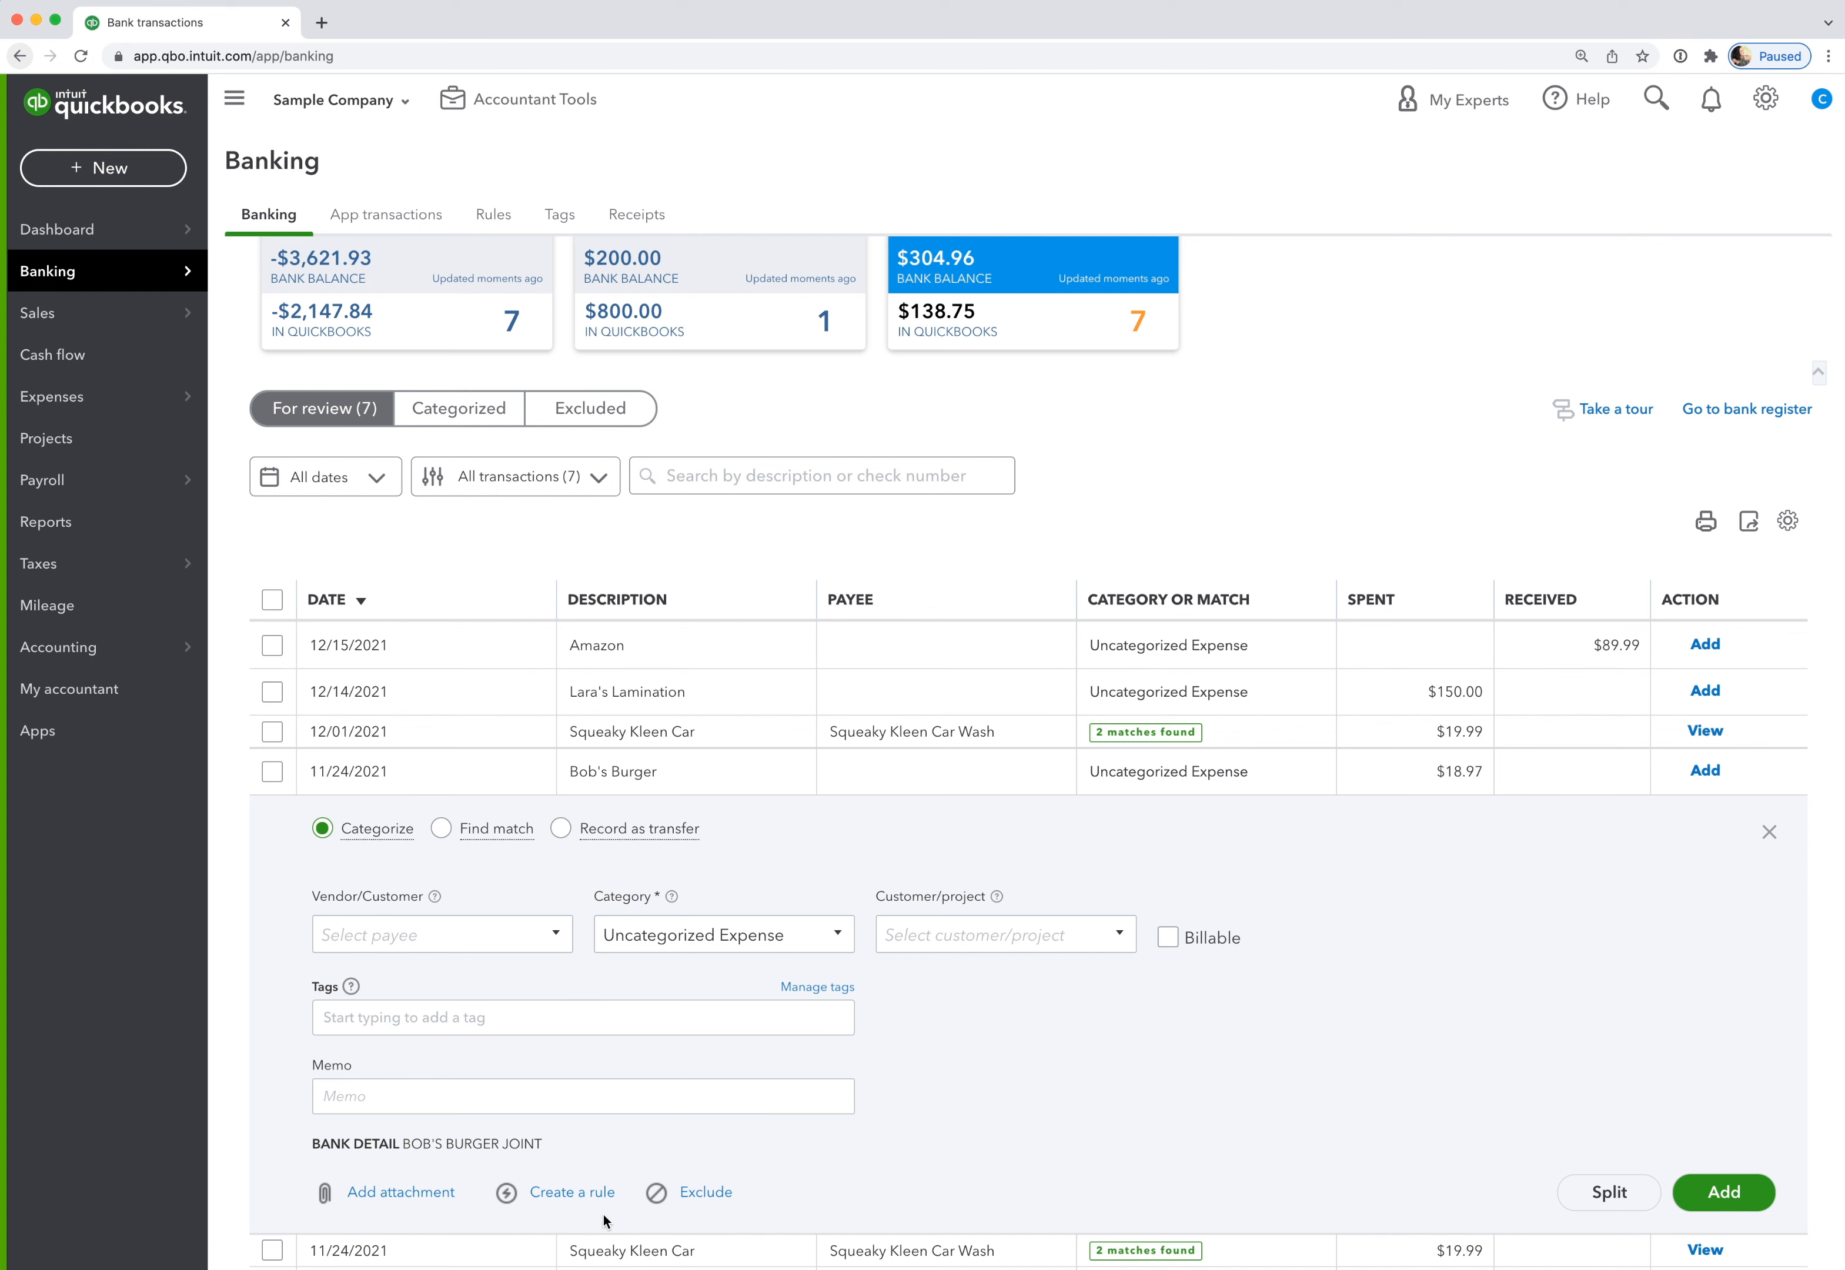
pyautogui.moveTo(524, 1224)
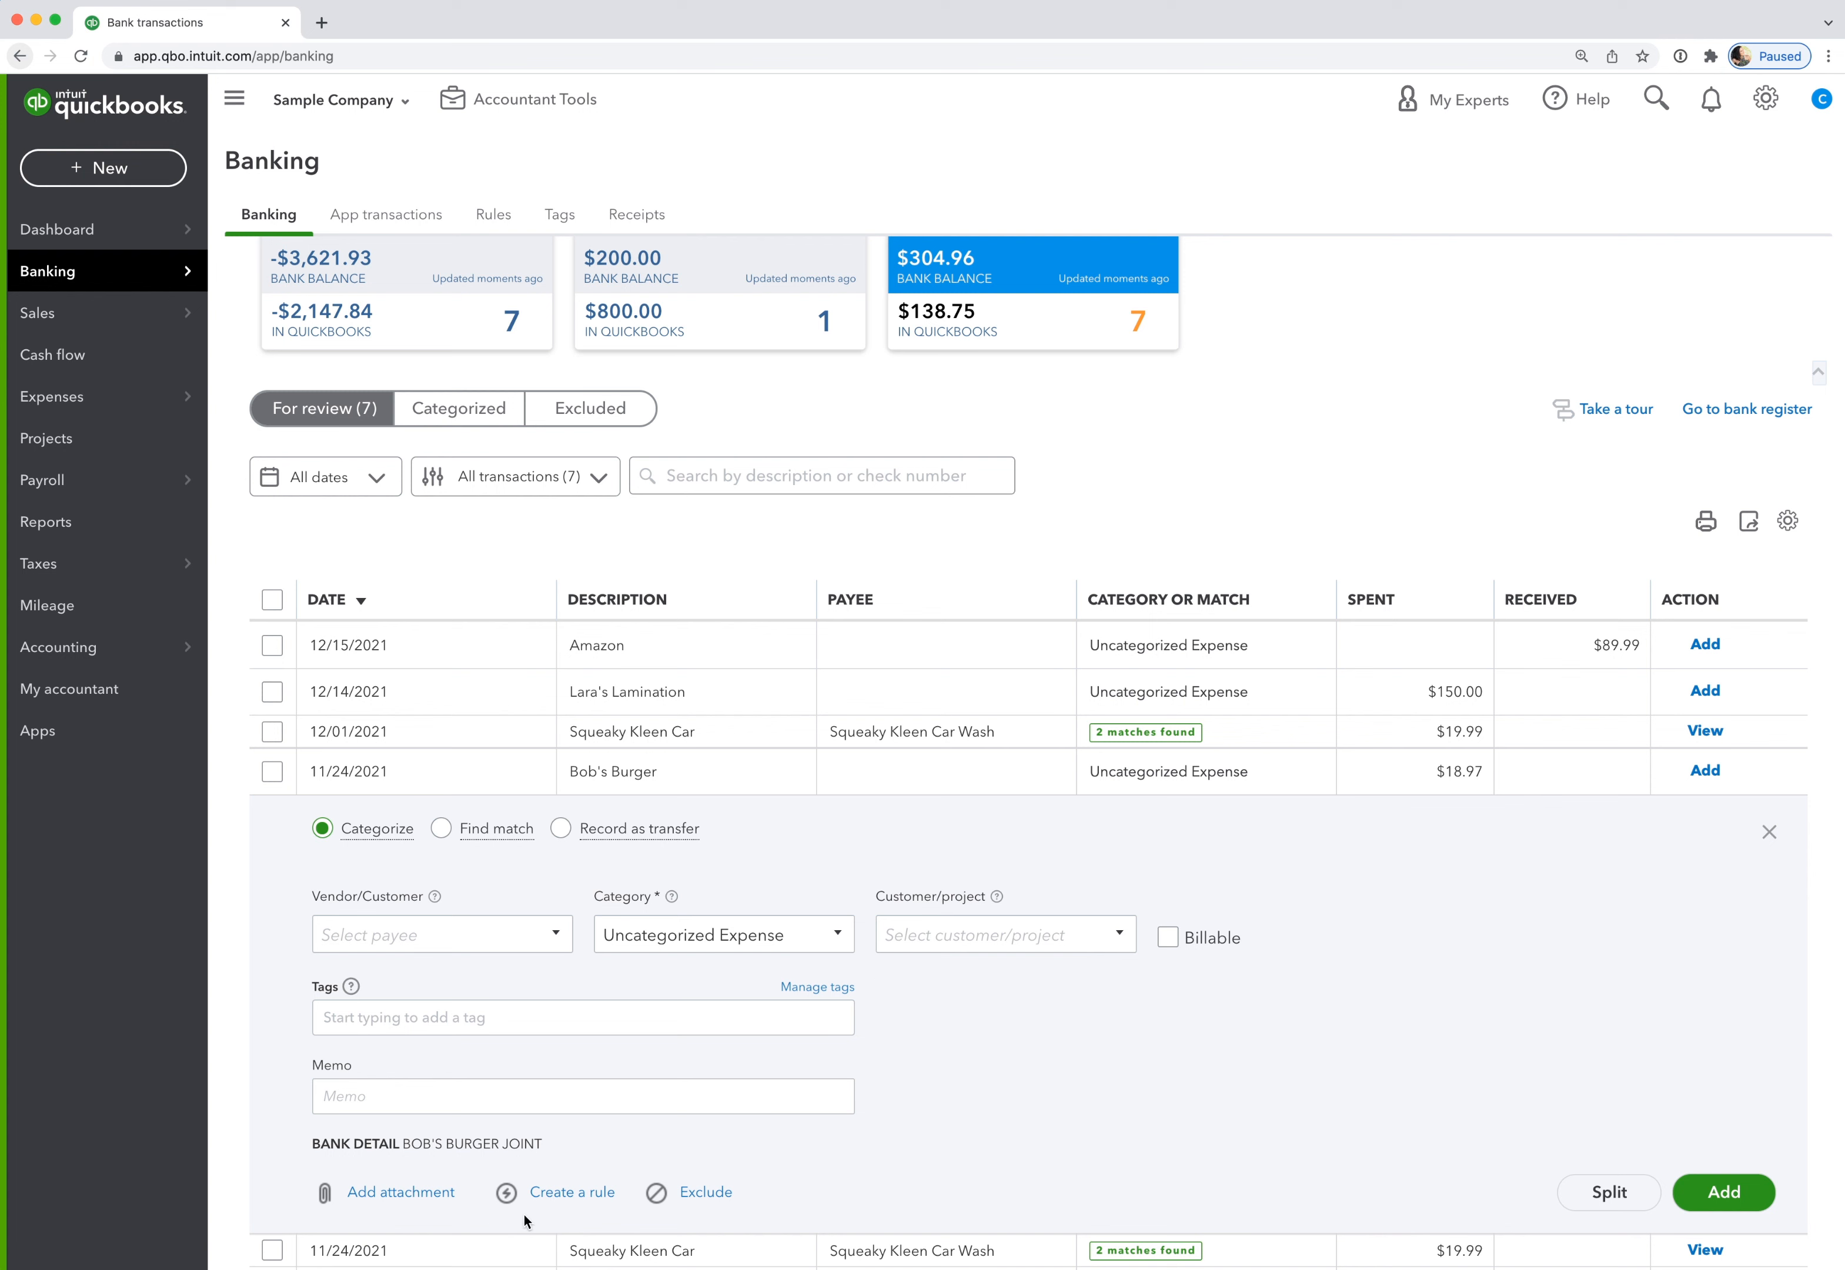
pyautogui.moveTo(492, 214)
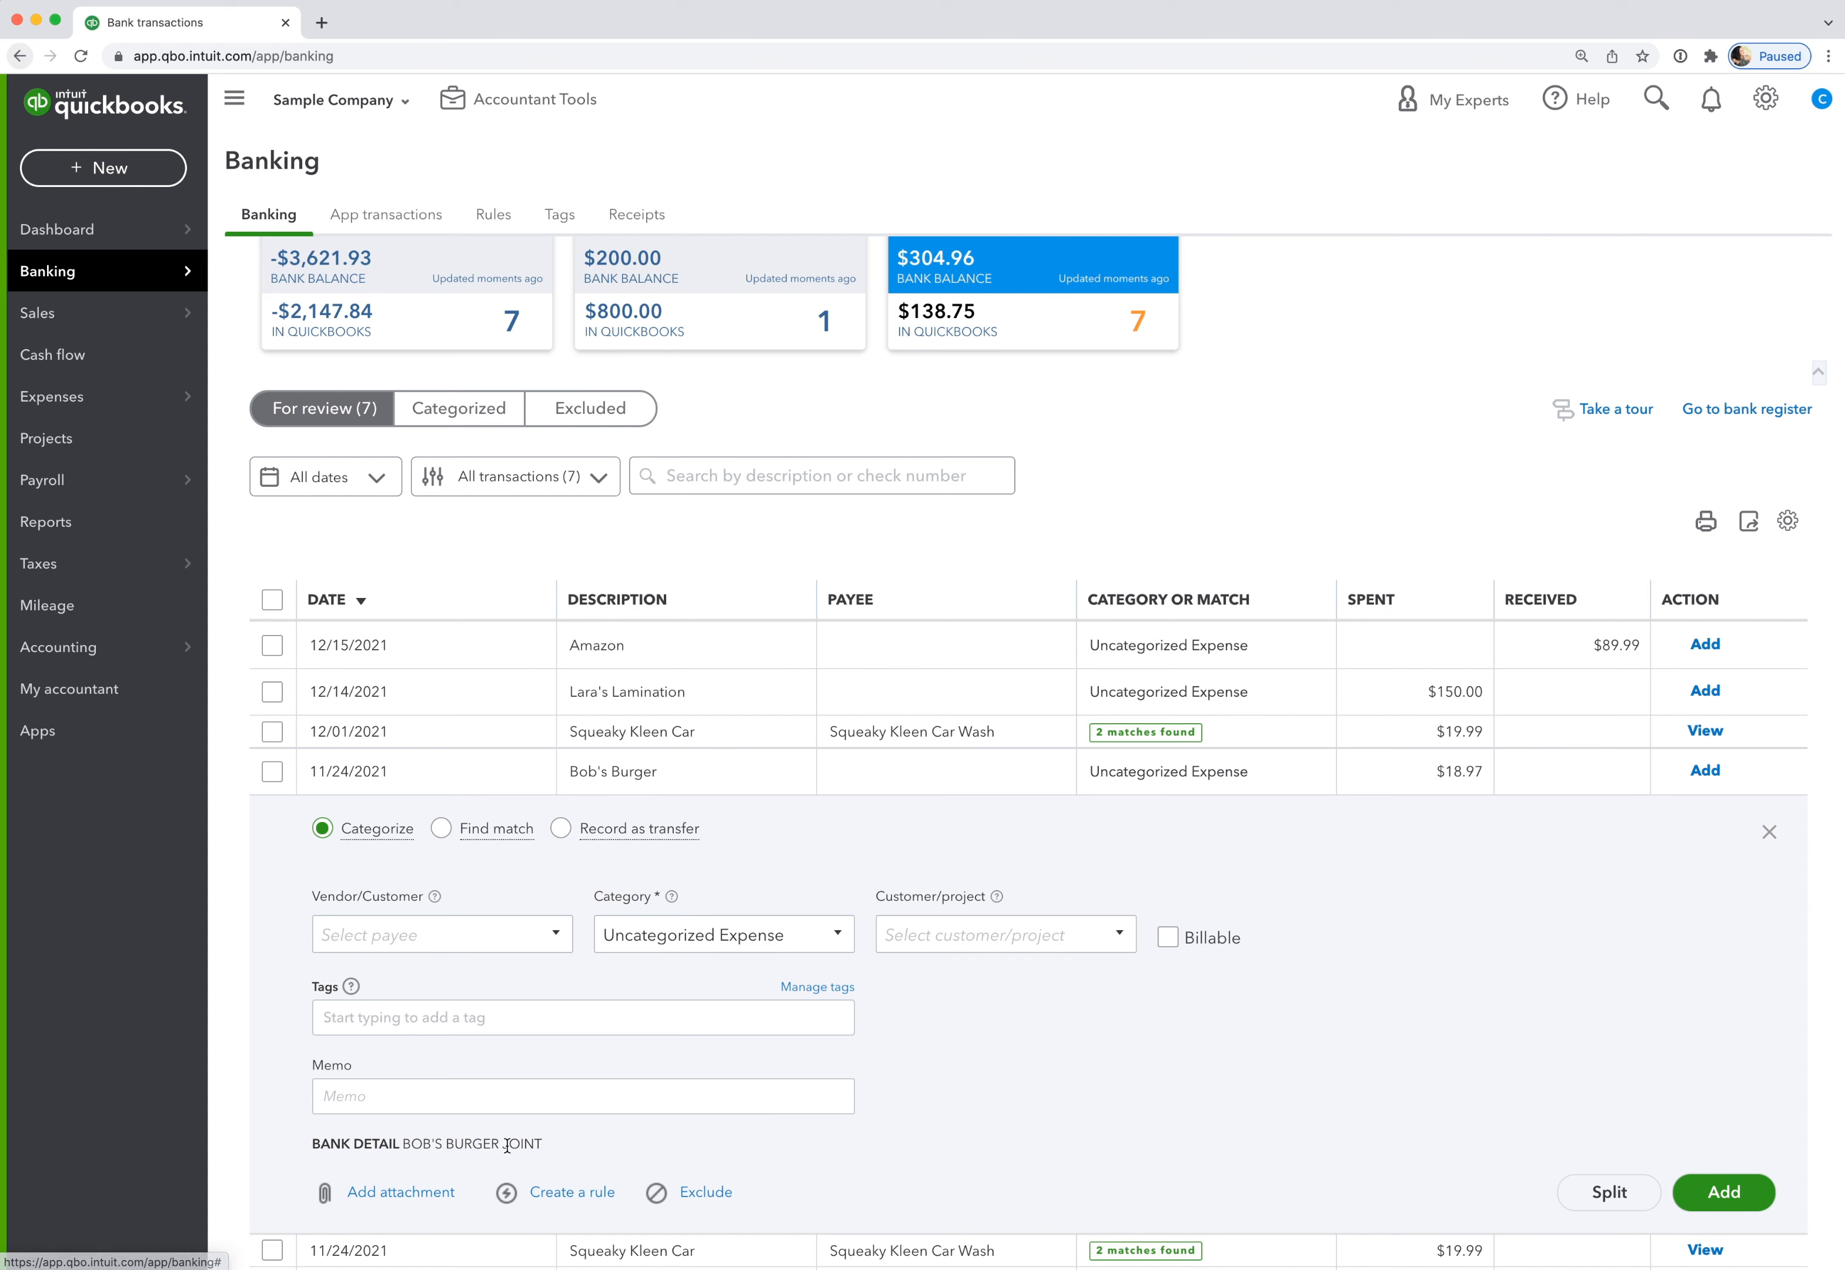
pyautogui.moveTo(522, 1144)
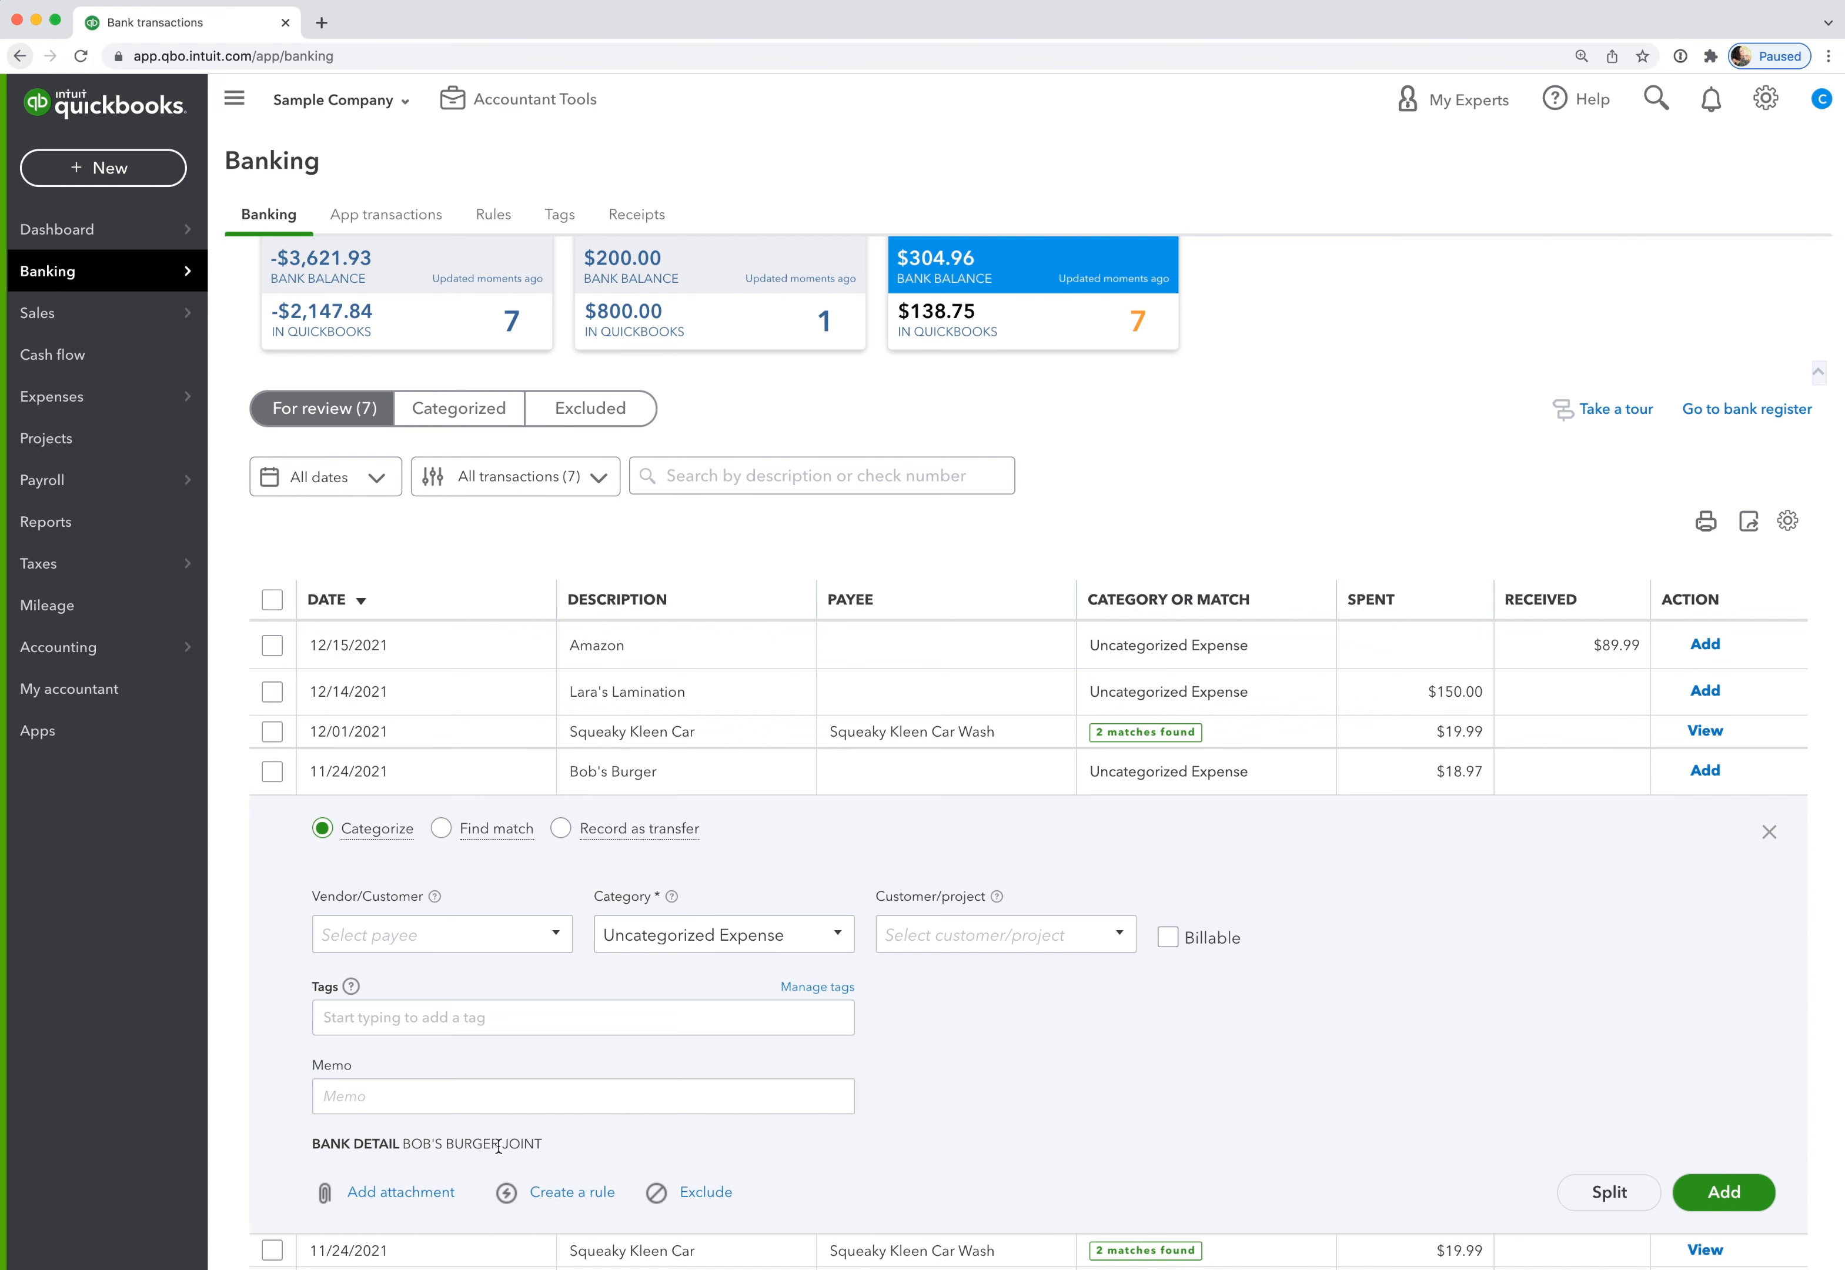
pyautogui.moveTo(499, 1143)
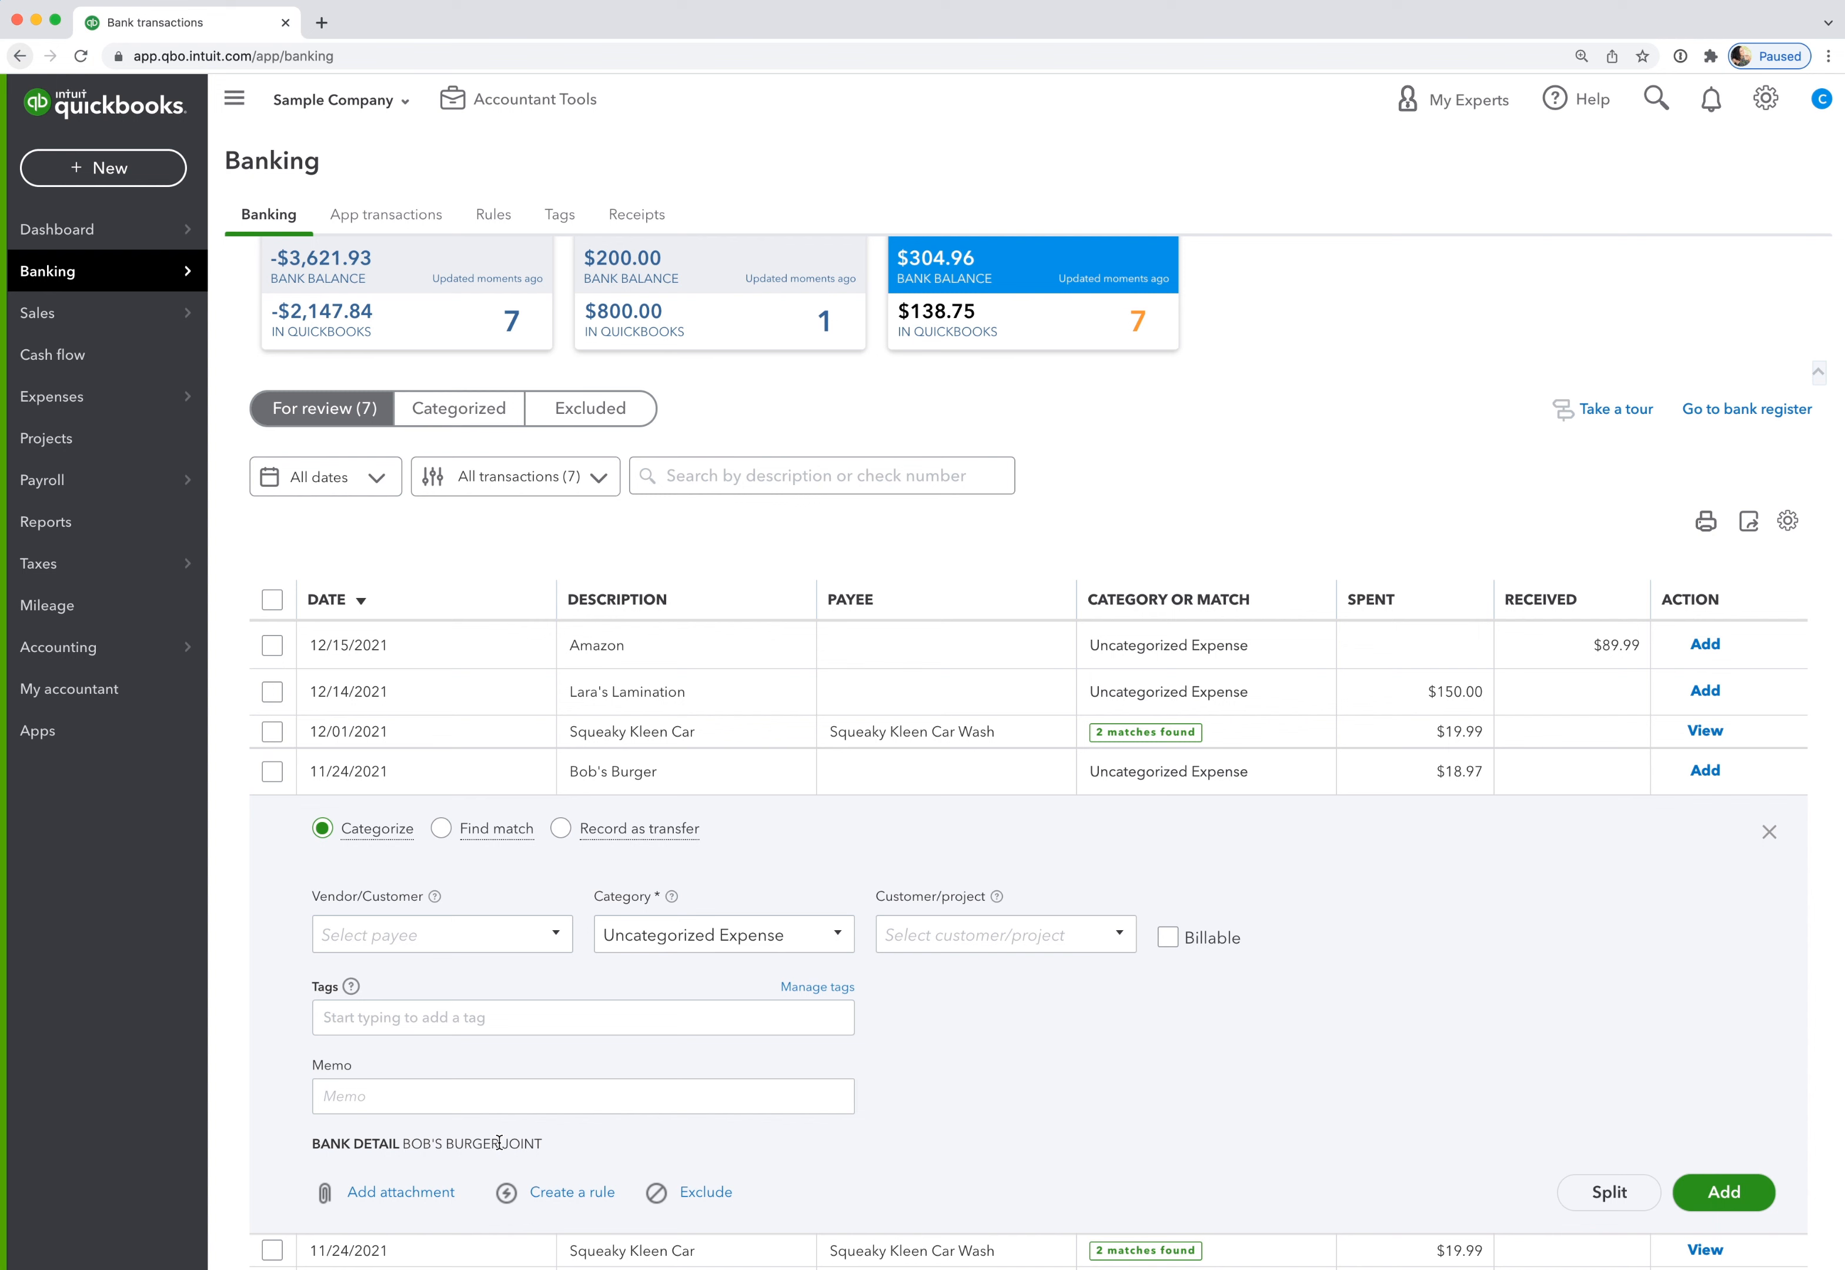
pyautogui.doubleClick(447, 1143)
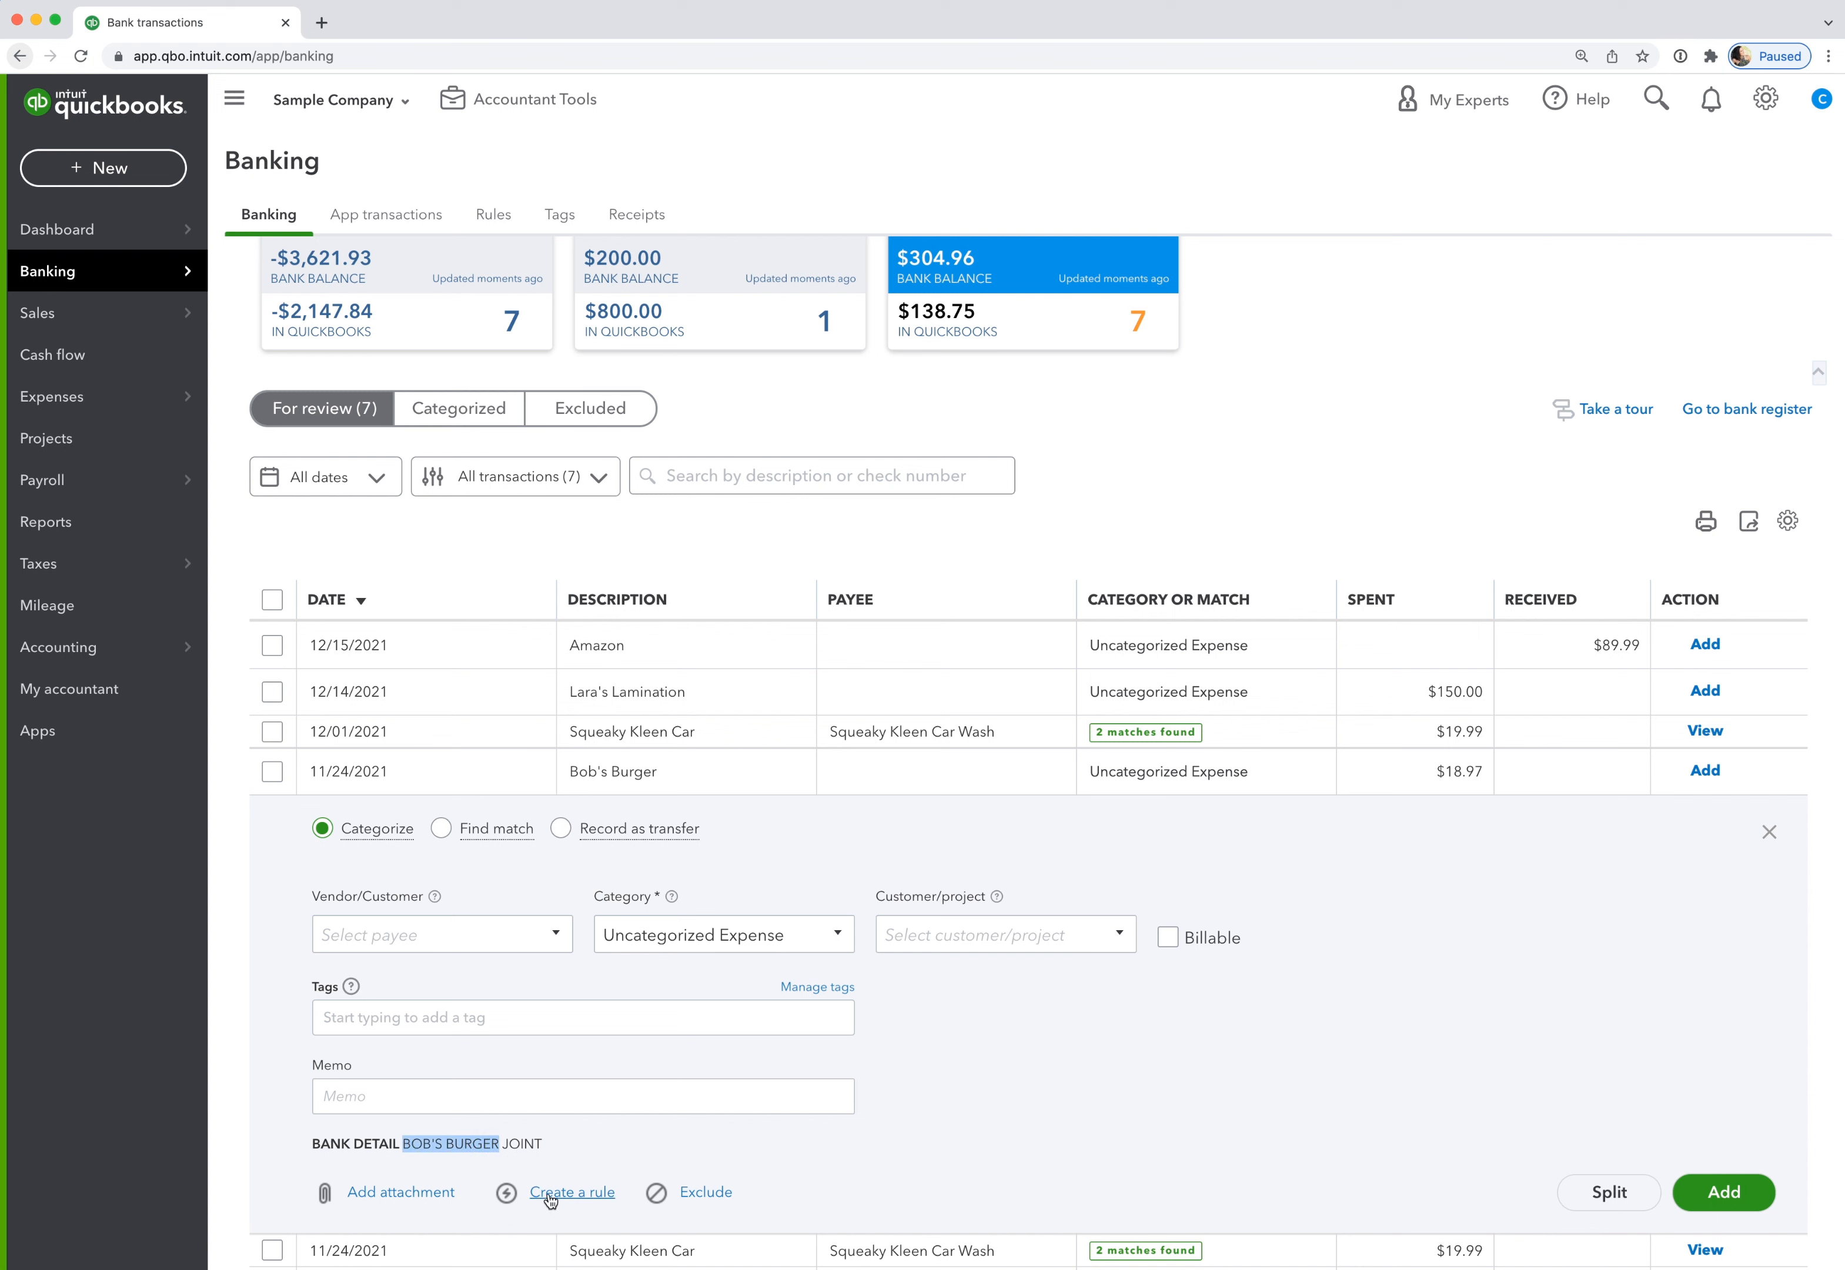
# Start a new rule from the transaction named BOB'S BURGER, applying to money out.
pyautogui.click(573, 1192)
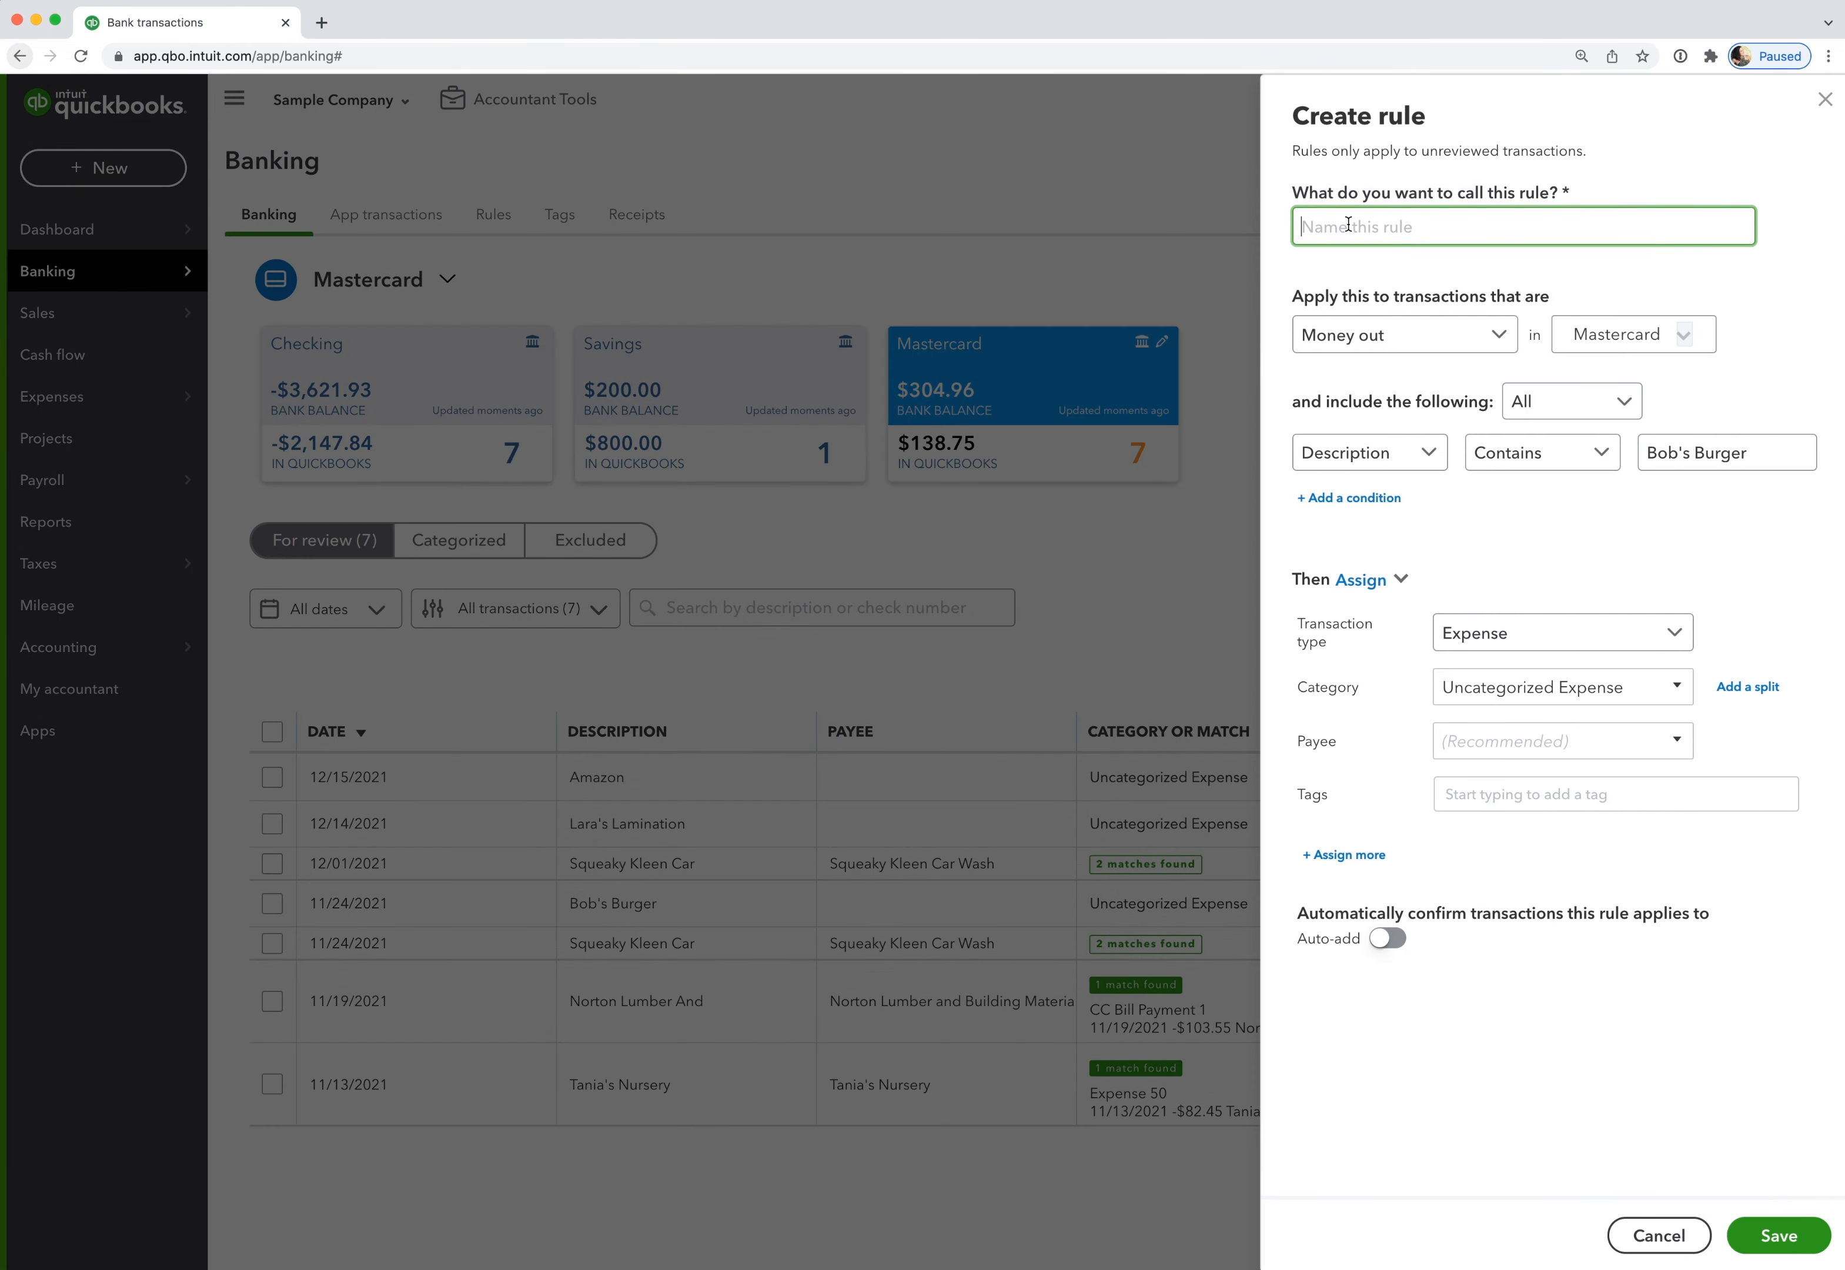
pyautogui.write("BOB'S BURGER")
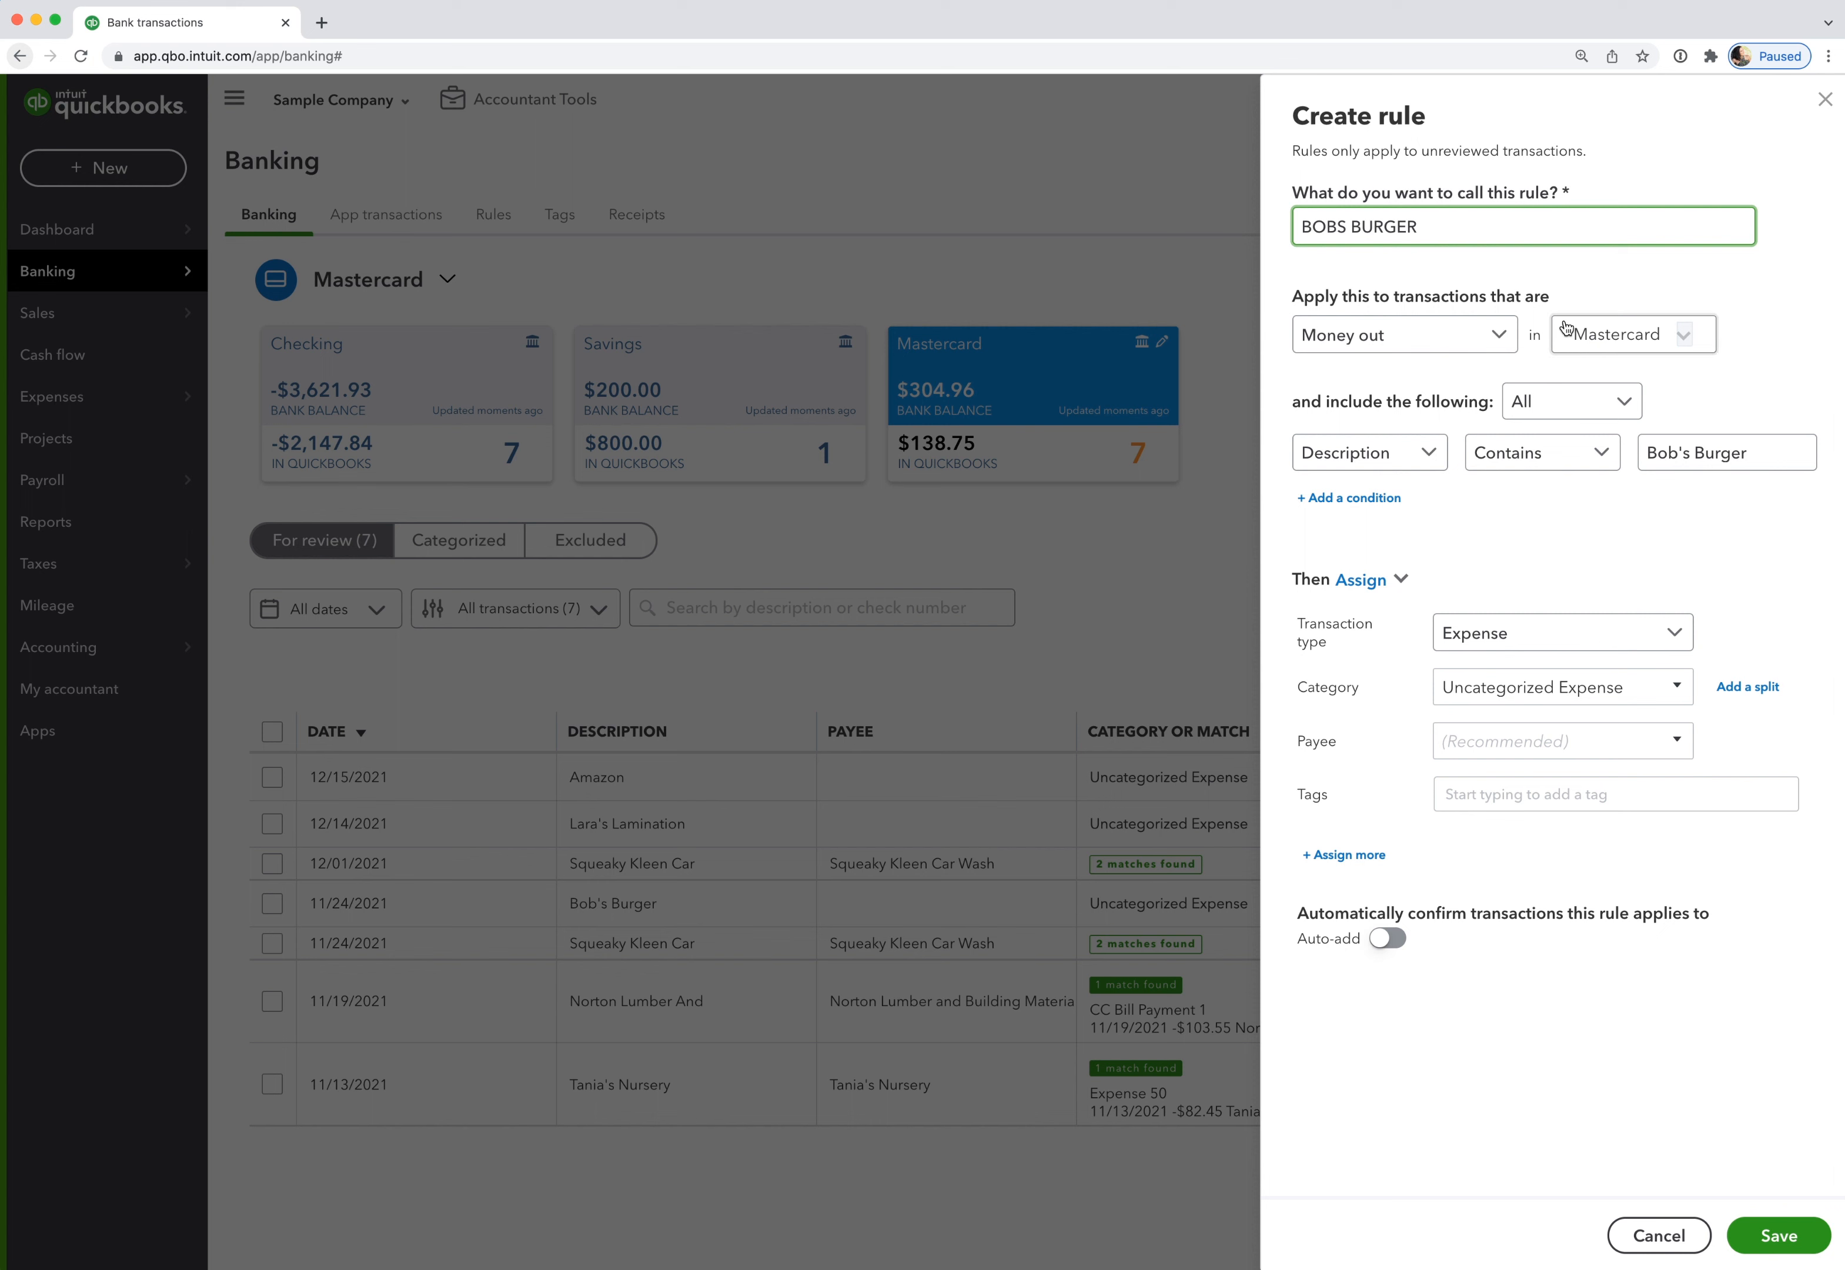
pyautogui.moveTo(1576, 348)
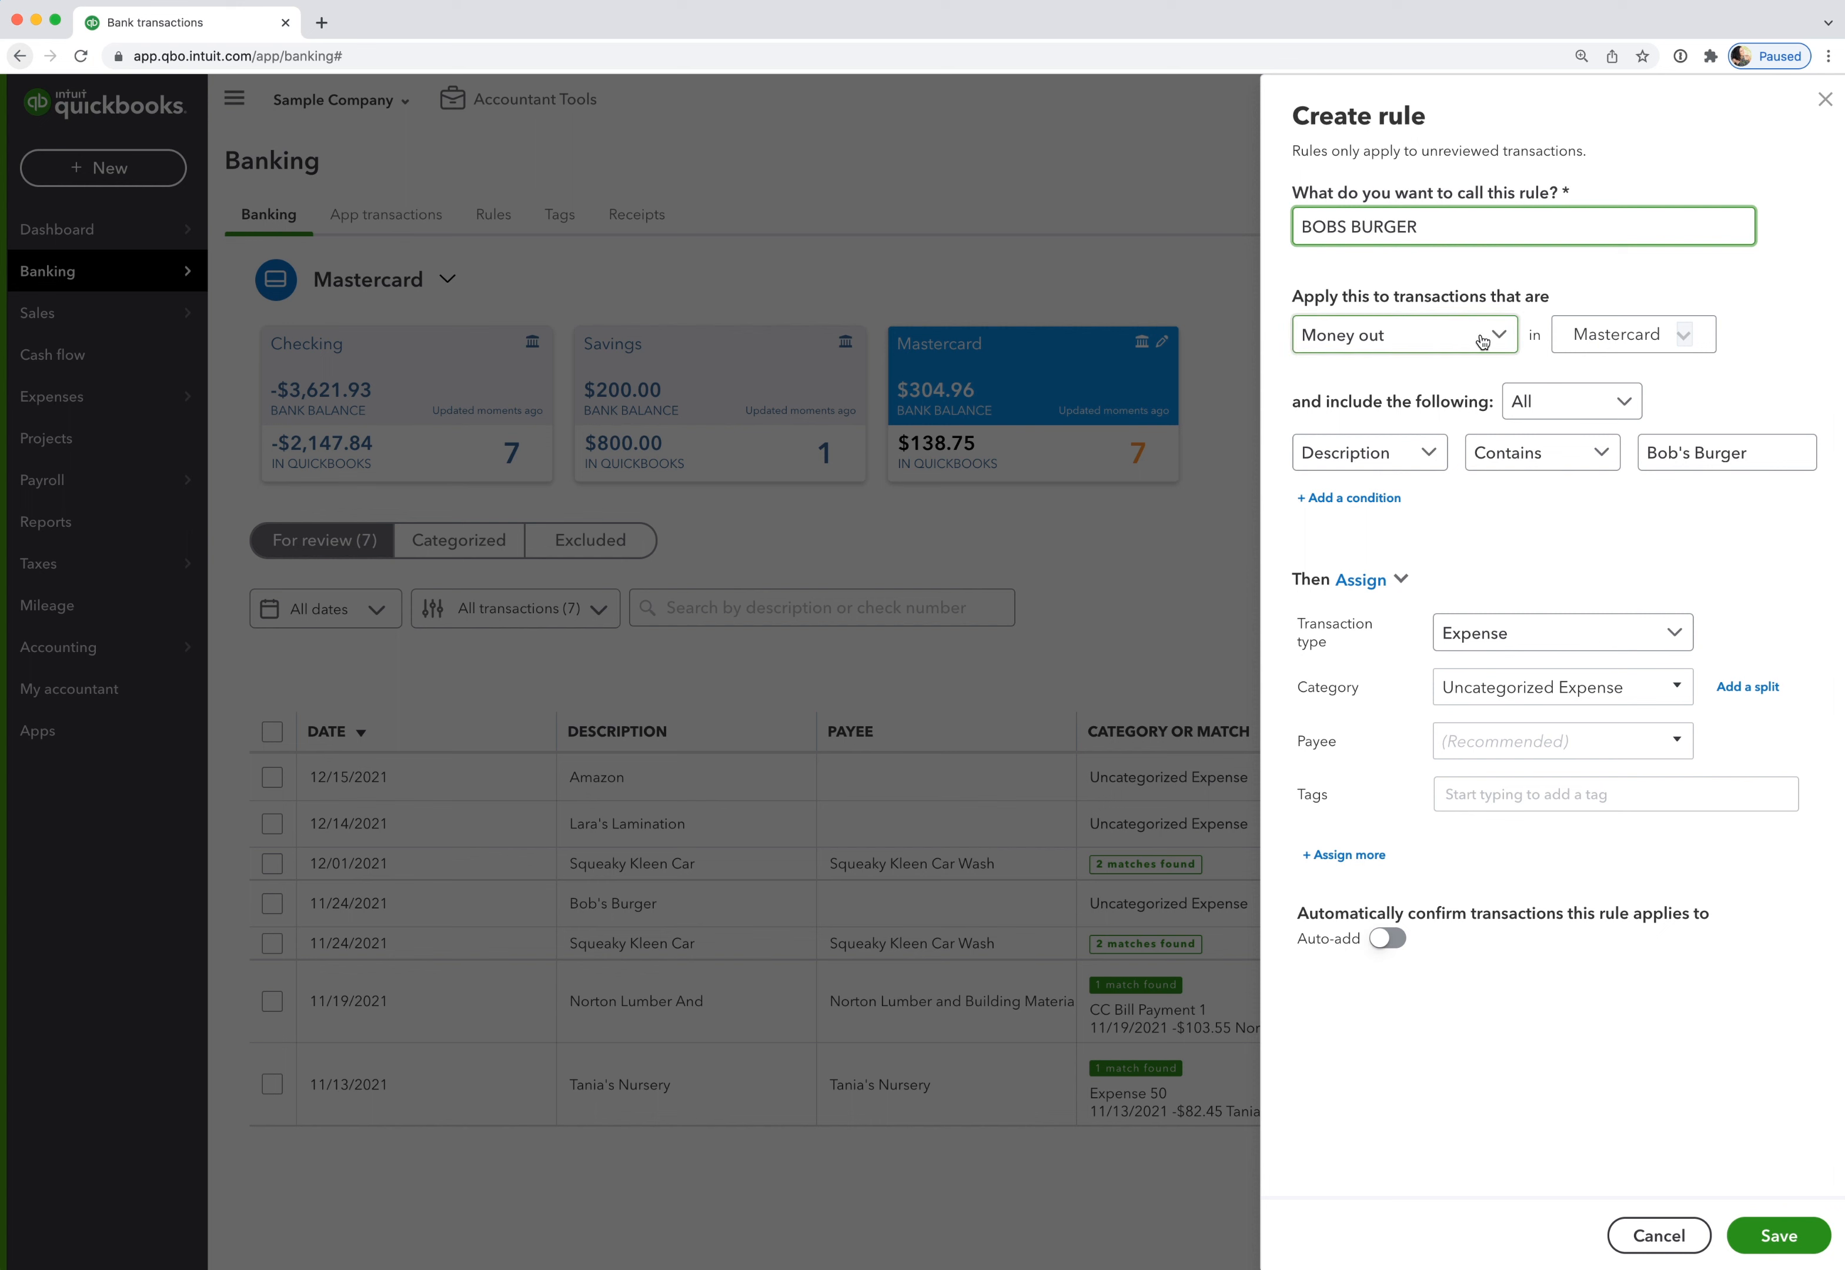
pyautogui.click(1400, 333)
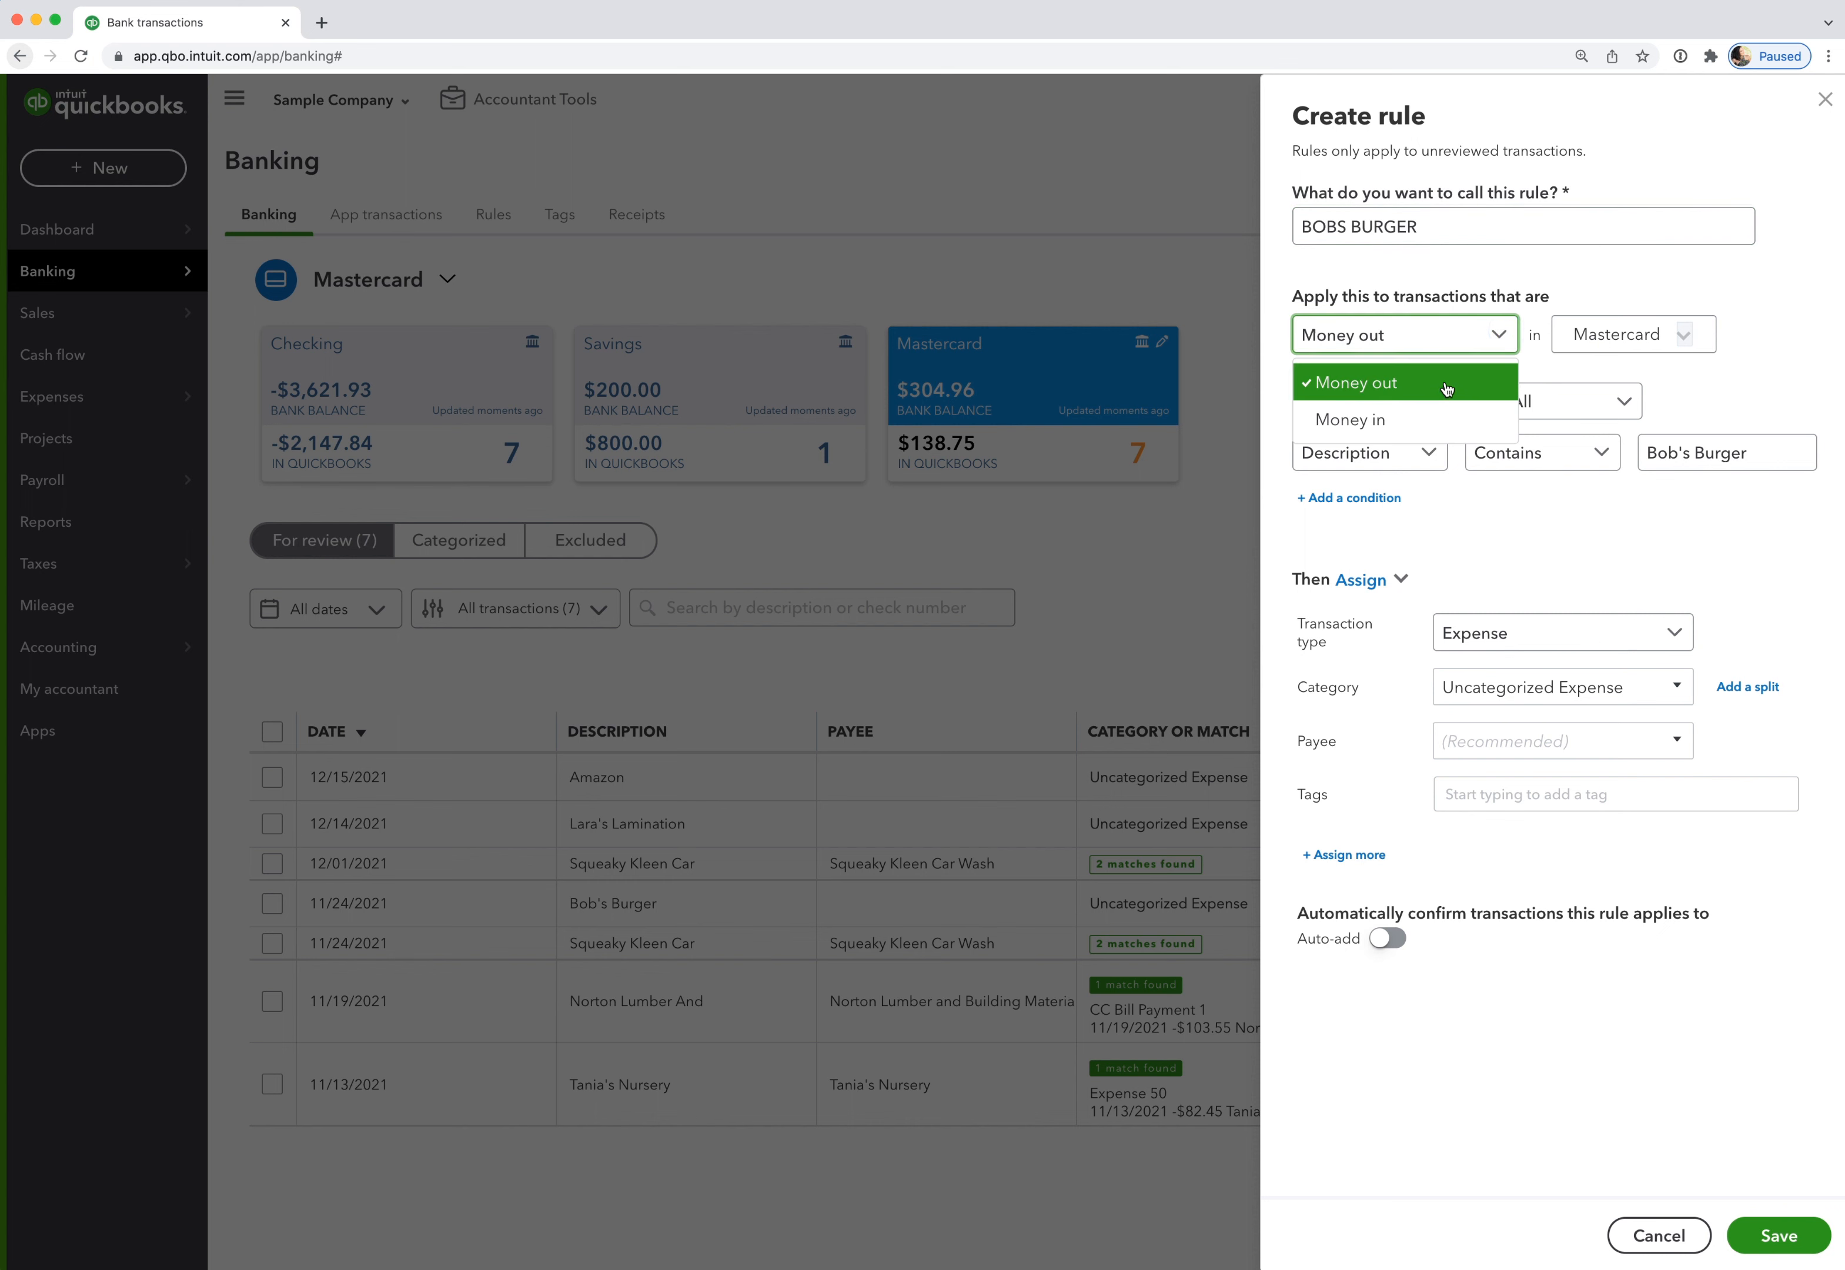
pyautogui.click(1360, 381)
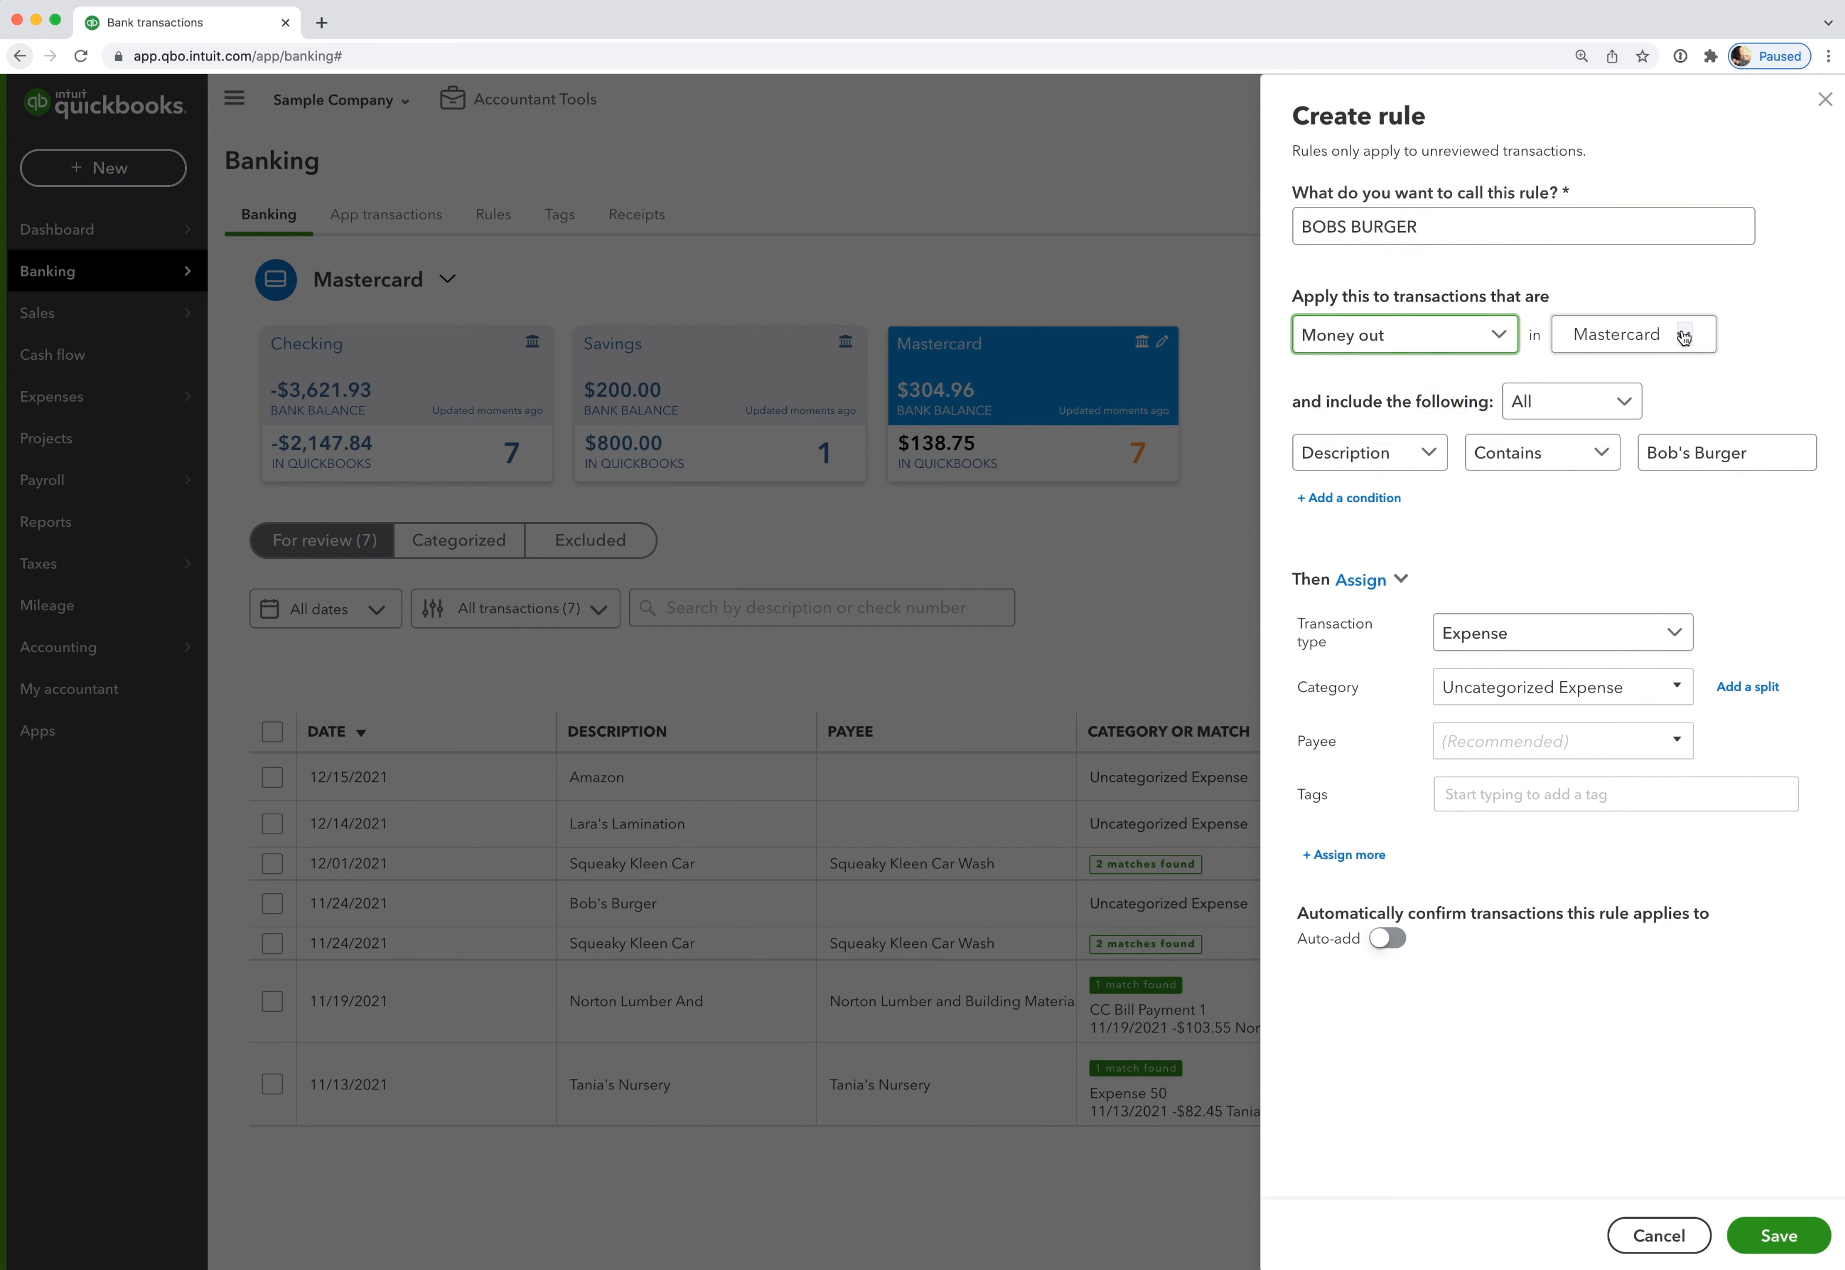
# Apply the rule to all bank accounts with a description condition containing Bob's Burger.
pyautogui.click(1631, 334)
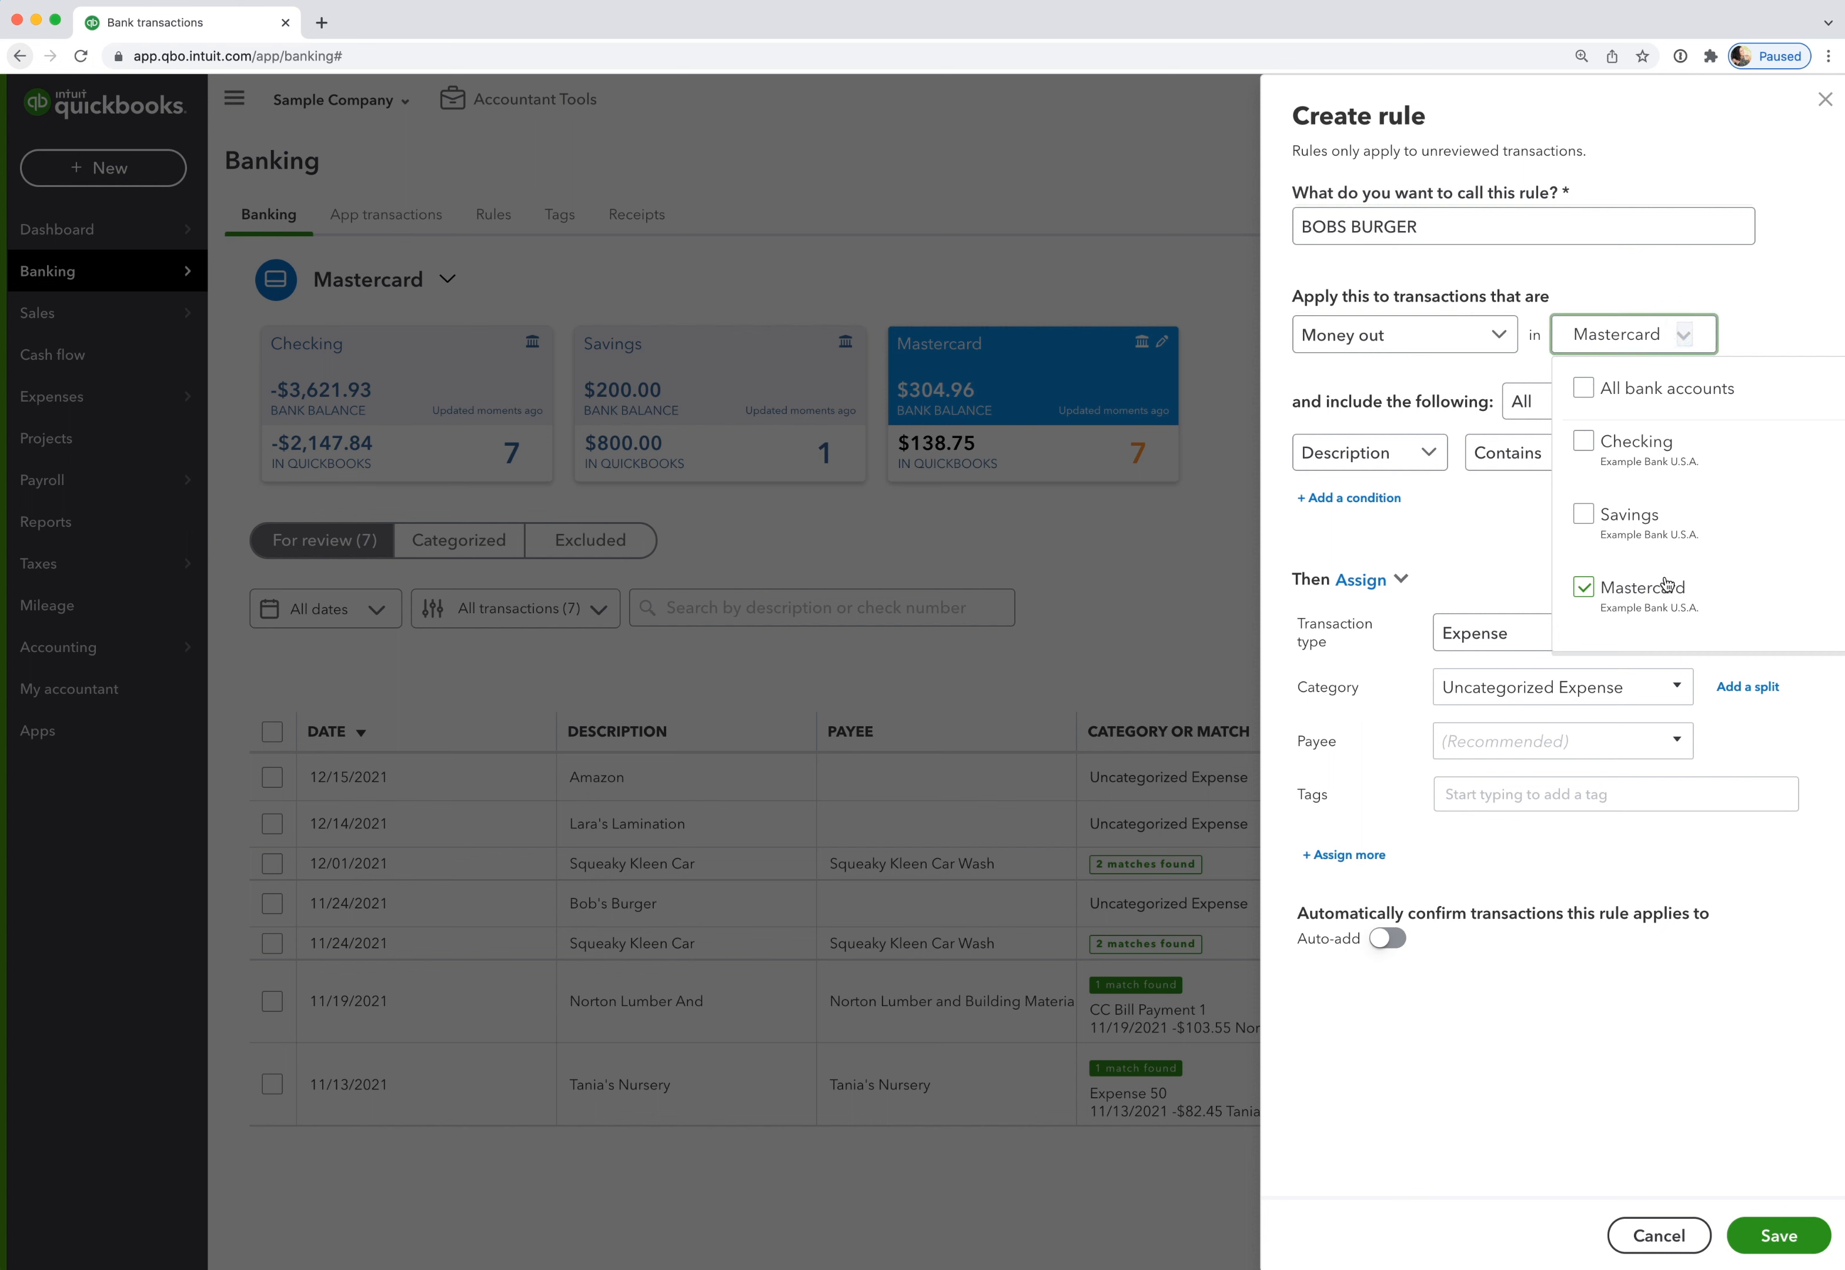
pyautogui.click(1585, 388)
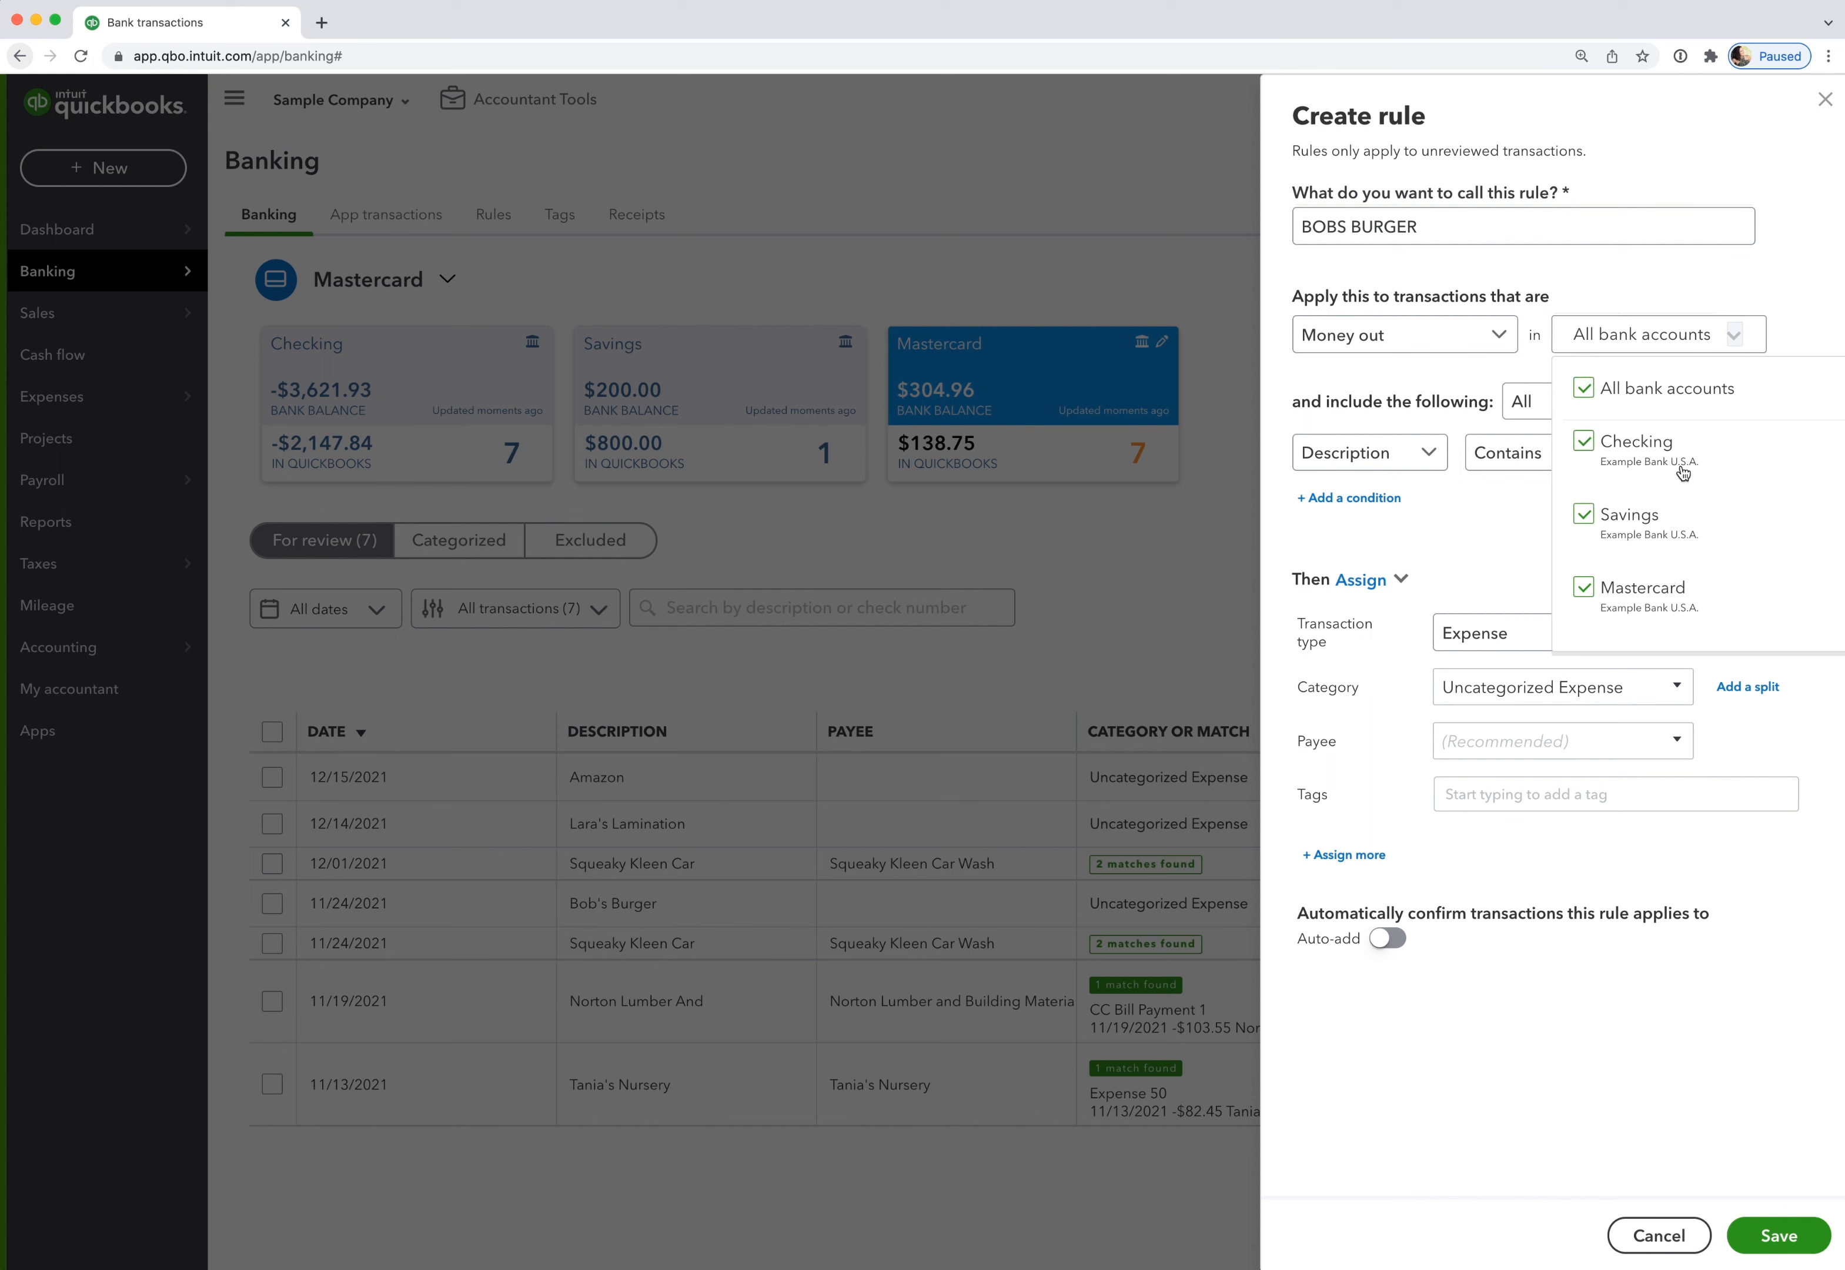
pyautogui.moveTo(1360, 374)
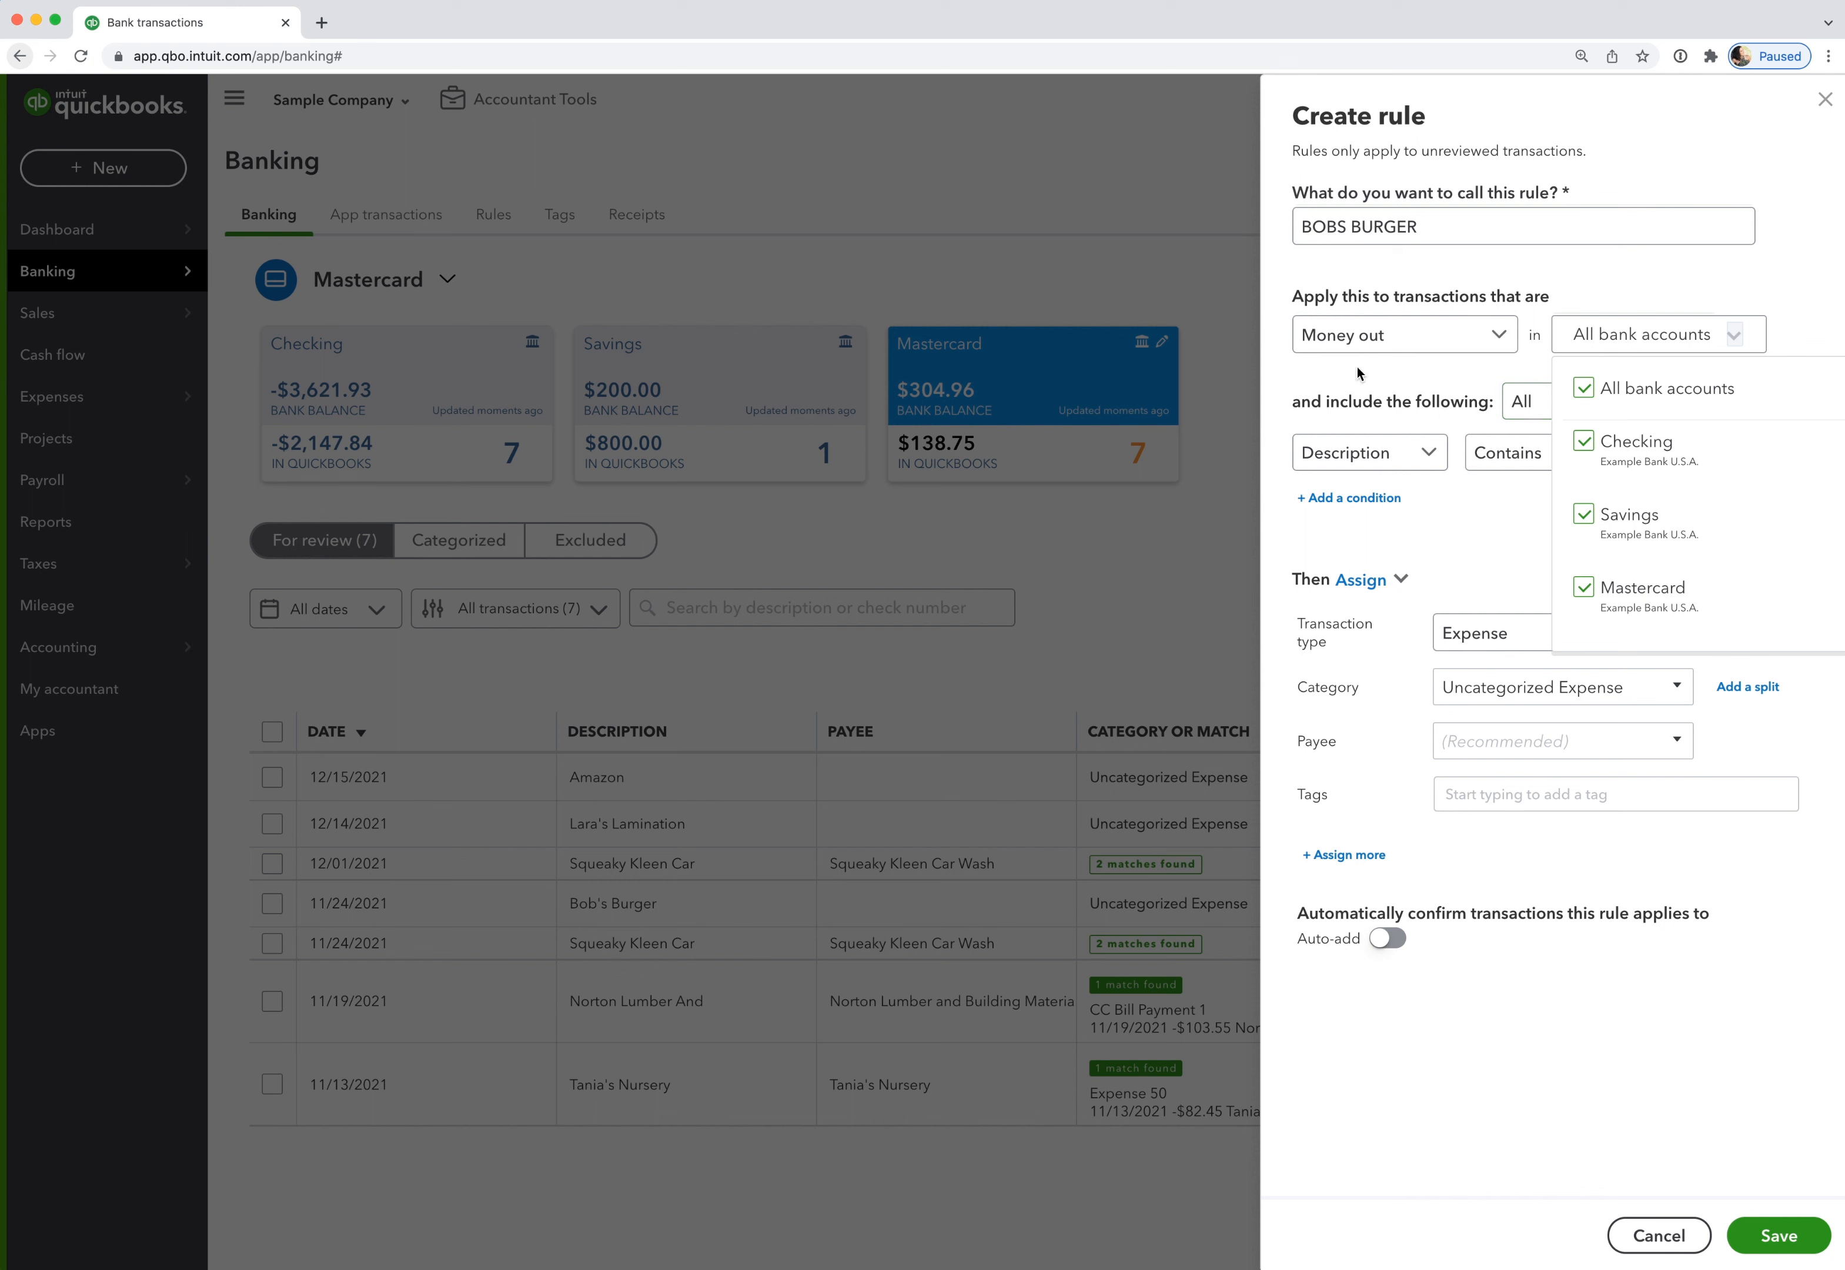
pyautogui.write("Bob's Burger")
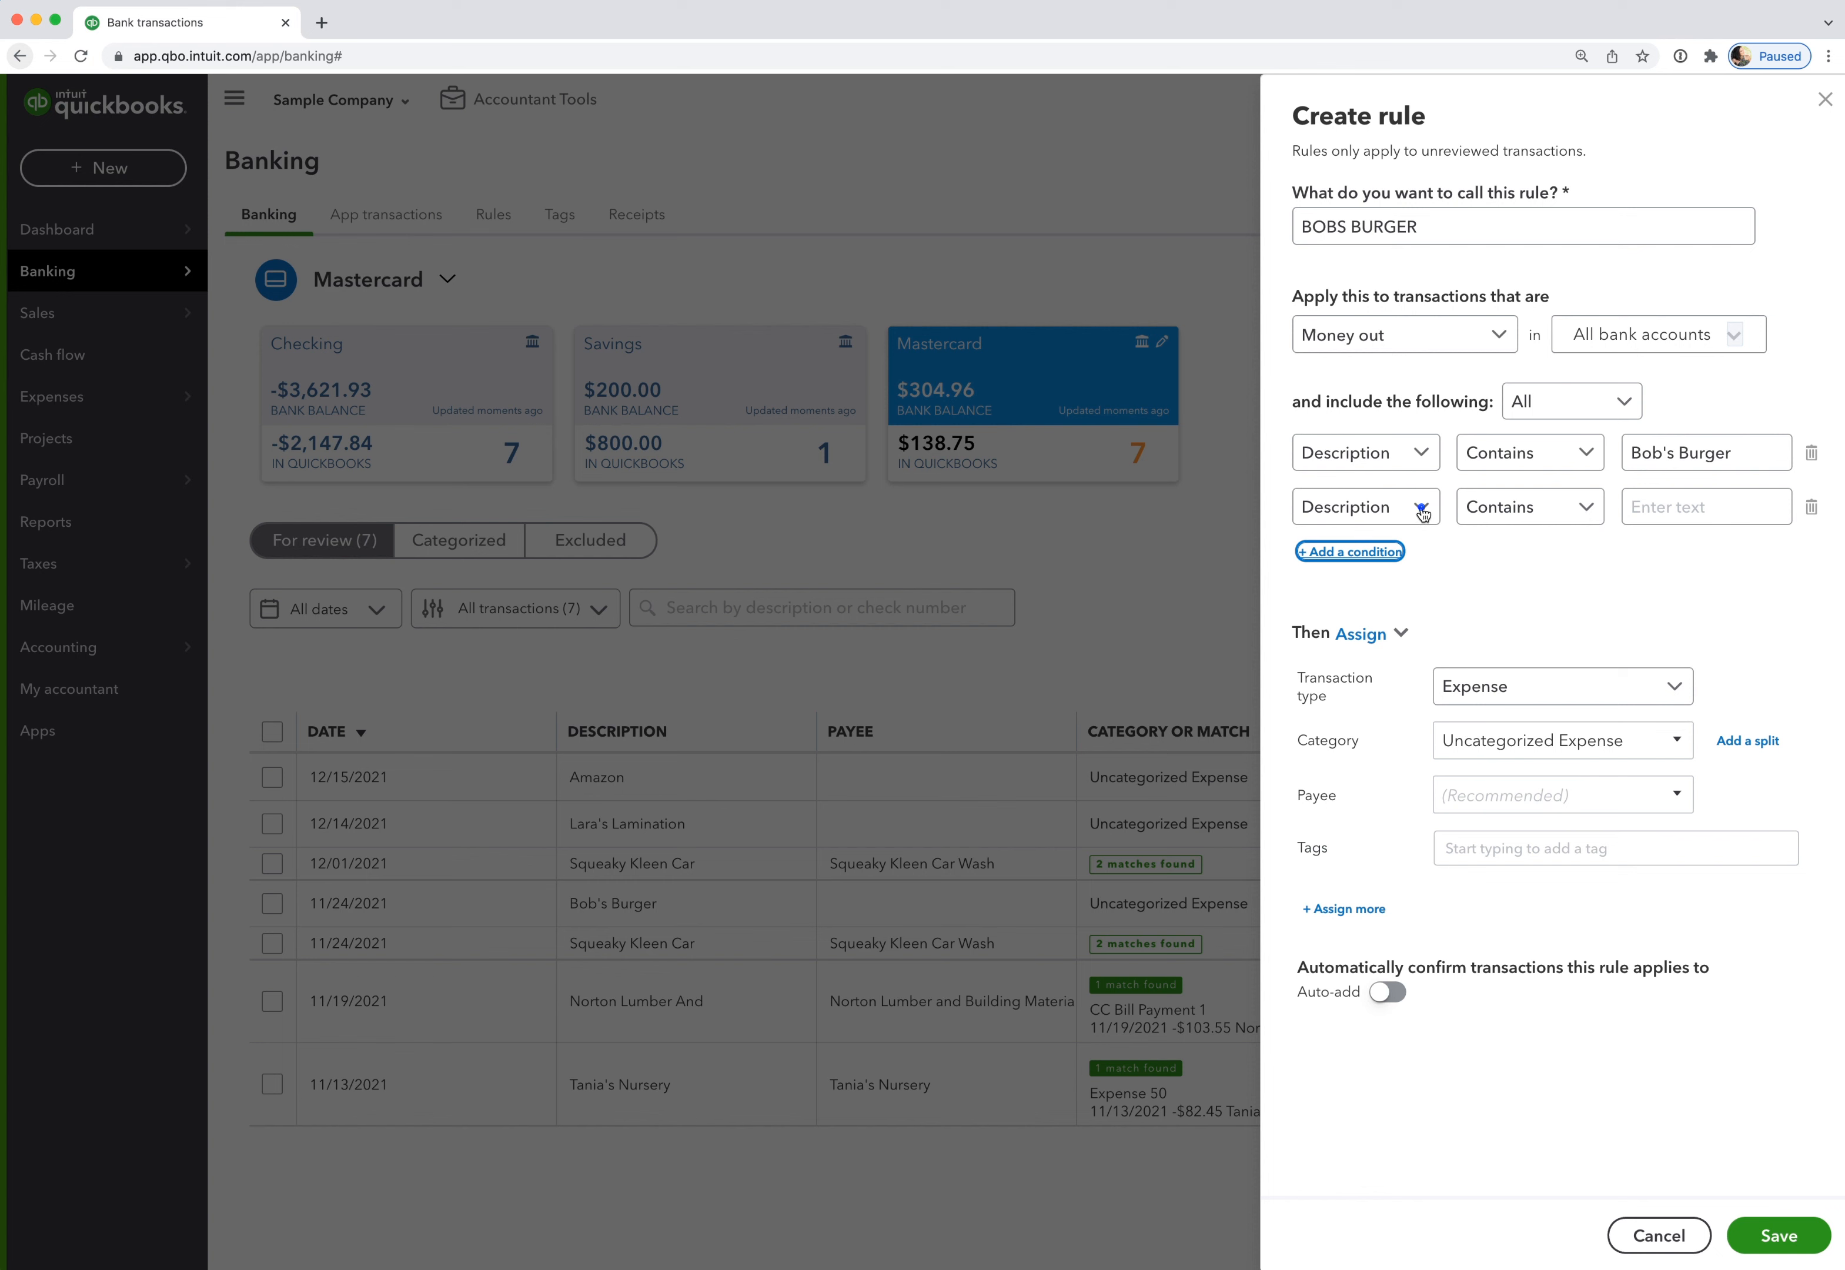
# Add a bank-text condition containing BOB'S BURGER and match transactions meeting any condition.
pyautogui.click(1366, 506)
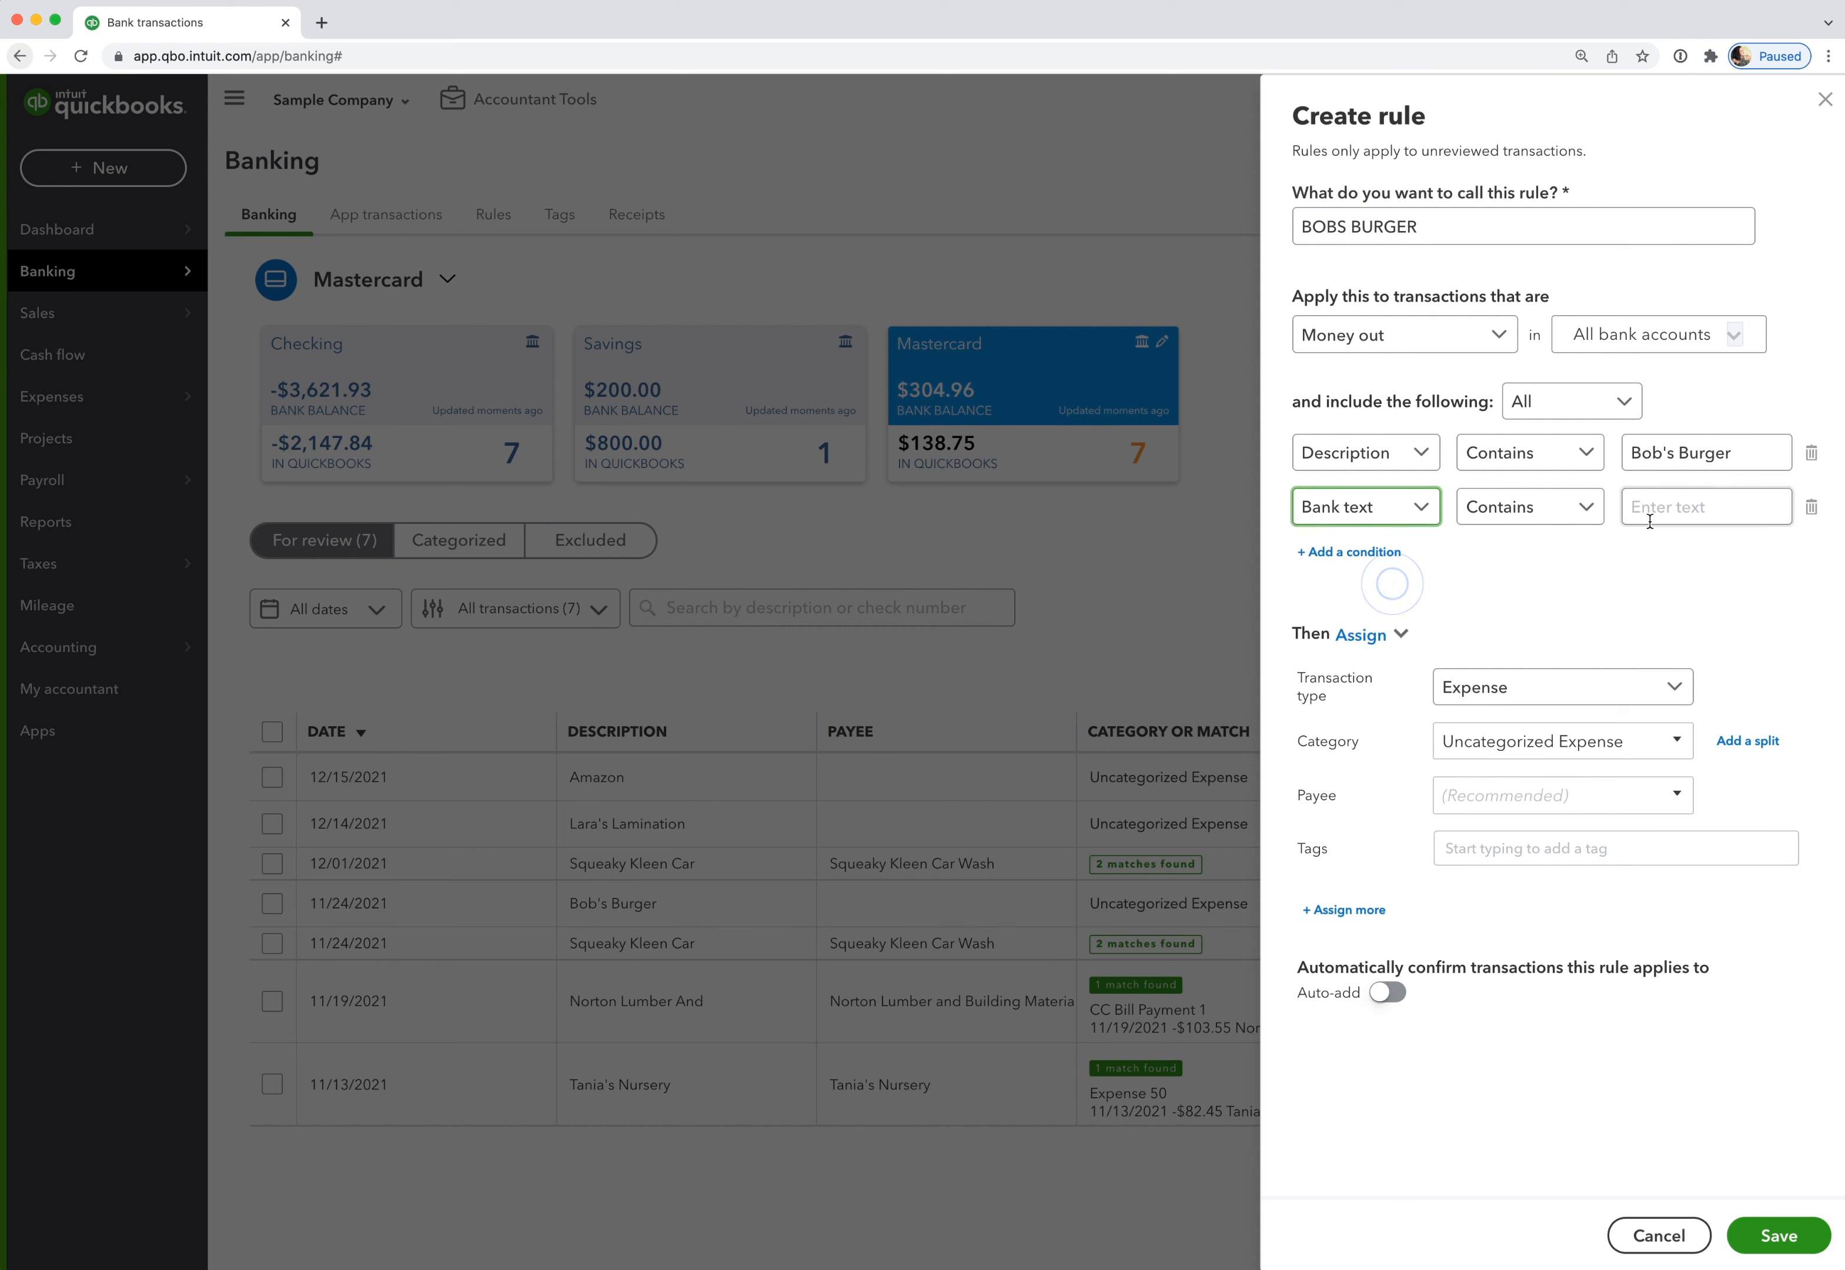
pyautogui.click(1706, 506)
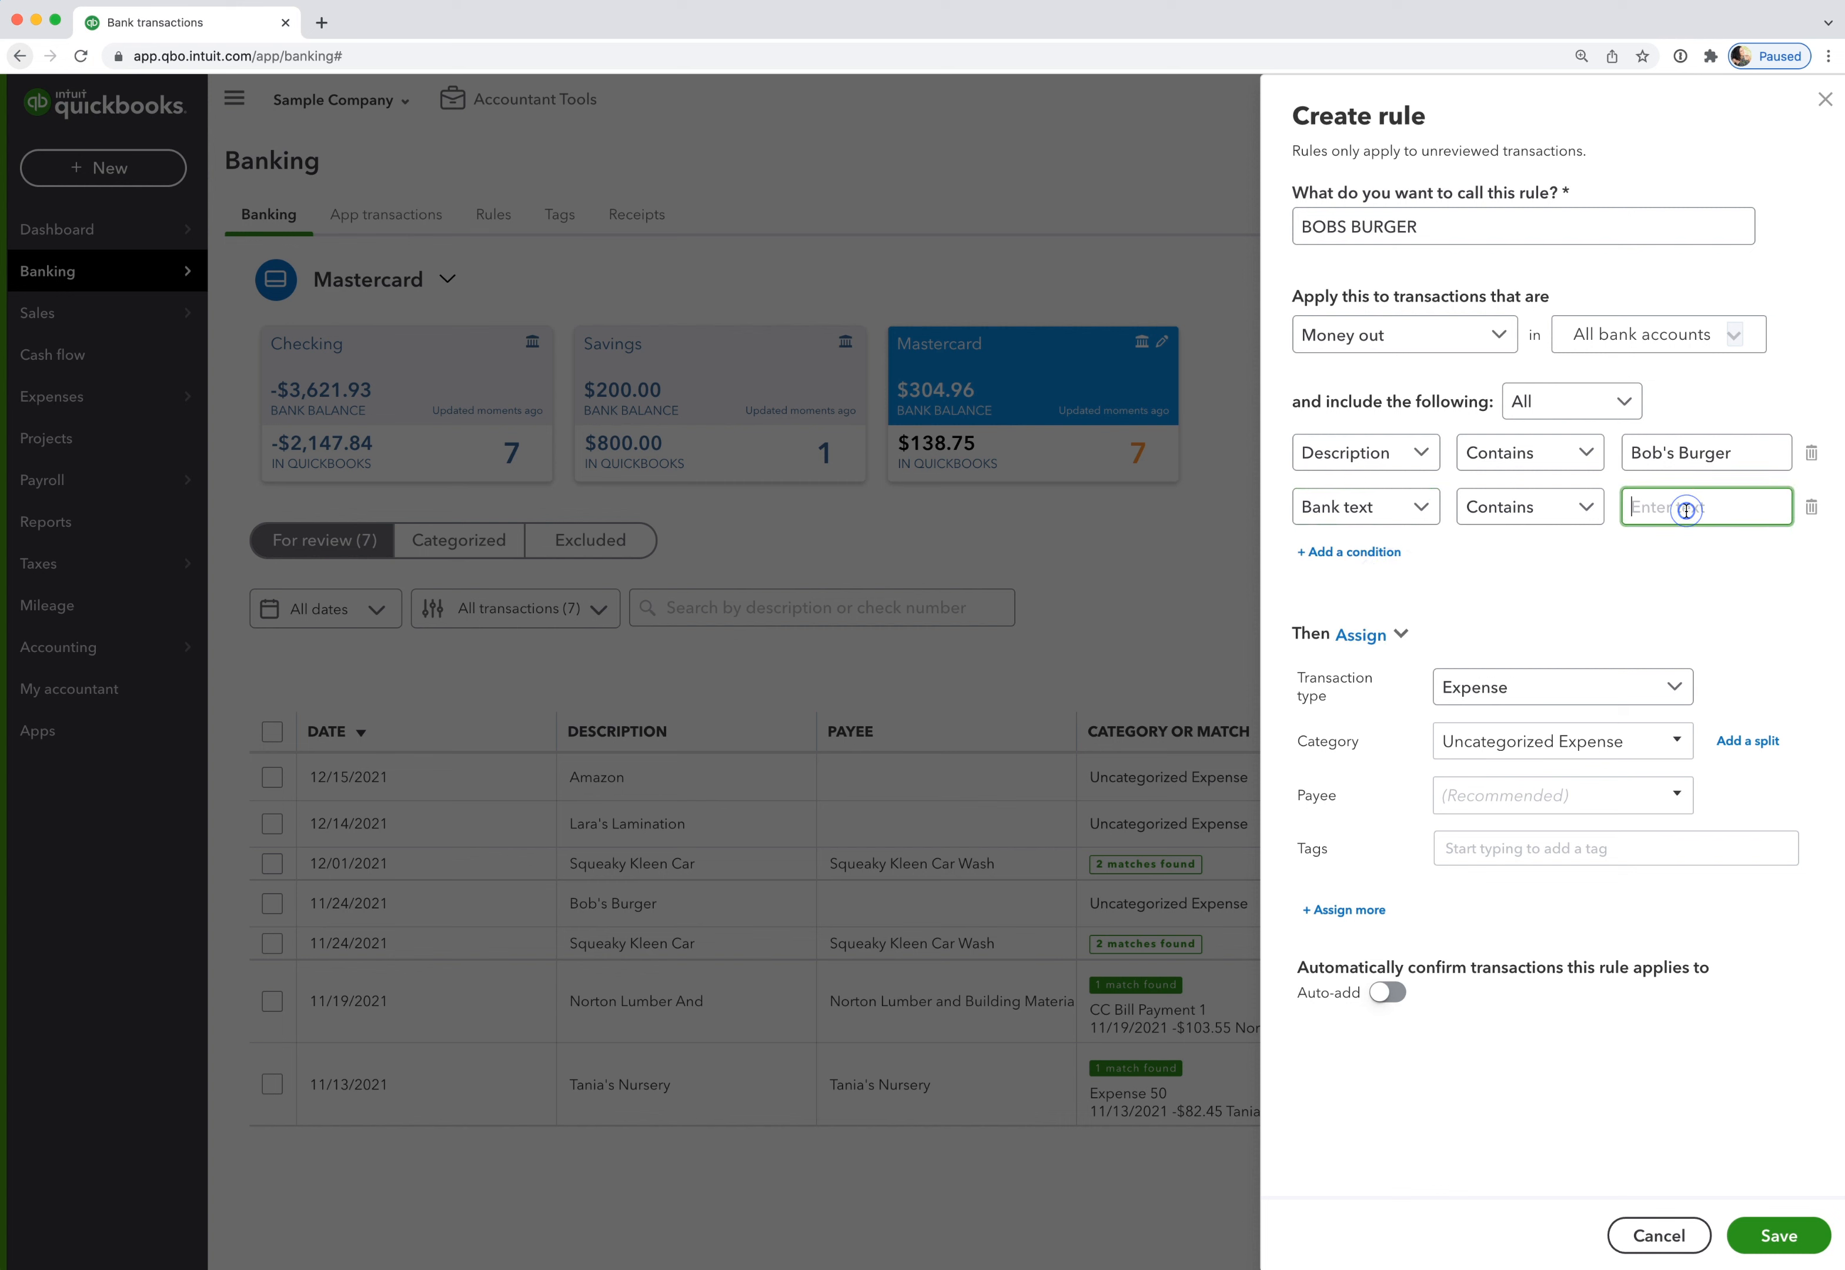
pyautogui.write("BOB'S BURGER")
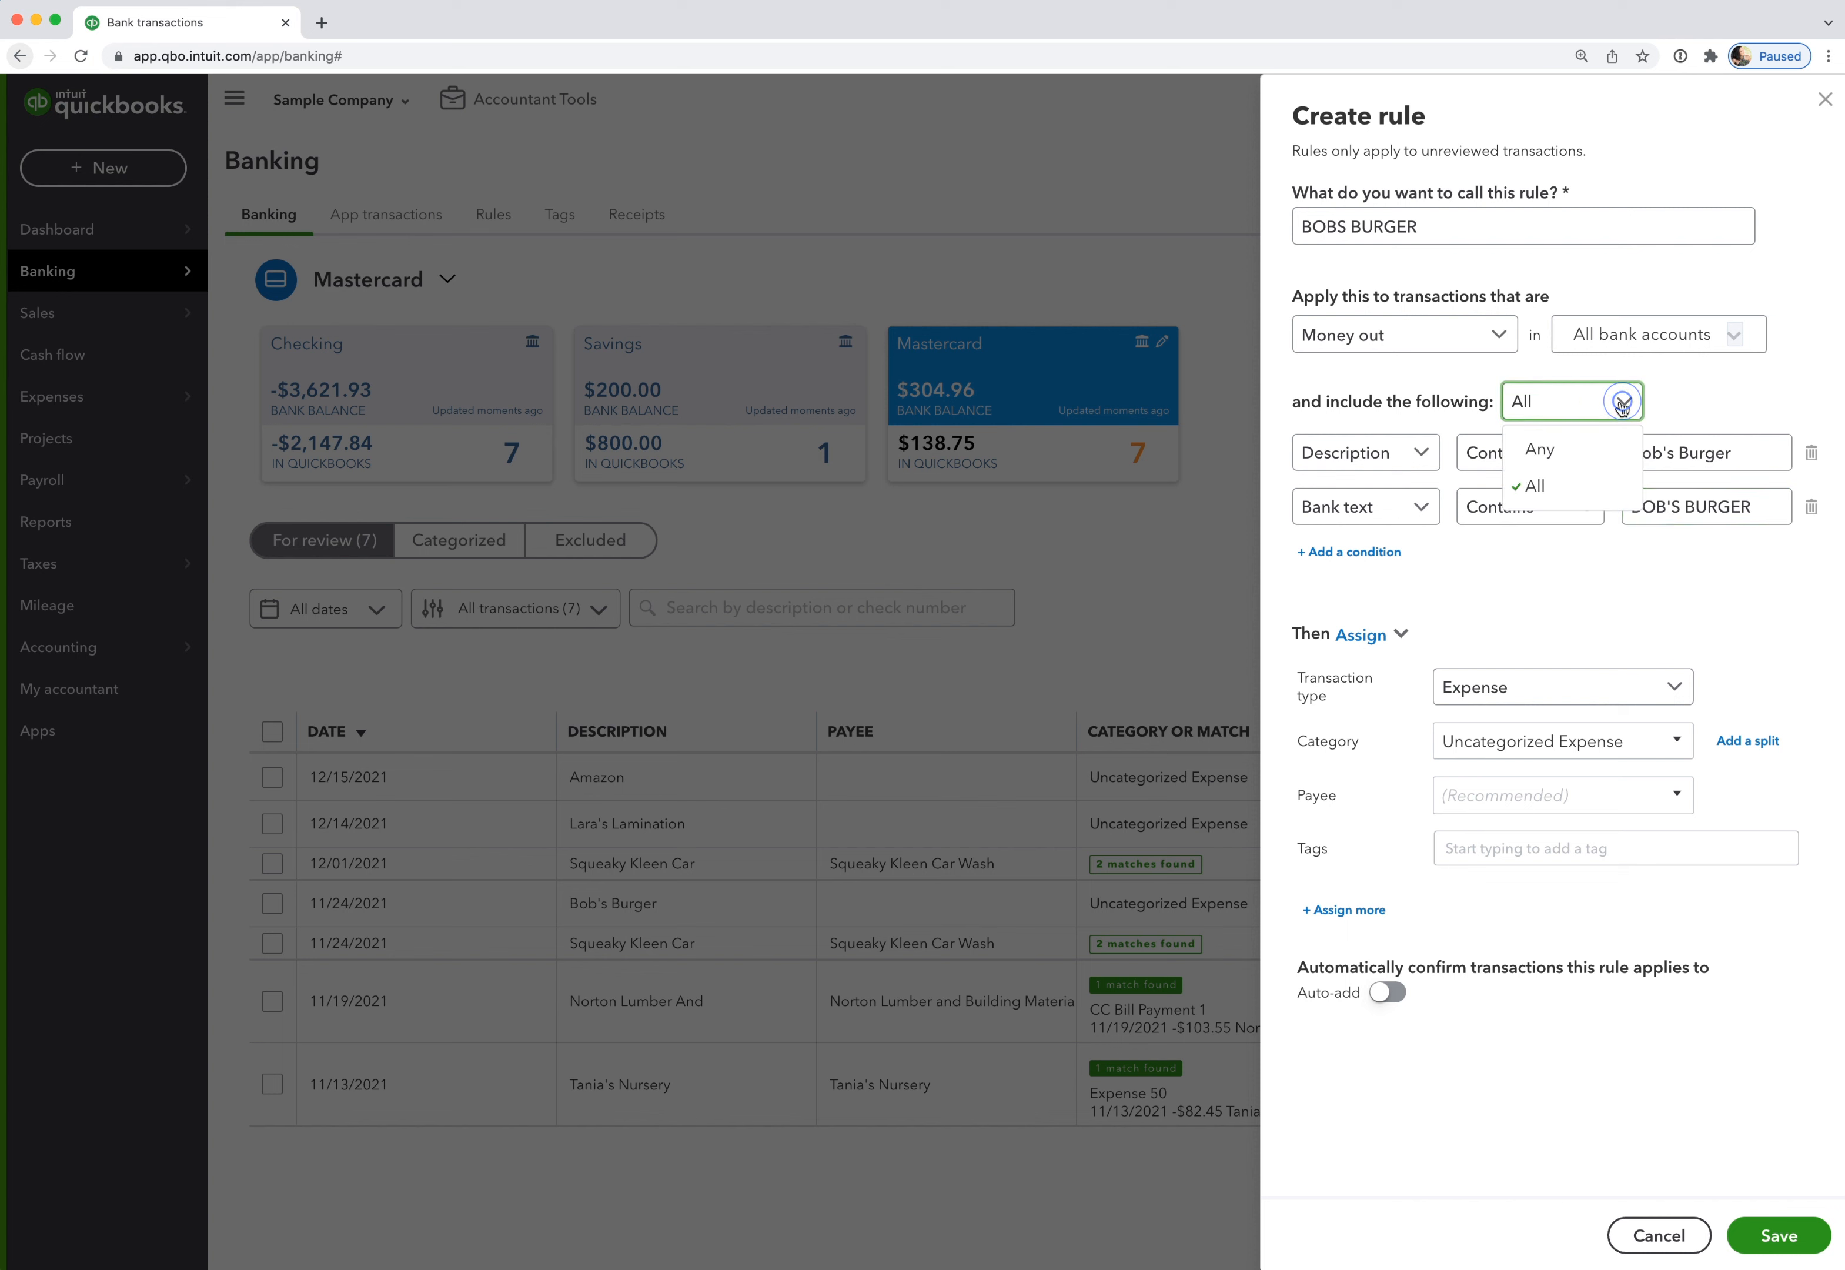
pyautogui.click(1538, 449)
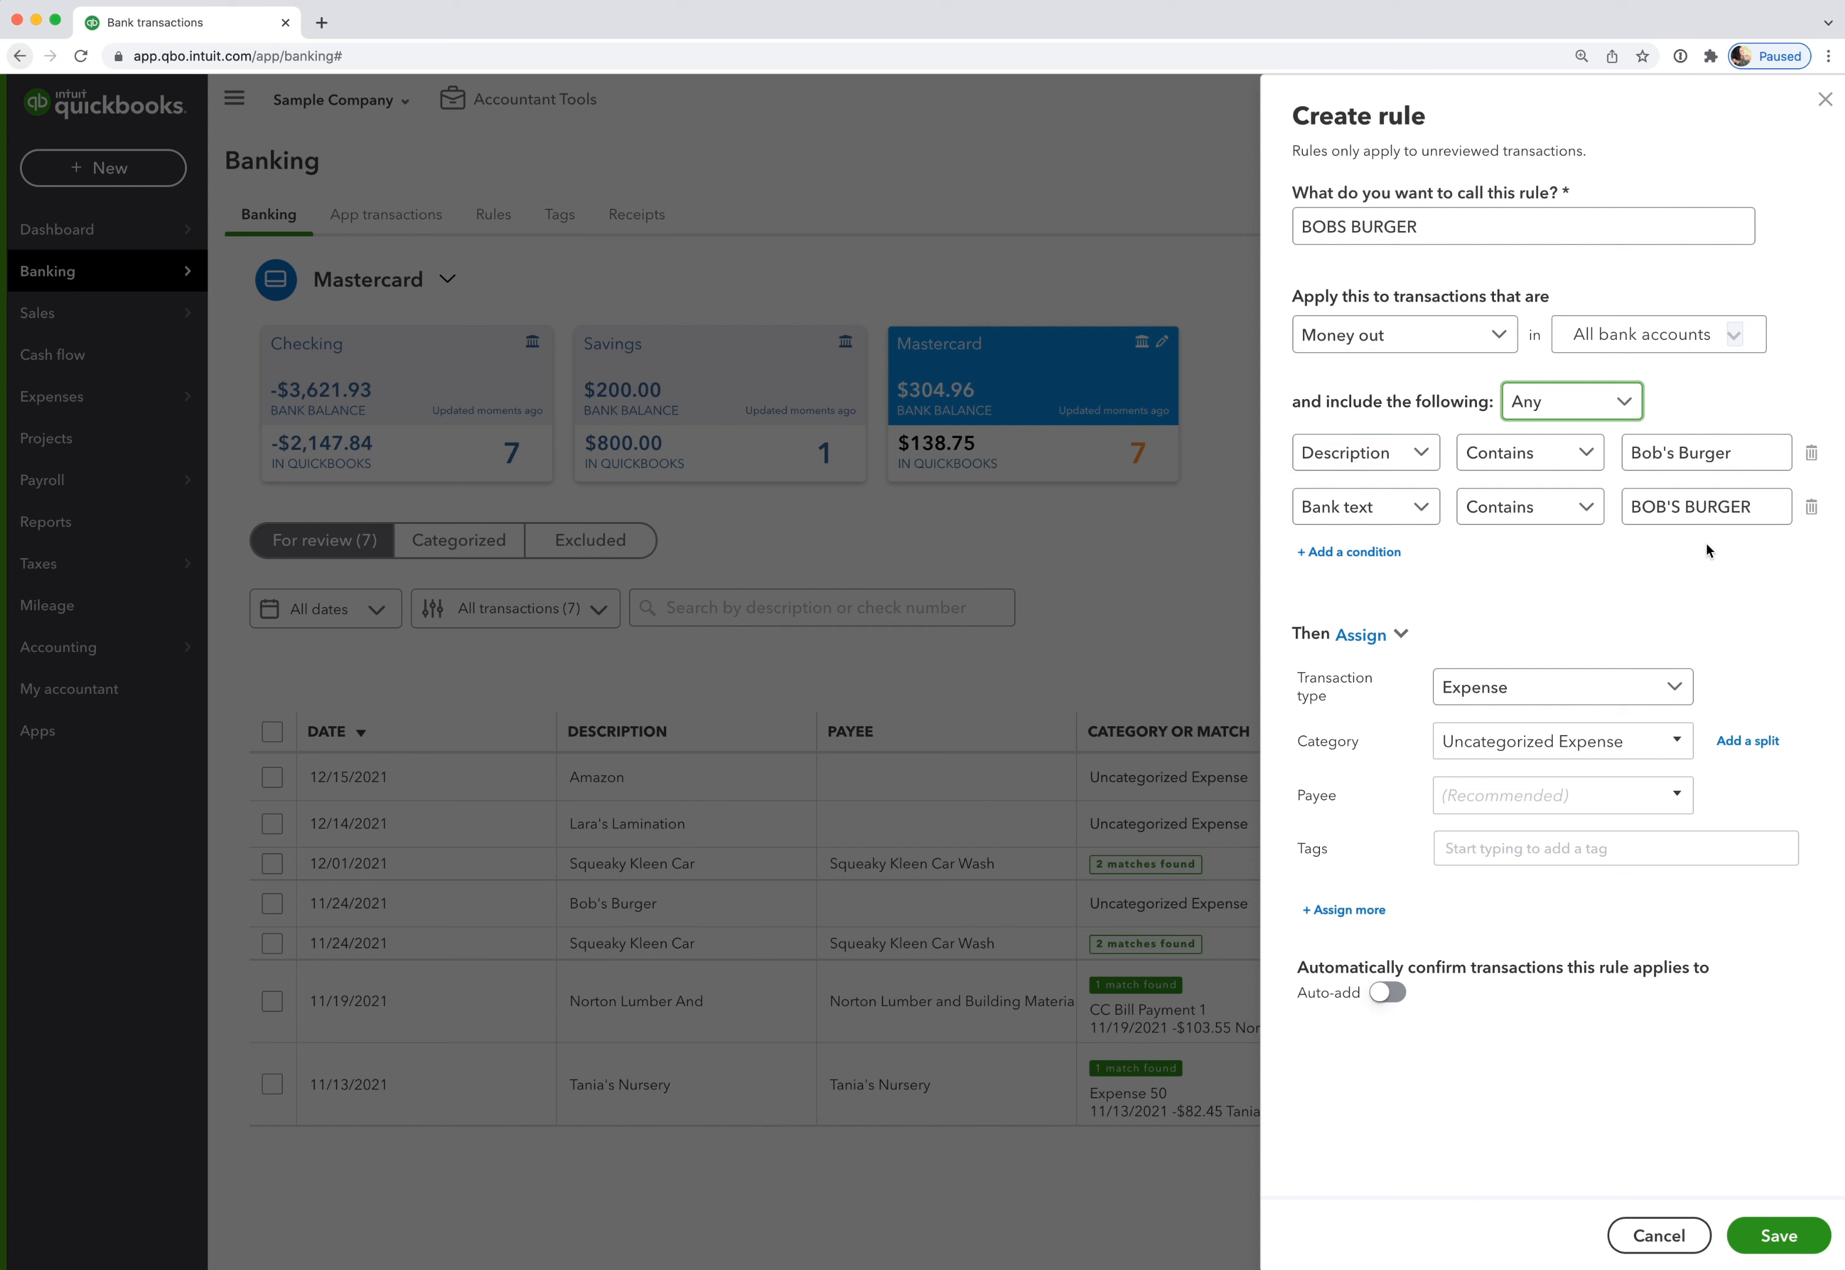
pyautogui.moveTo(1667, 581)
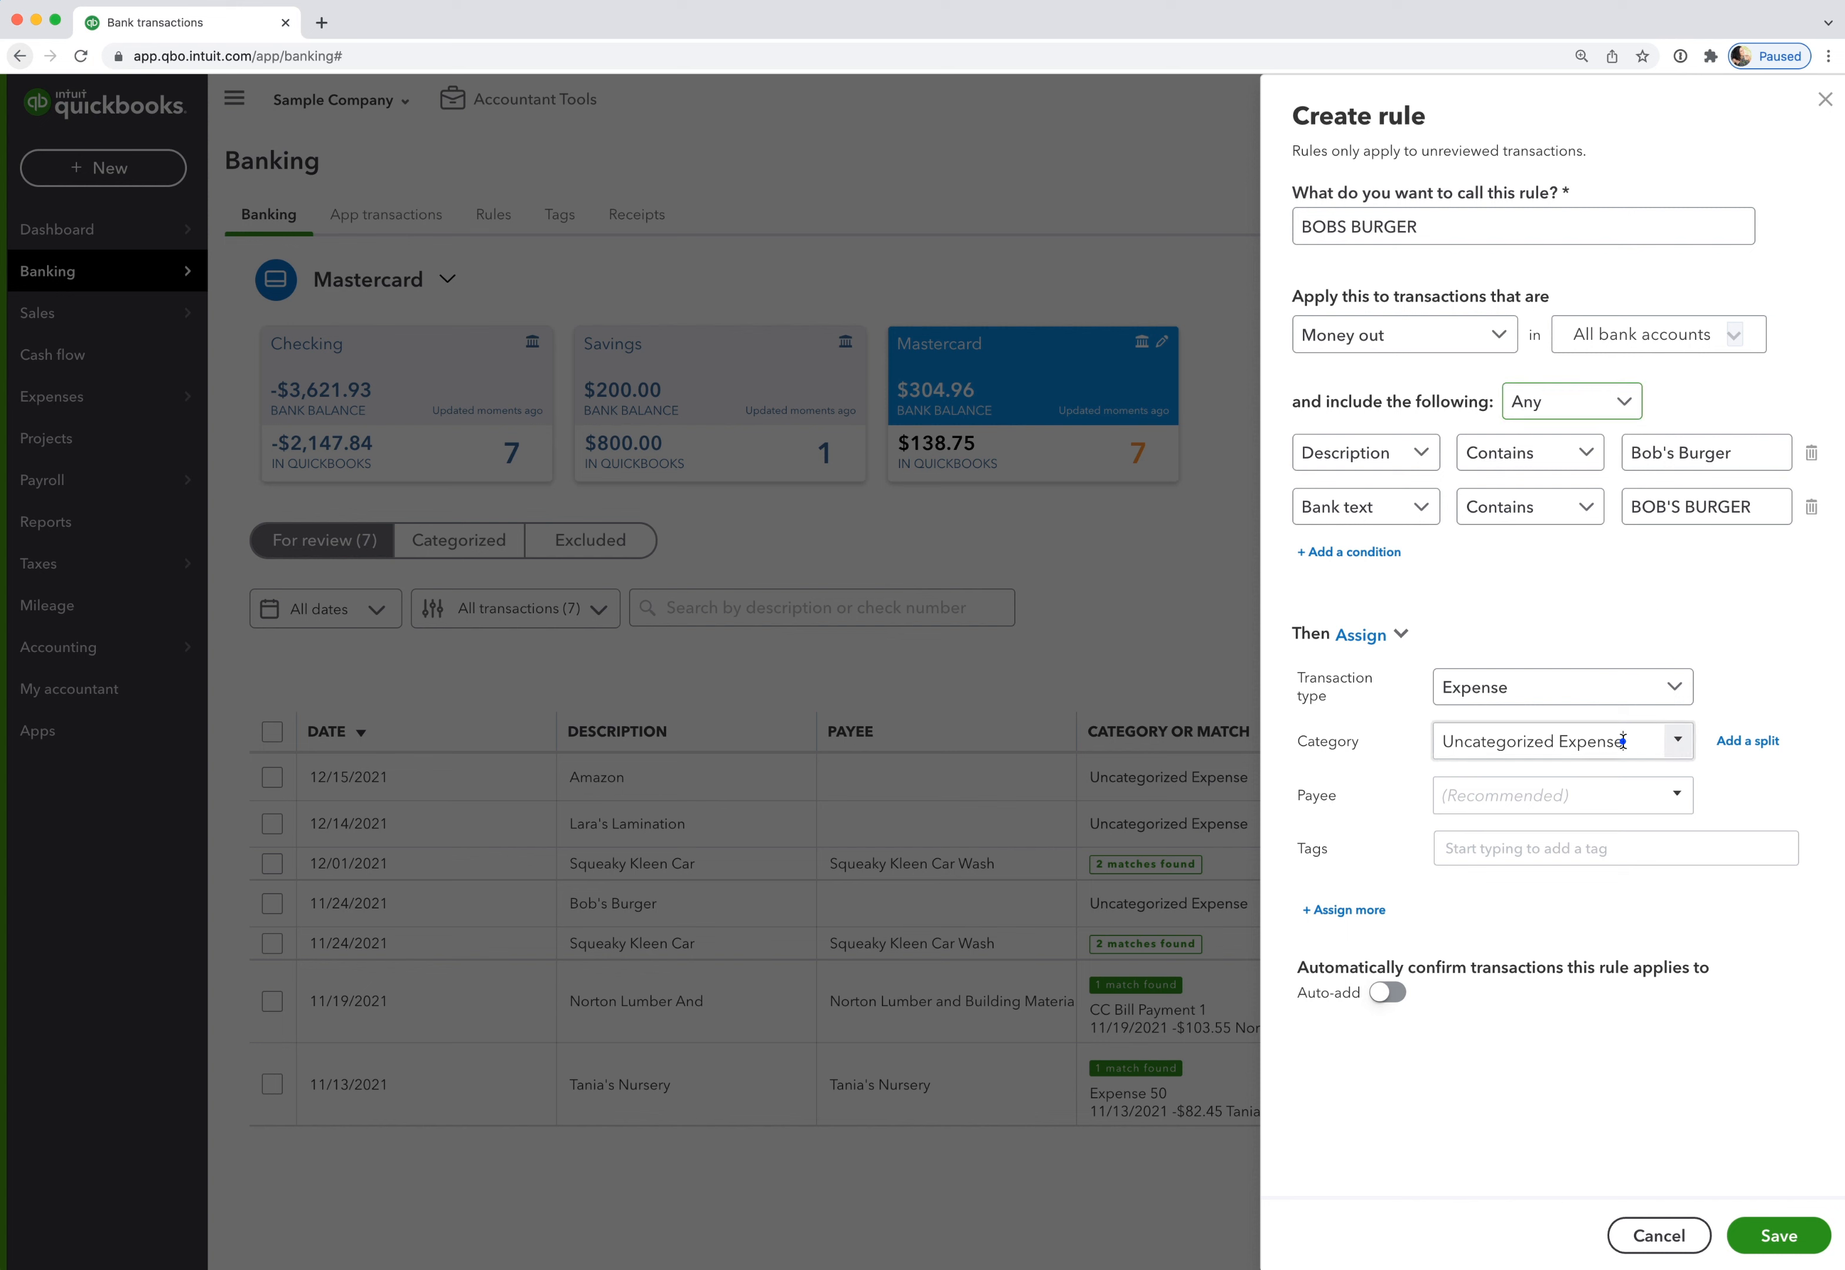
# Assign category Meals and Entertainment and payee Bob's Burger Joint, then save the rule.
pyautogui.write('Meals and Entertainment')
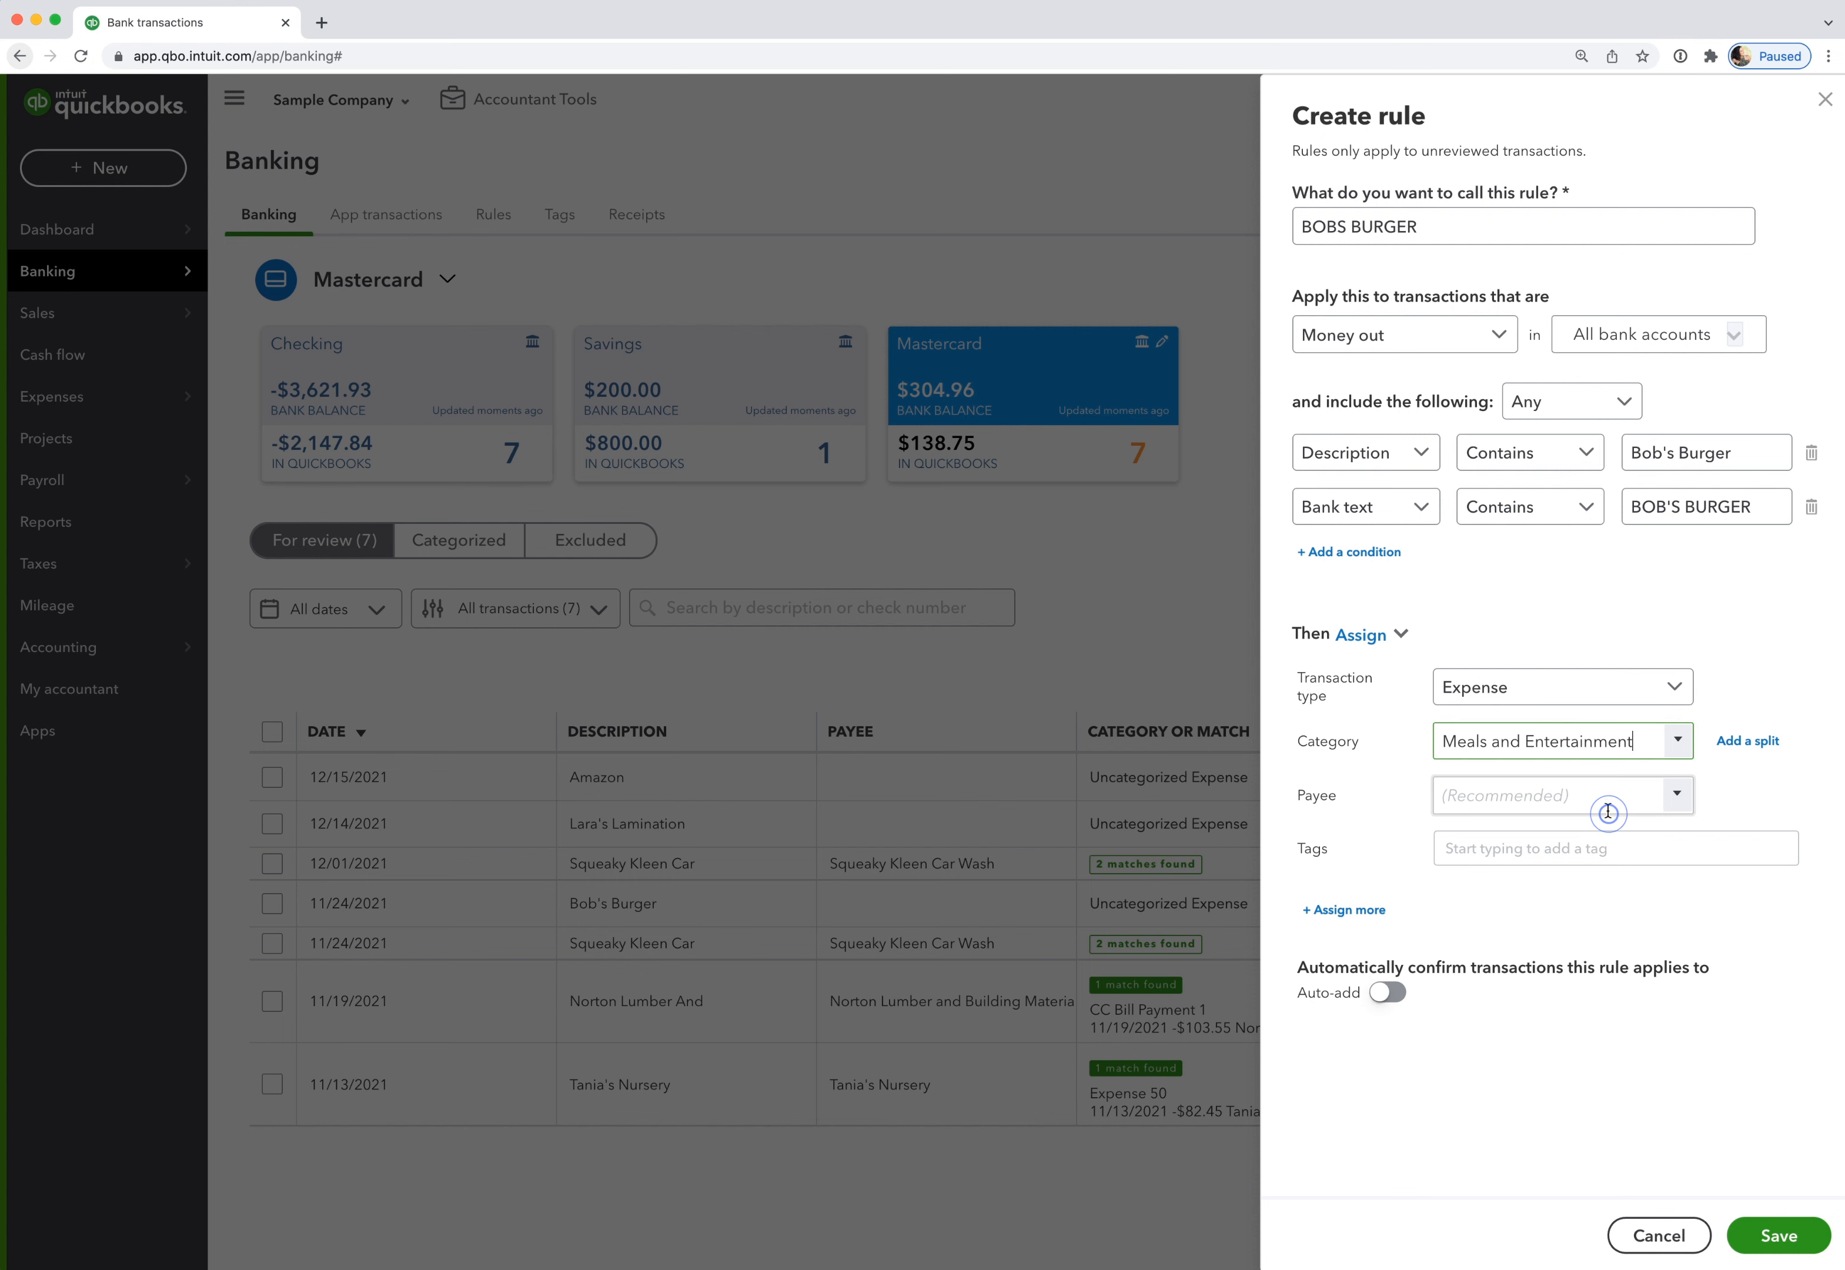
pyautogui.write('B')
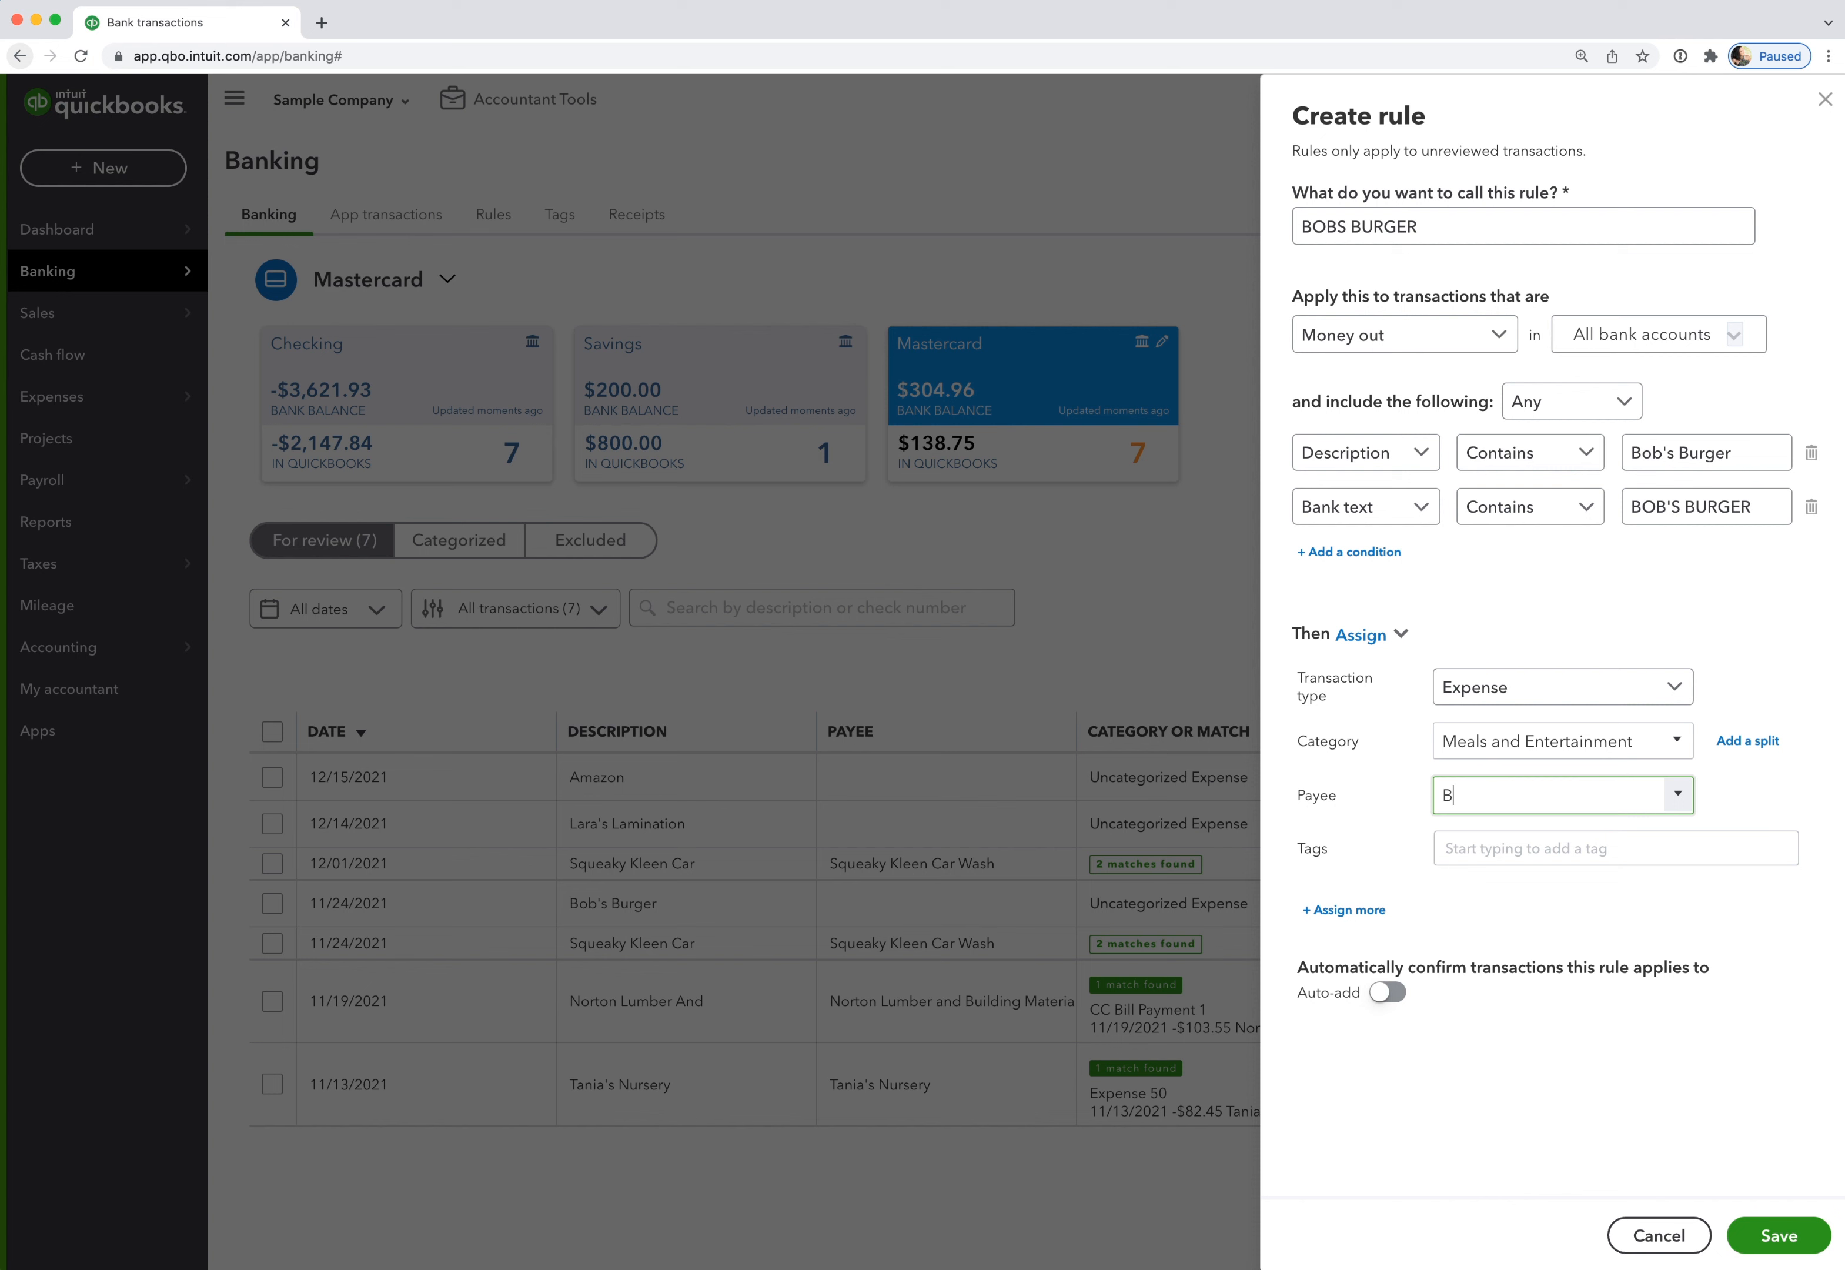
pyautogui.write("Bob's Burger Joint")
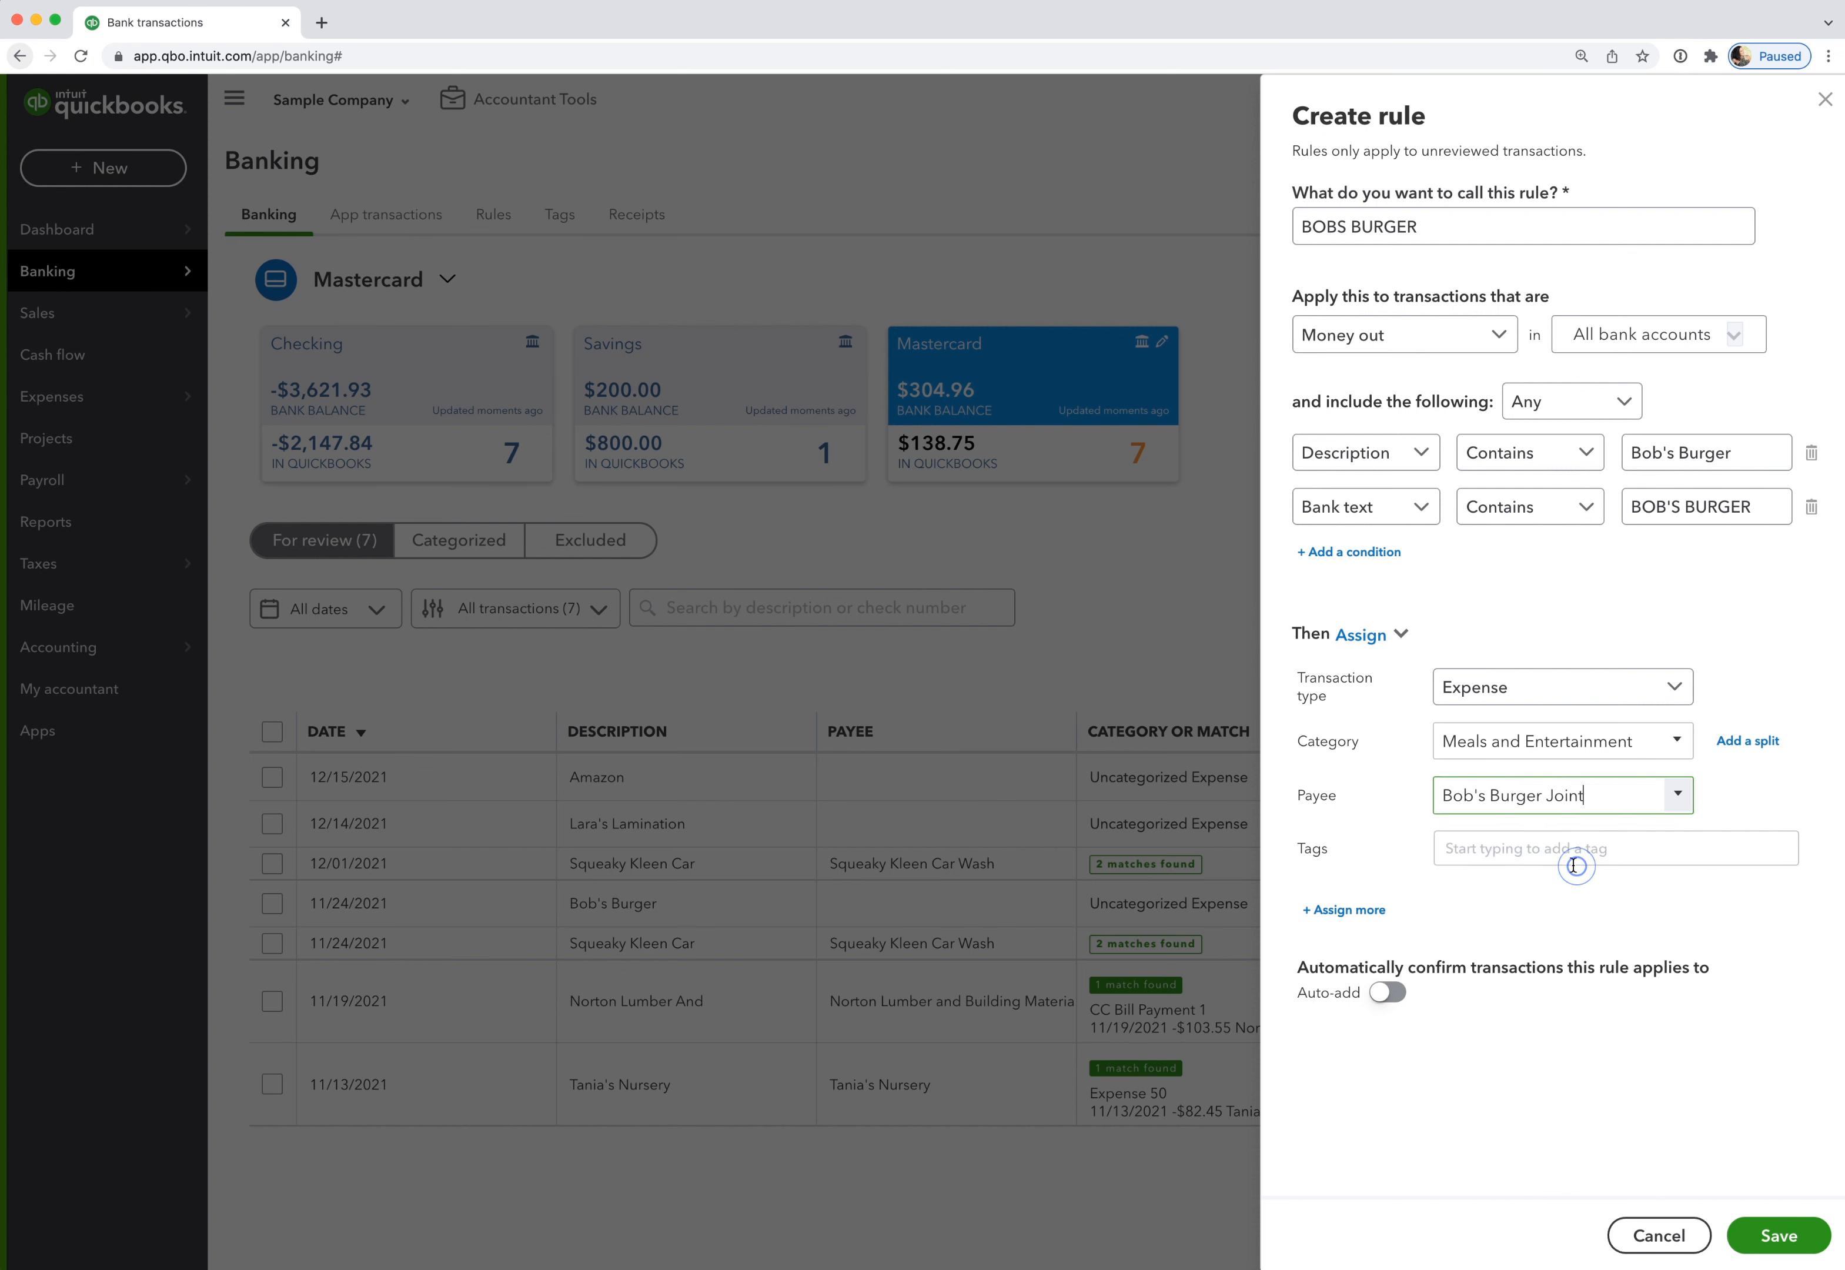
pyautogui.click(1343, 911)
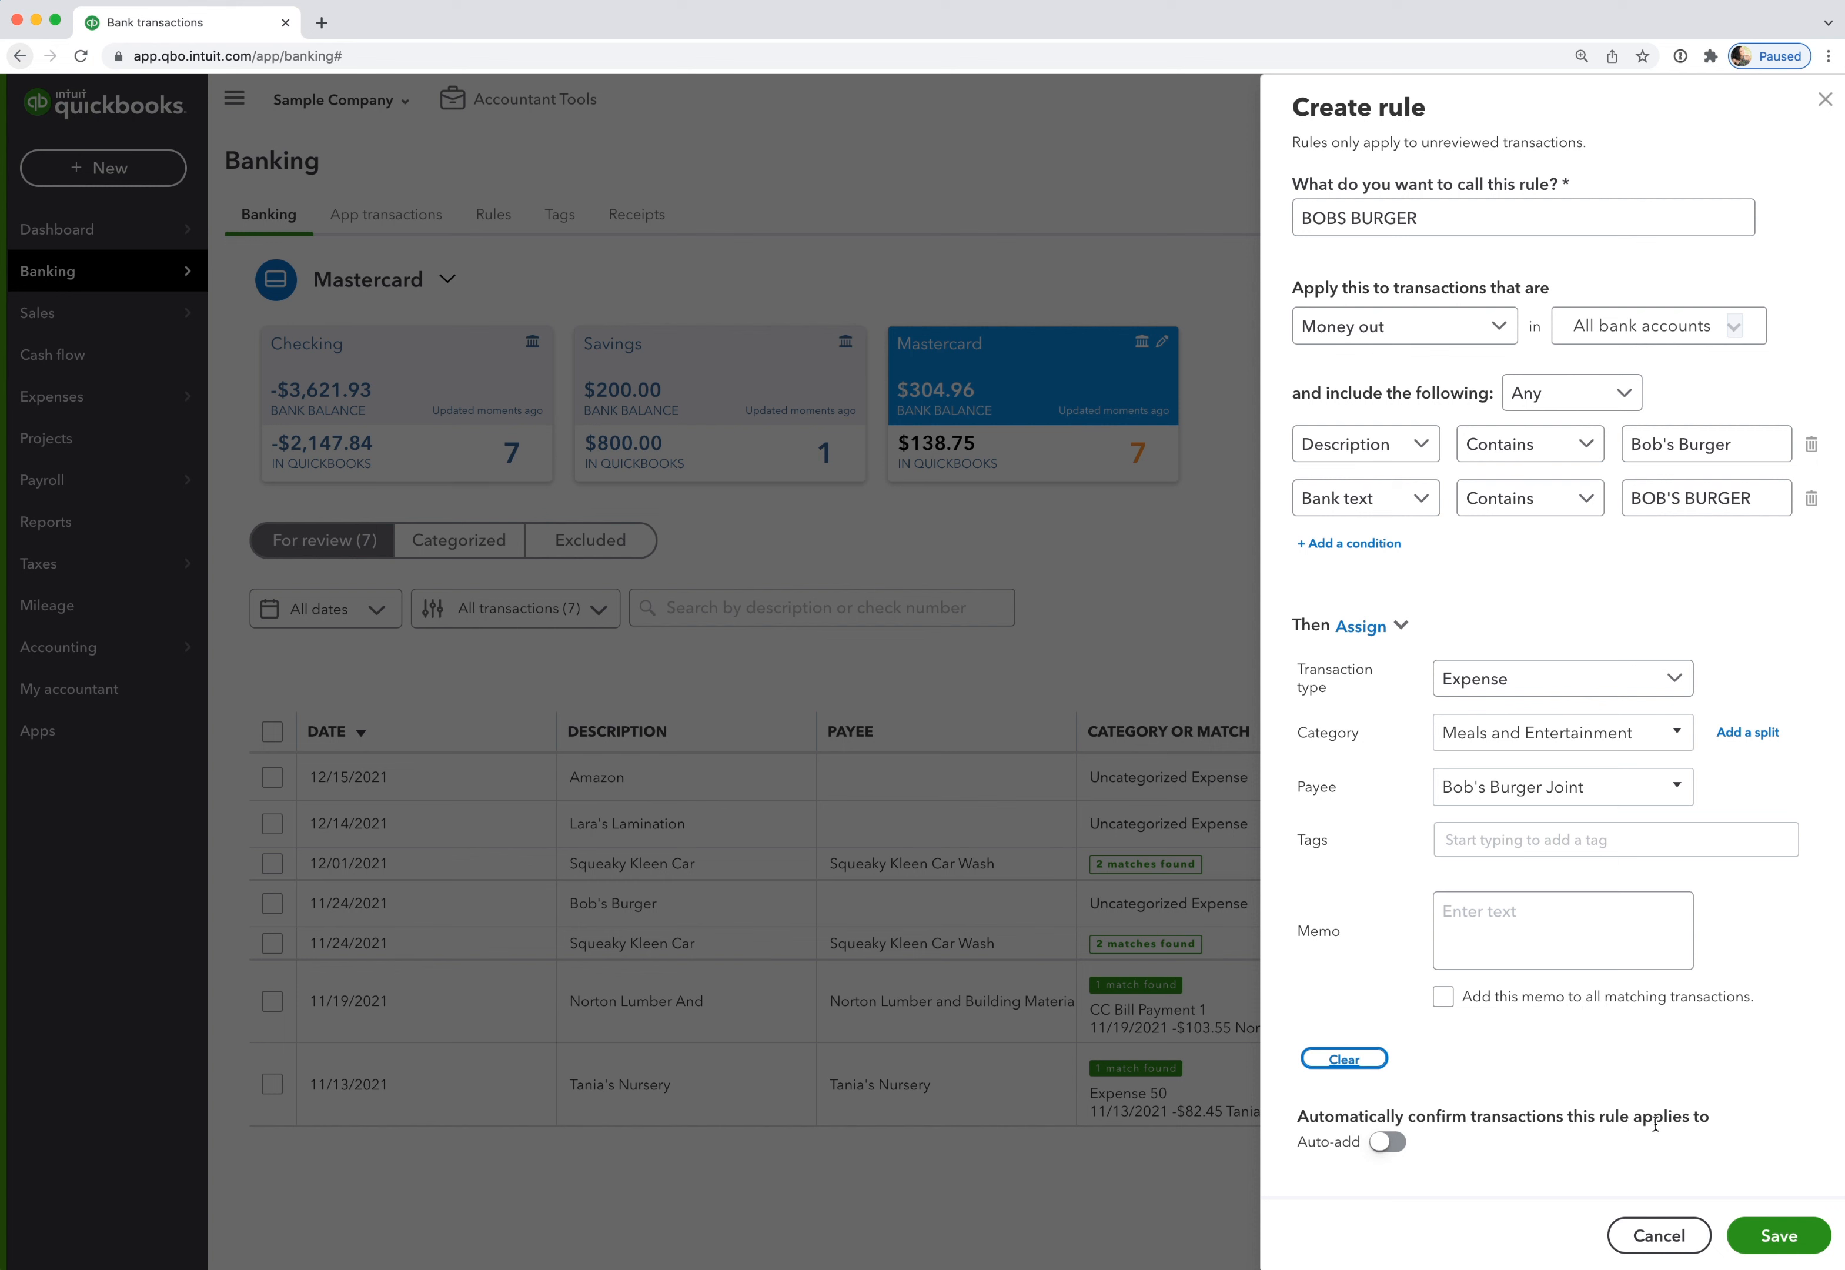
pyautogui.moveTo(1591, 1141)
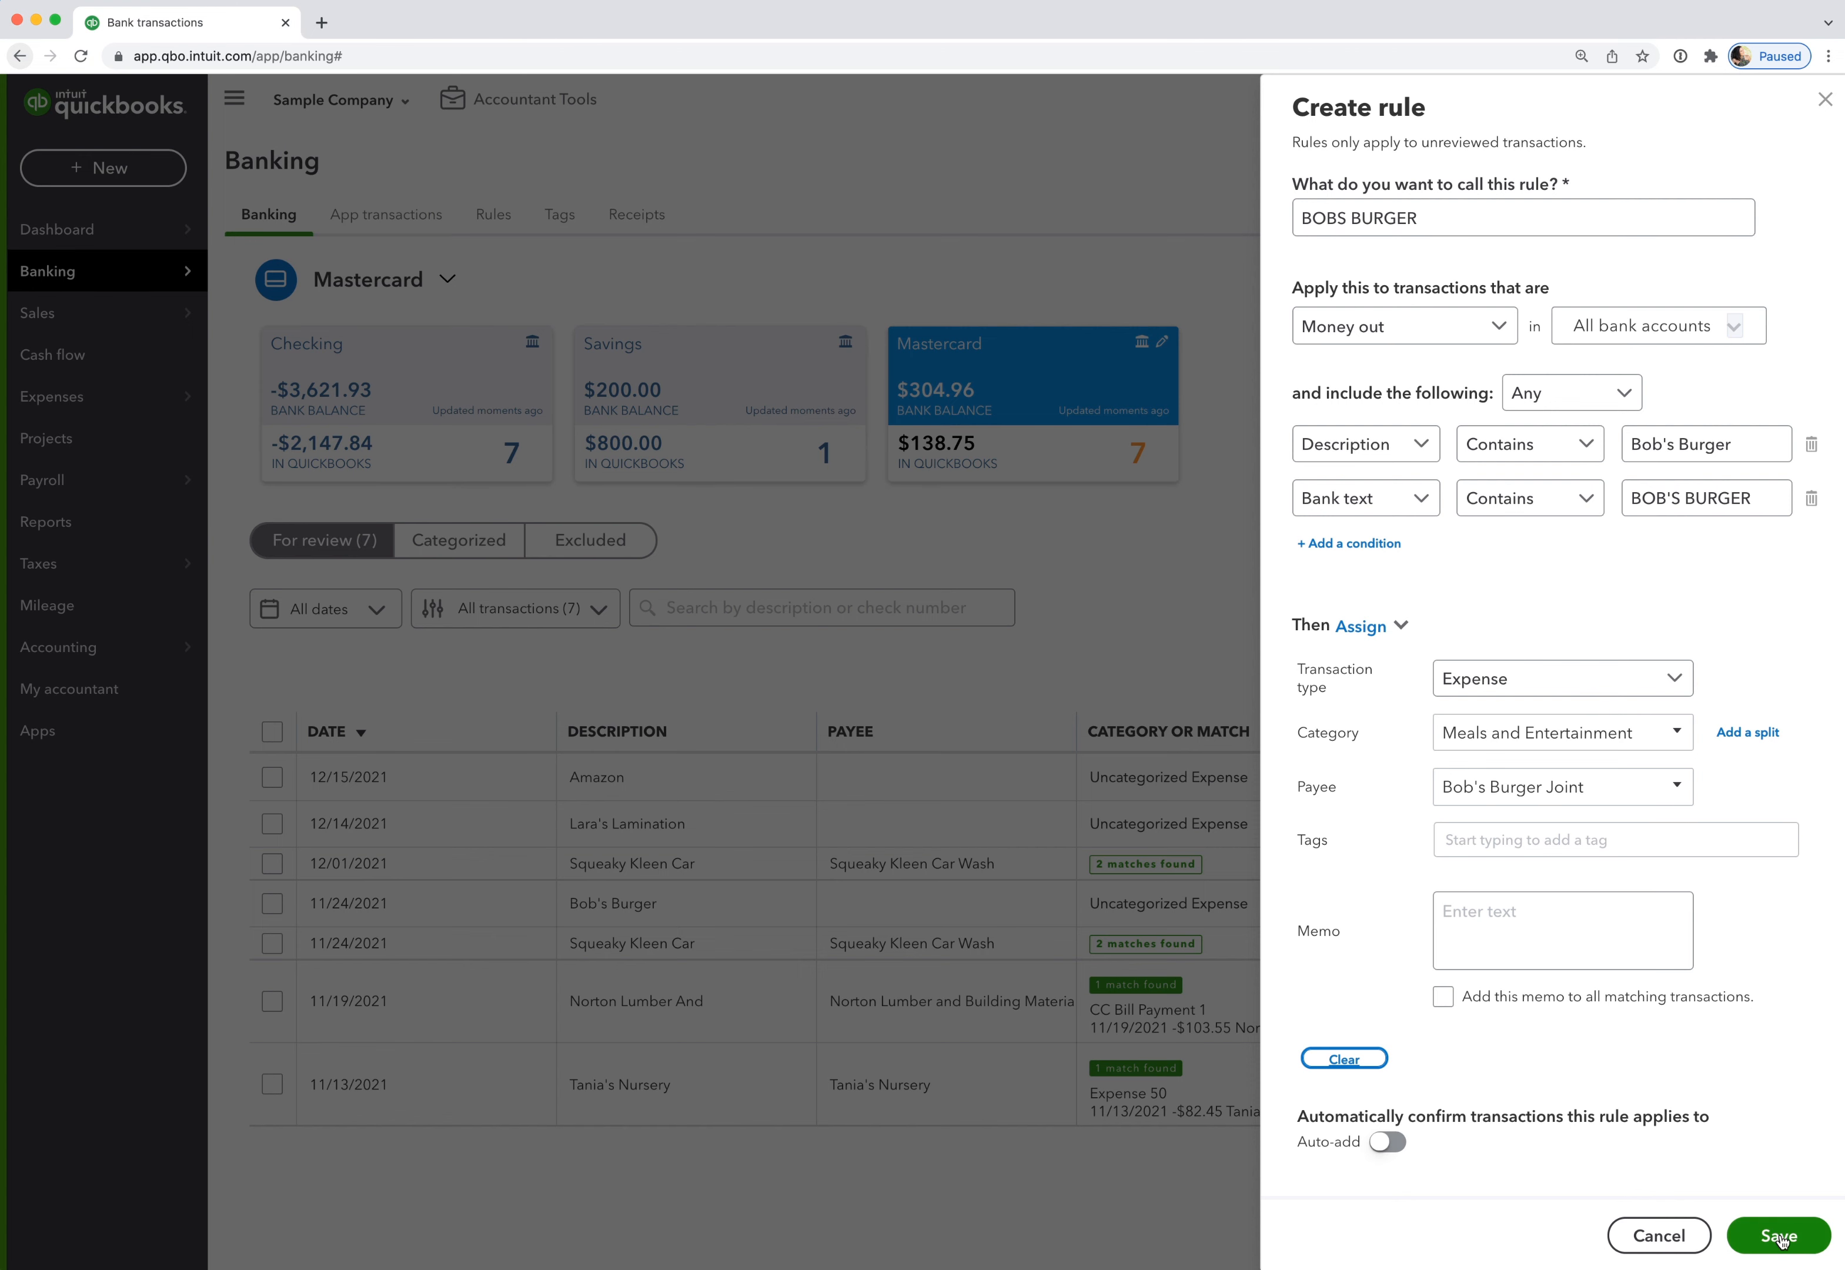
pyautogui.click(1779, 1236)
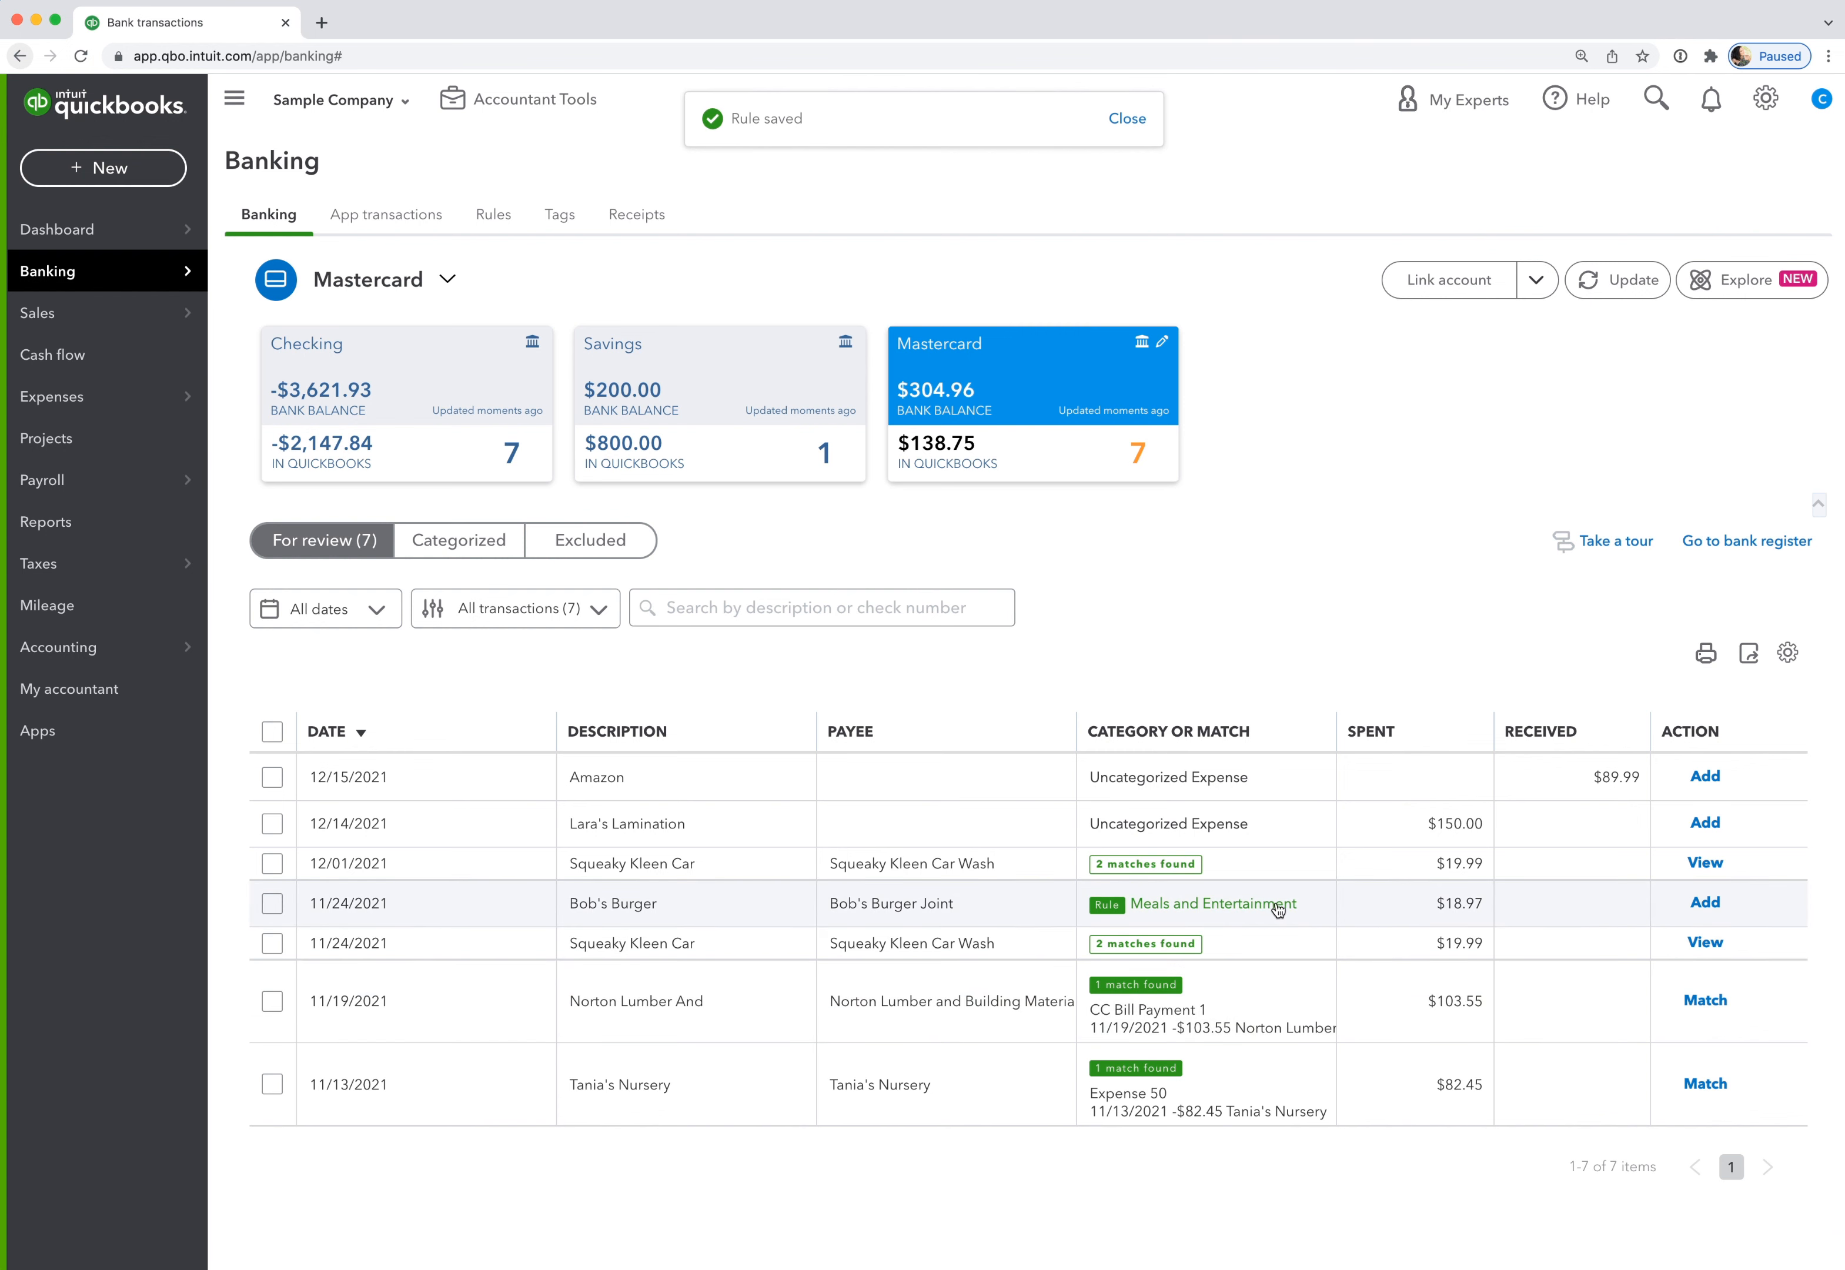
pyautogui.moveTo(1179, 913)
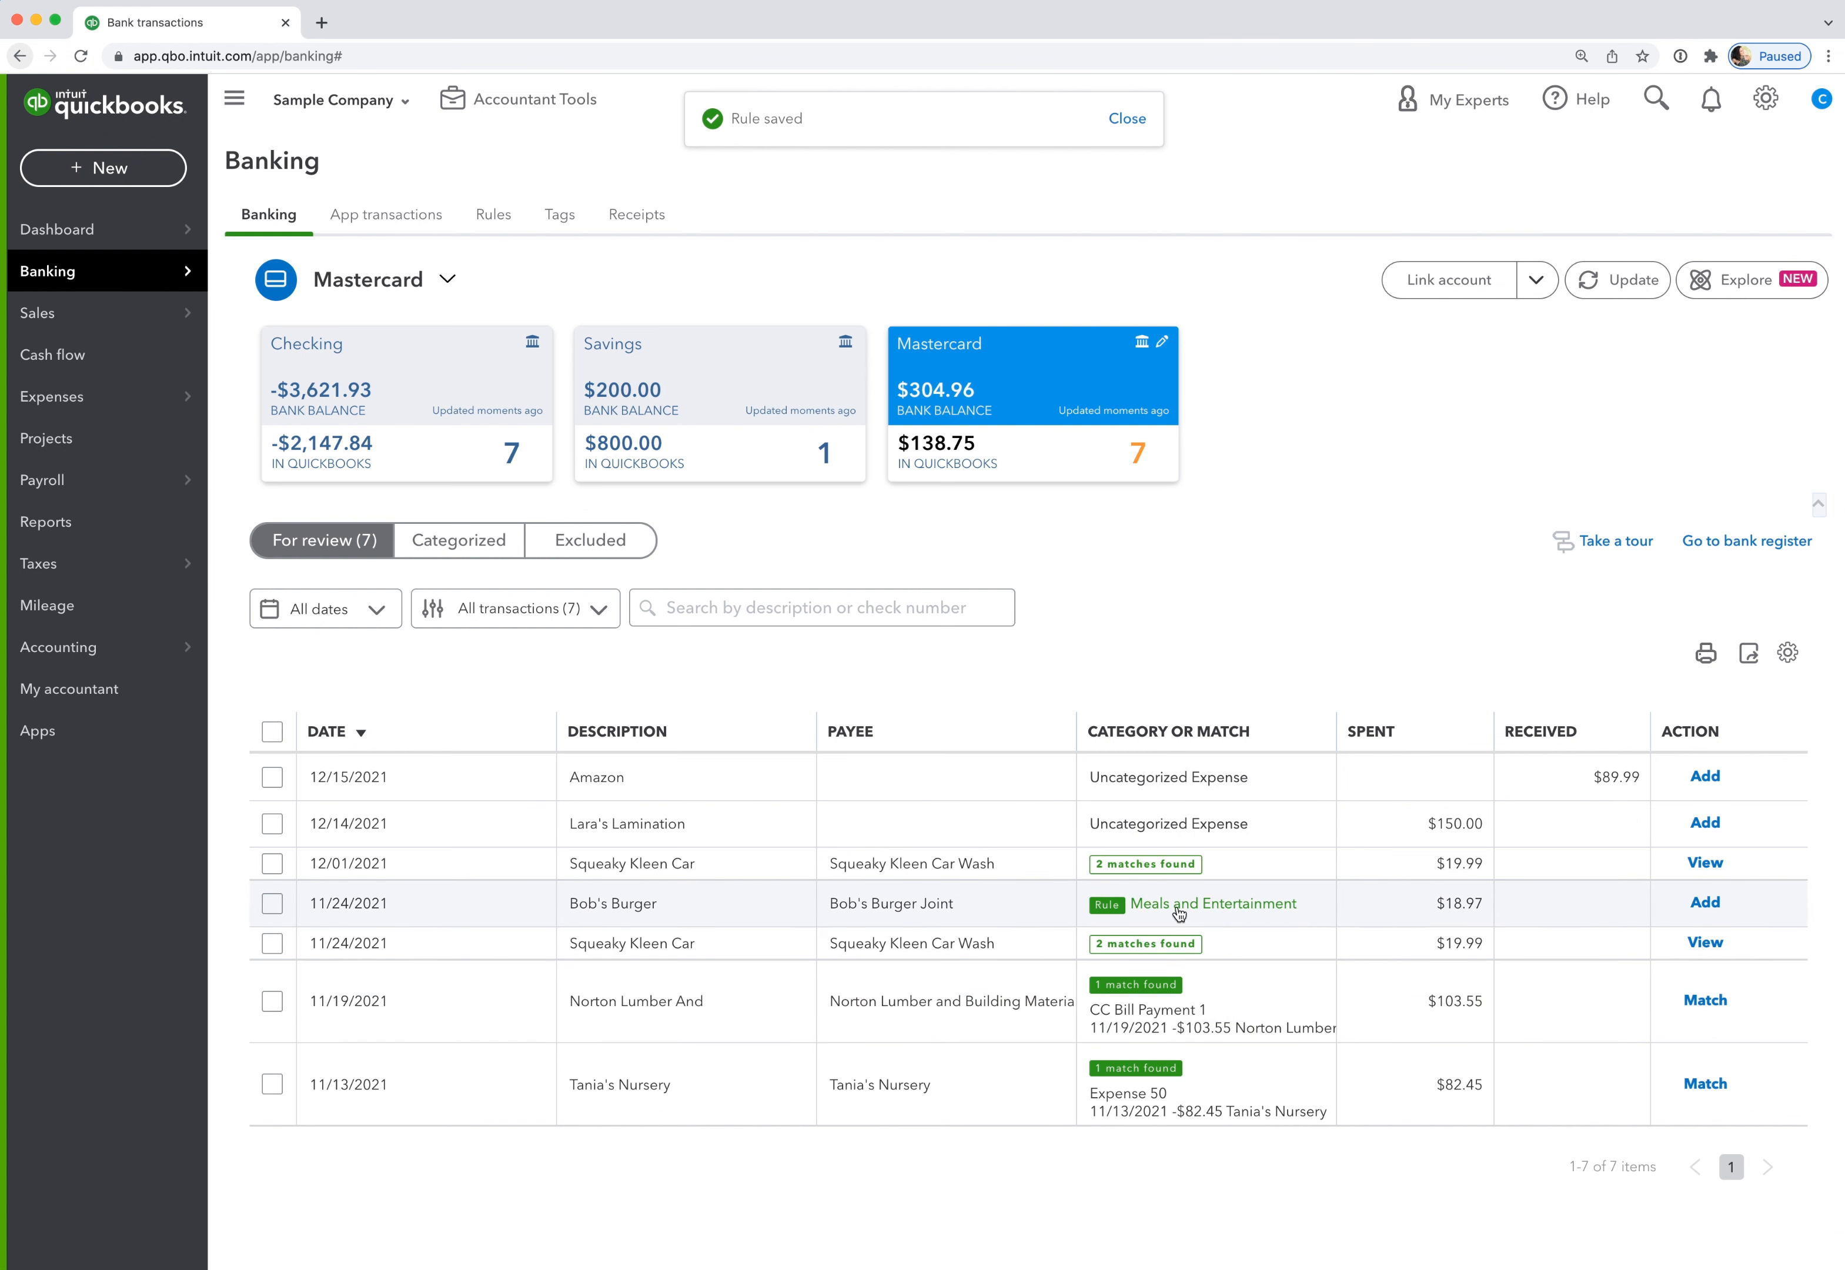
# Dismiss the rule-saved notice and go to the saved bank rules list.
pyautogui.click(1126, 117)
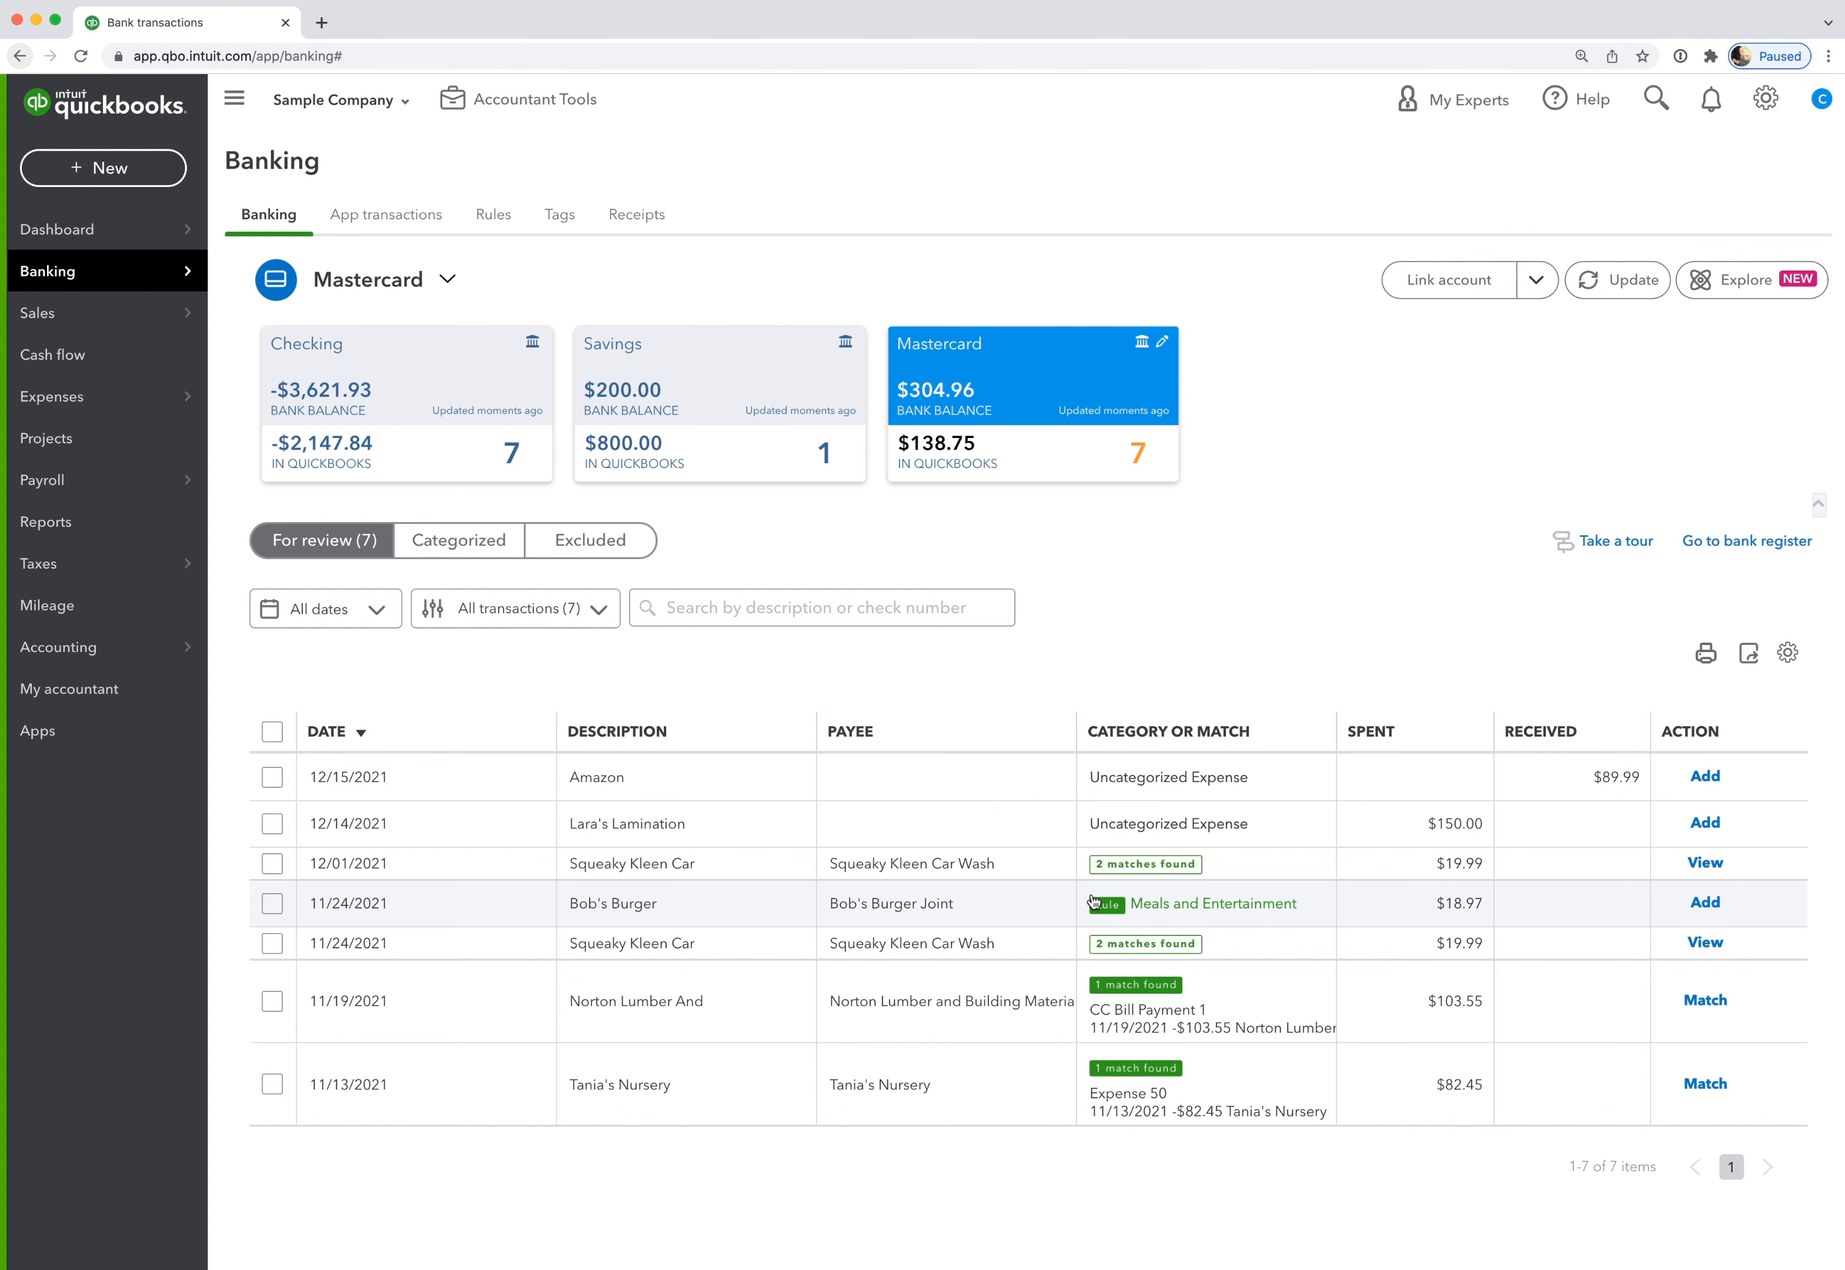
pyautogui.moveTo(1274, 919)
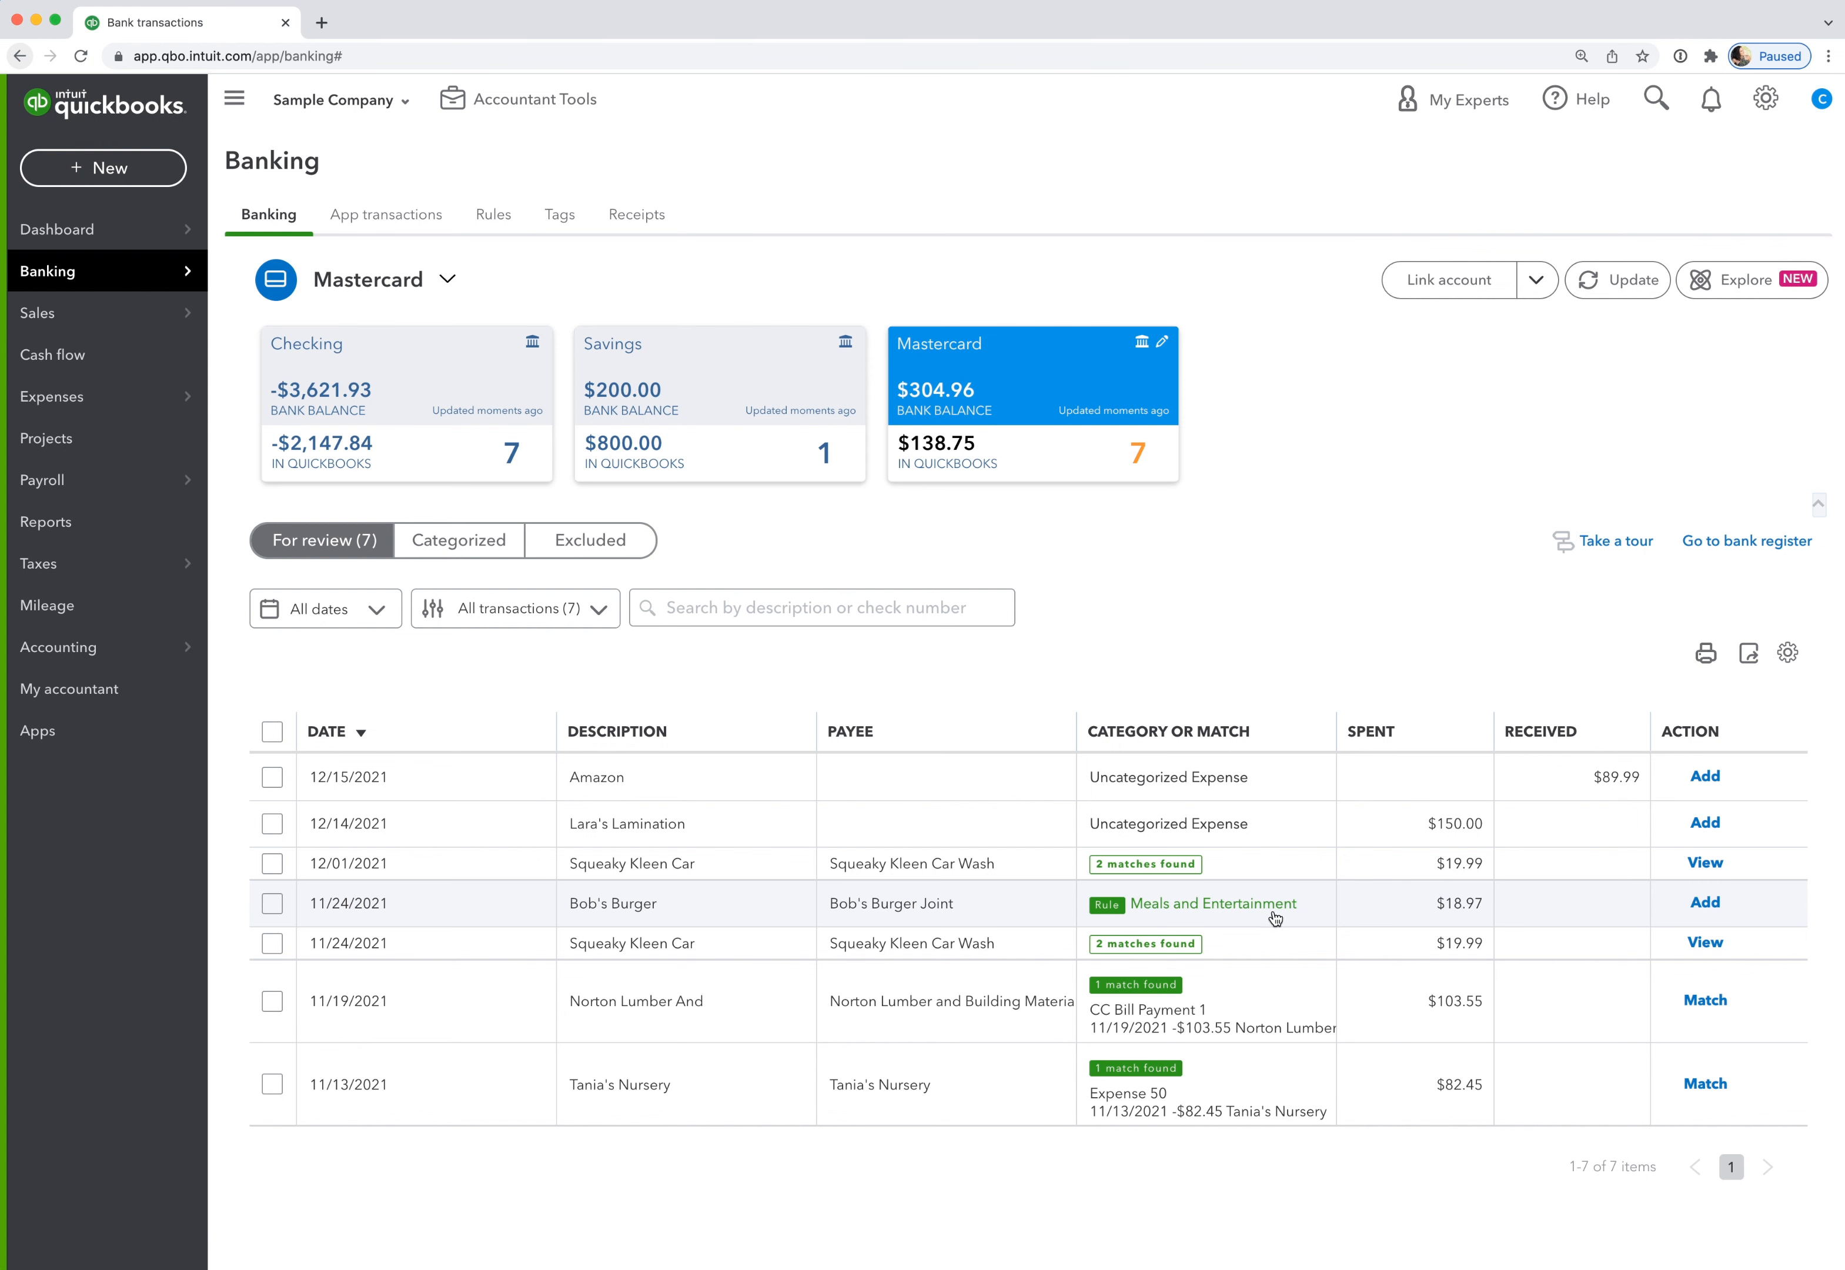
pyautogui.moveTo(961, 930)
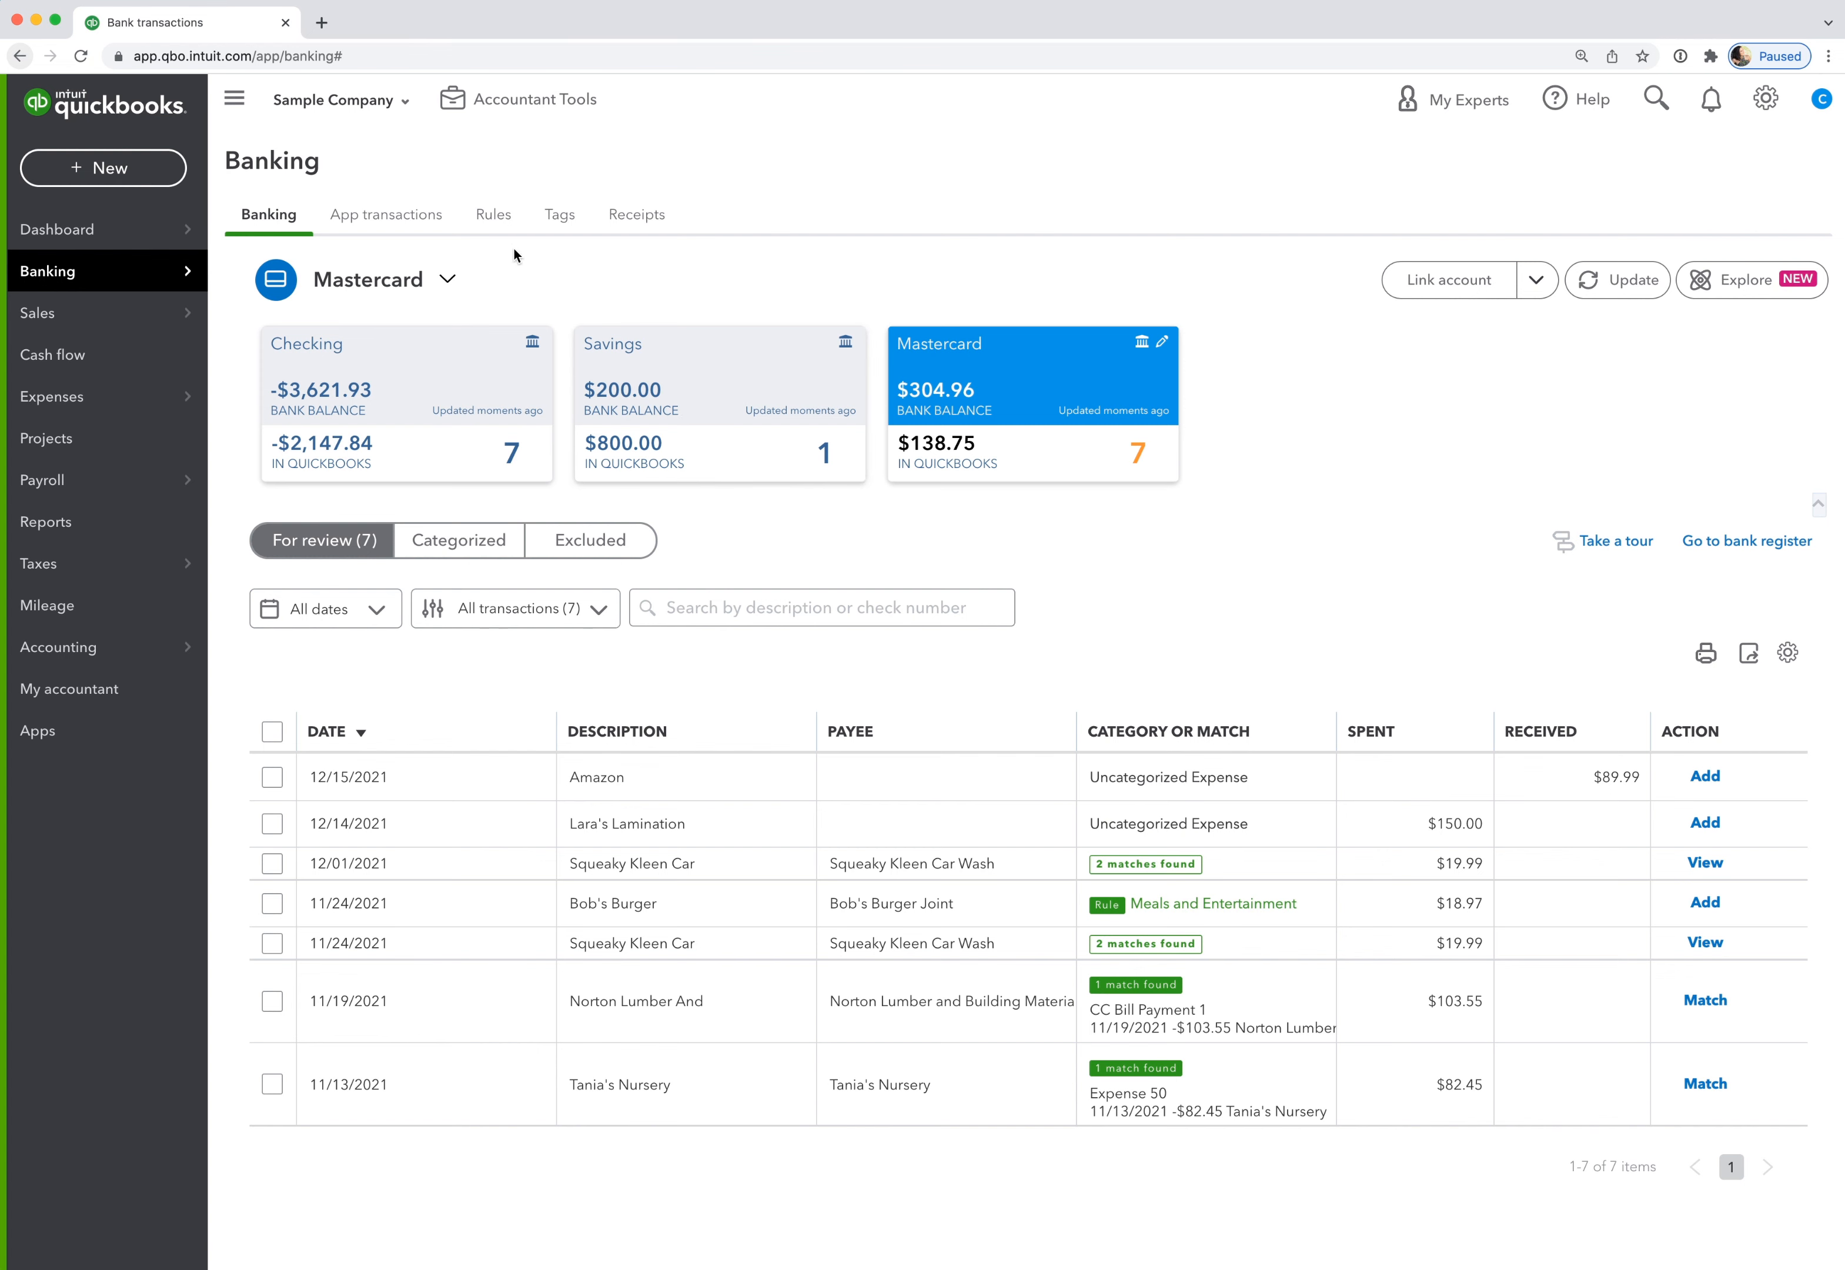
pyautogui.click(492, 214)
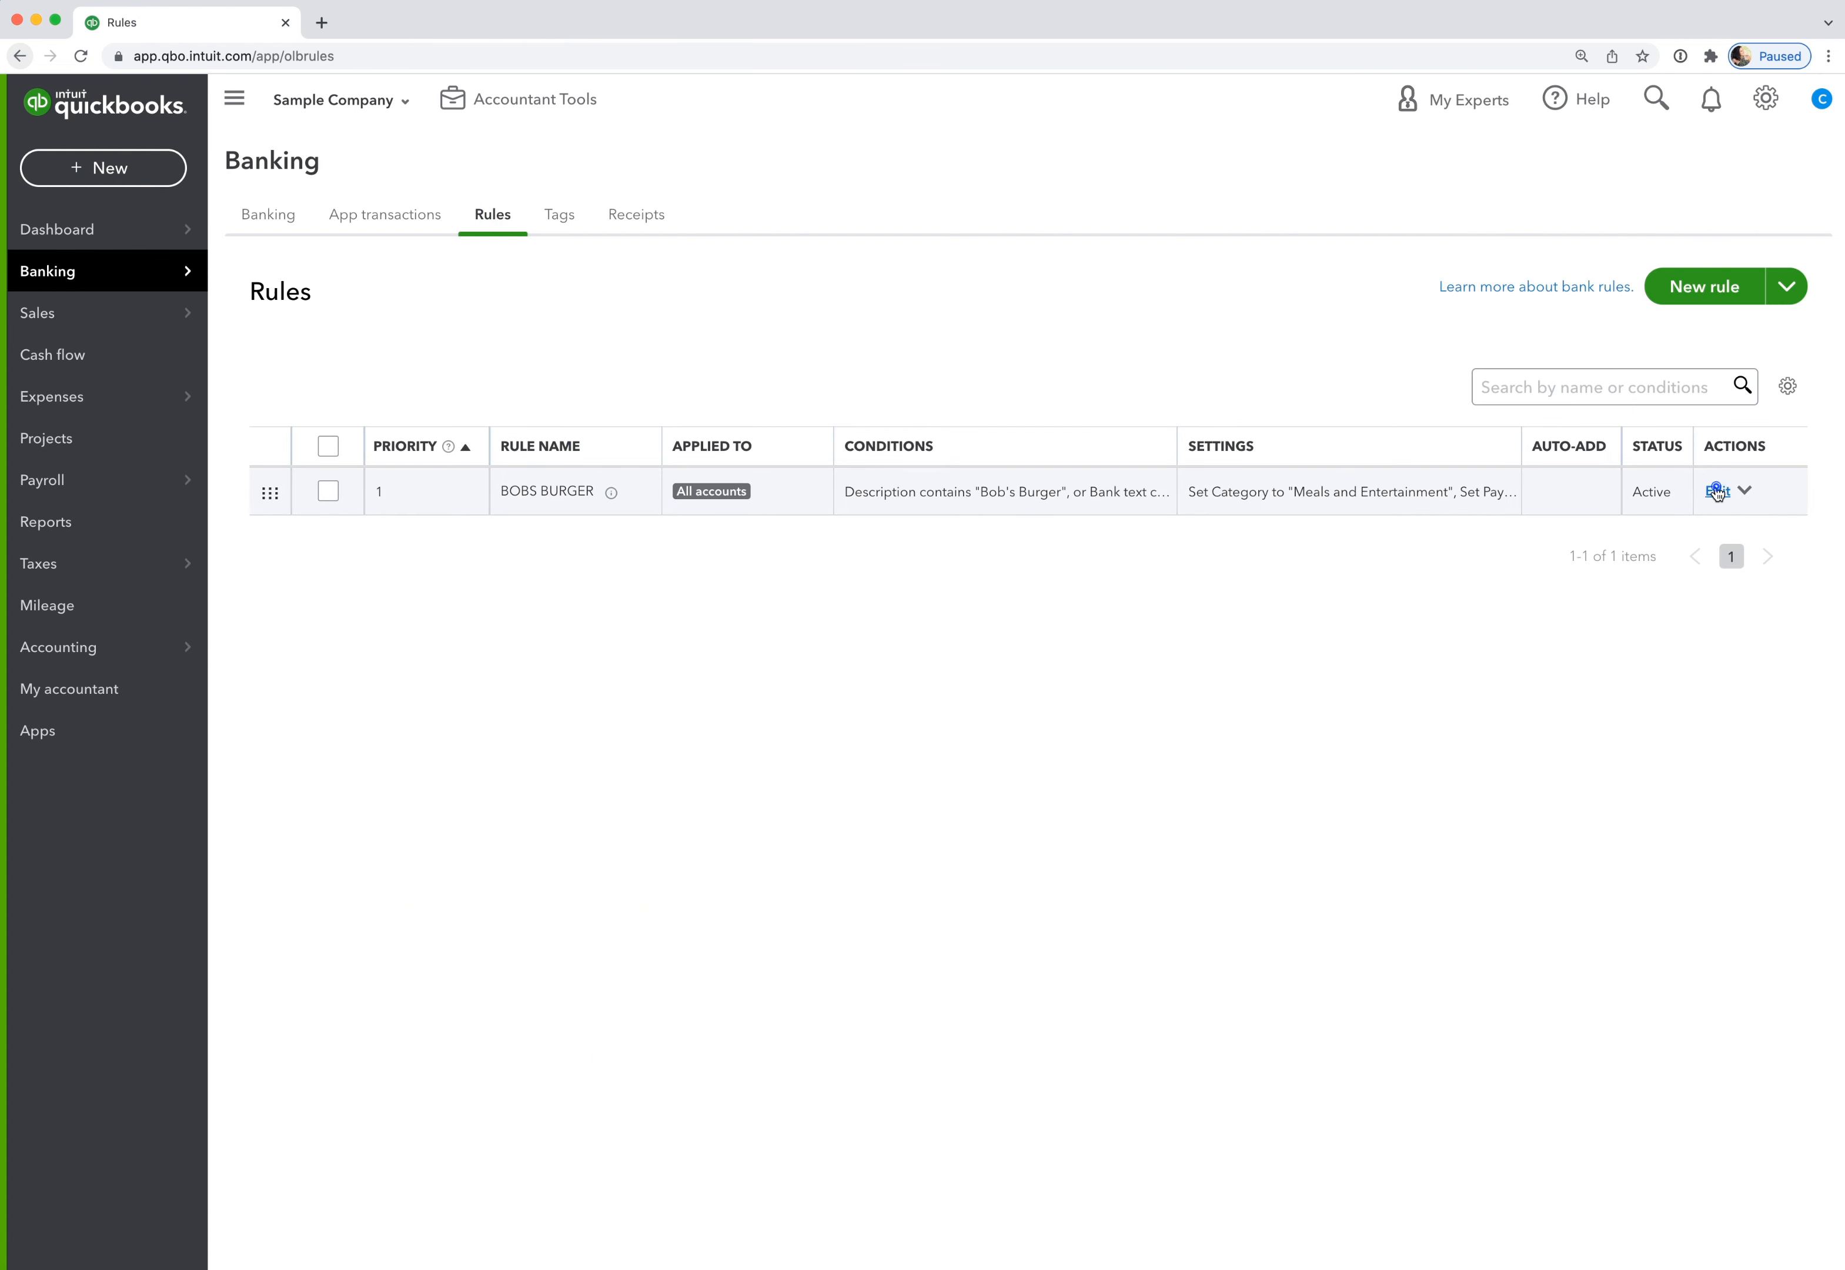
# Briefly start a new blank rule and close it, returning to the Rules list.
pyautogui.click(1718, 490)
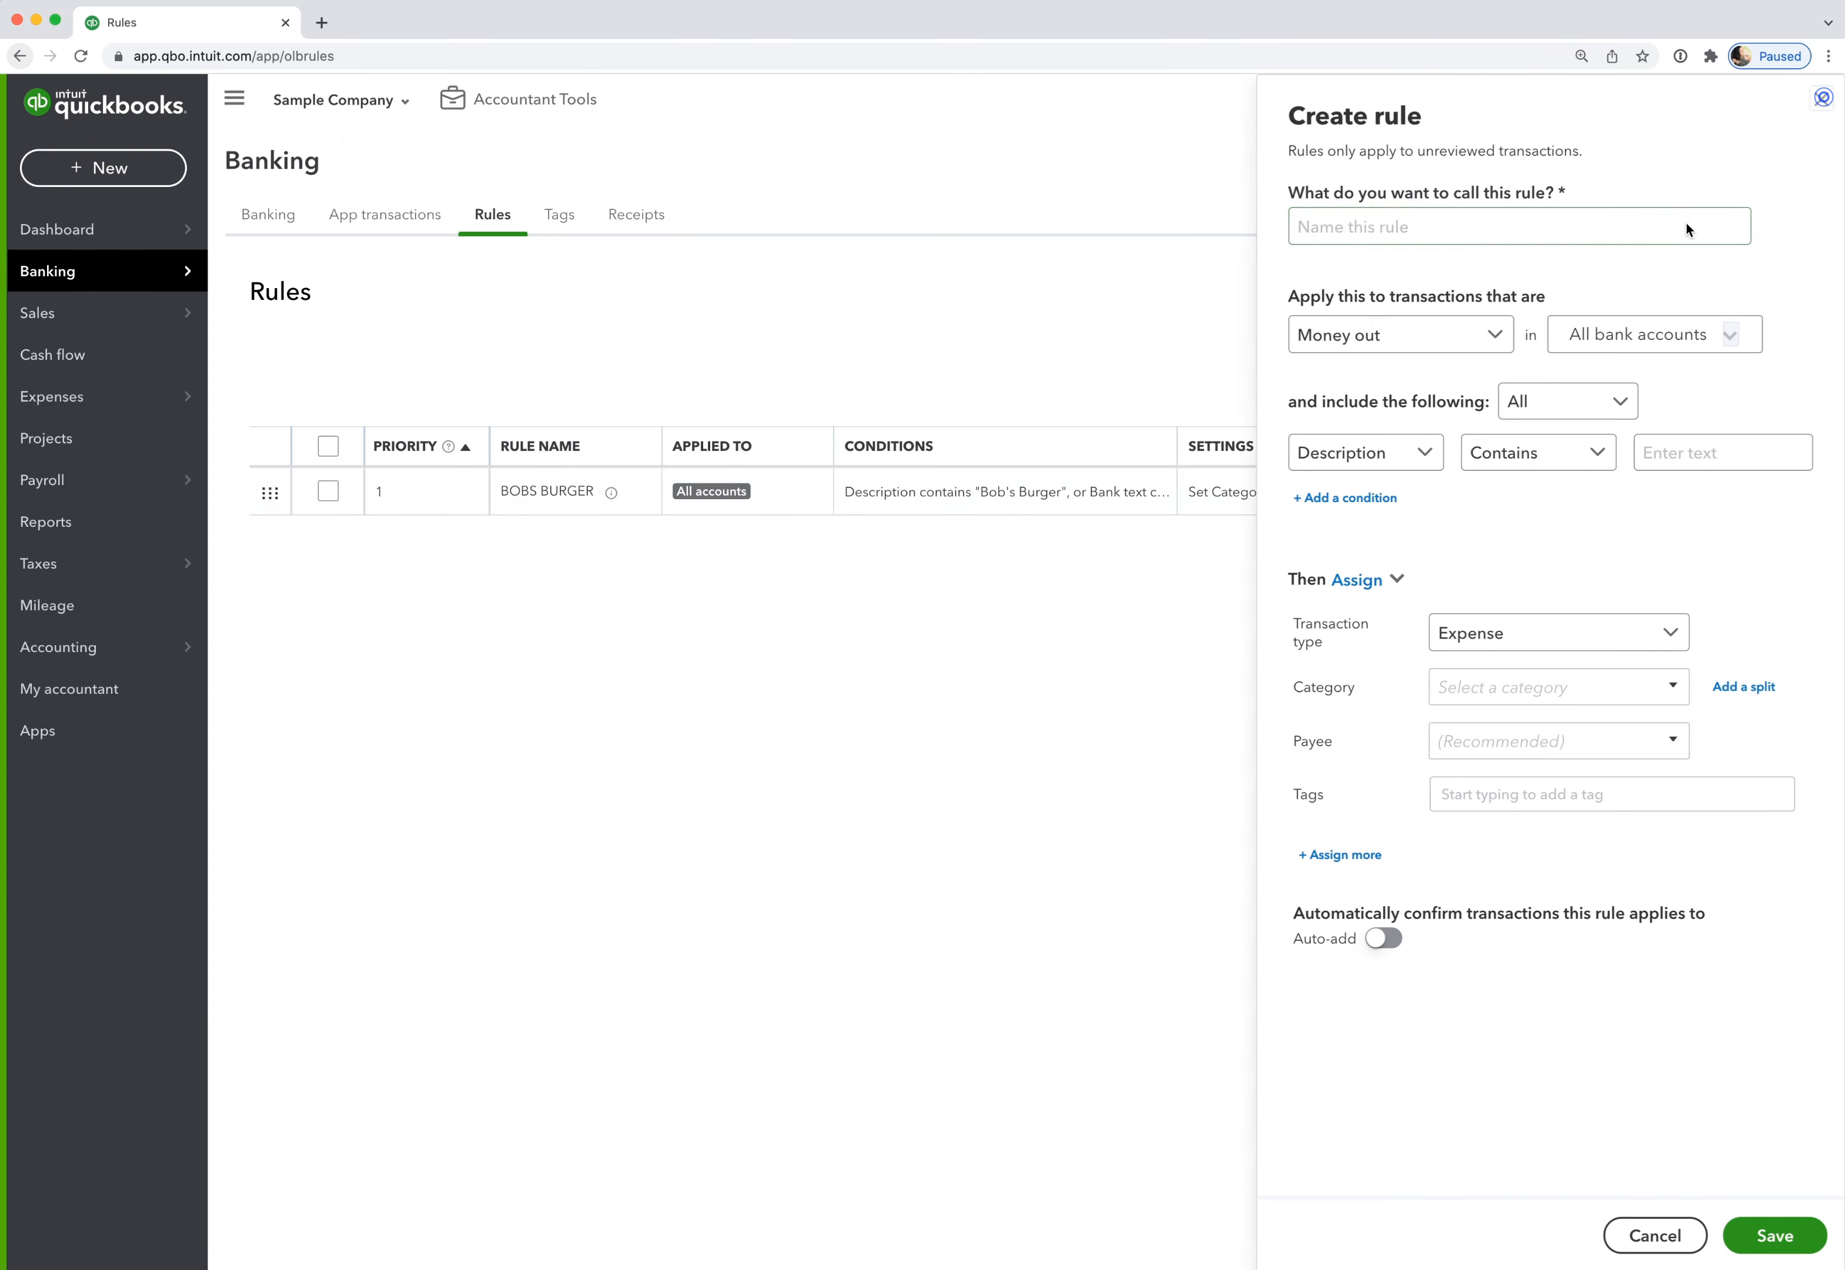
pyautogui.click(1654, 1236)
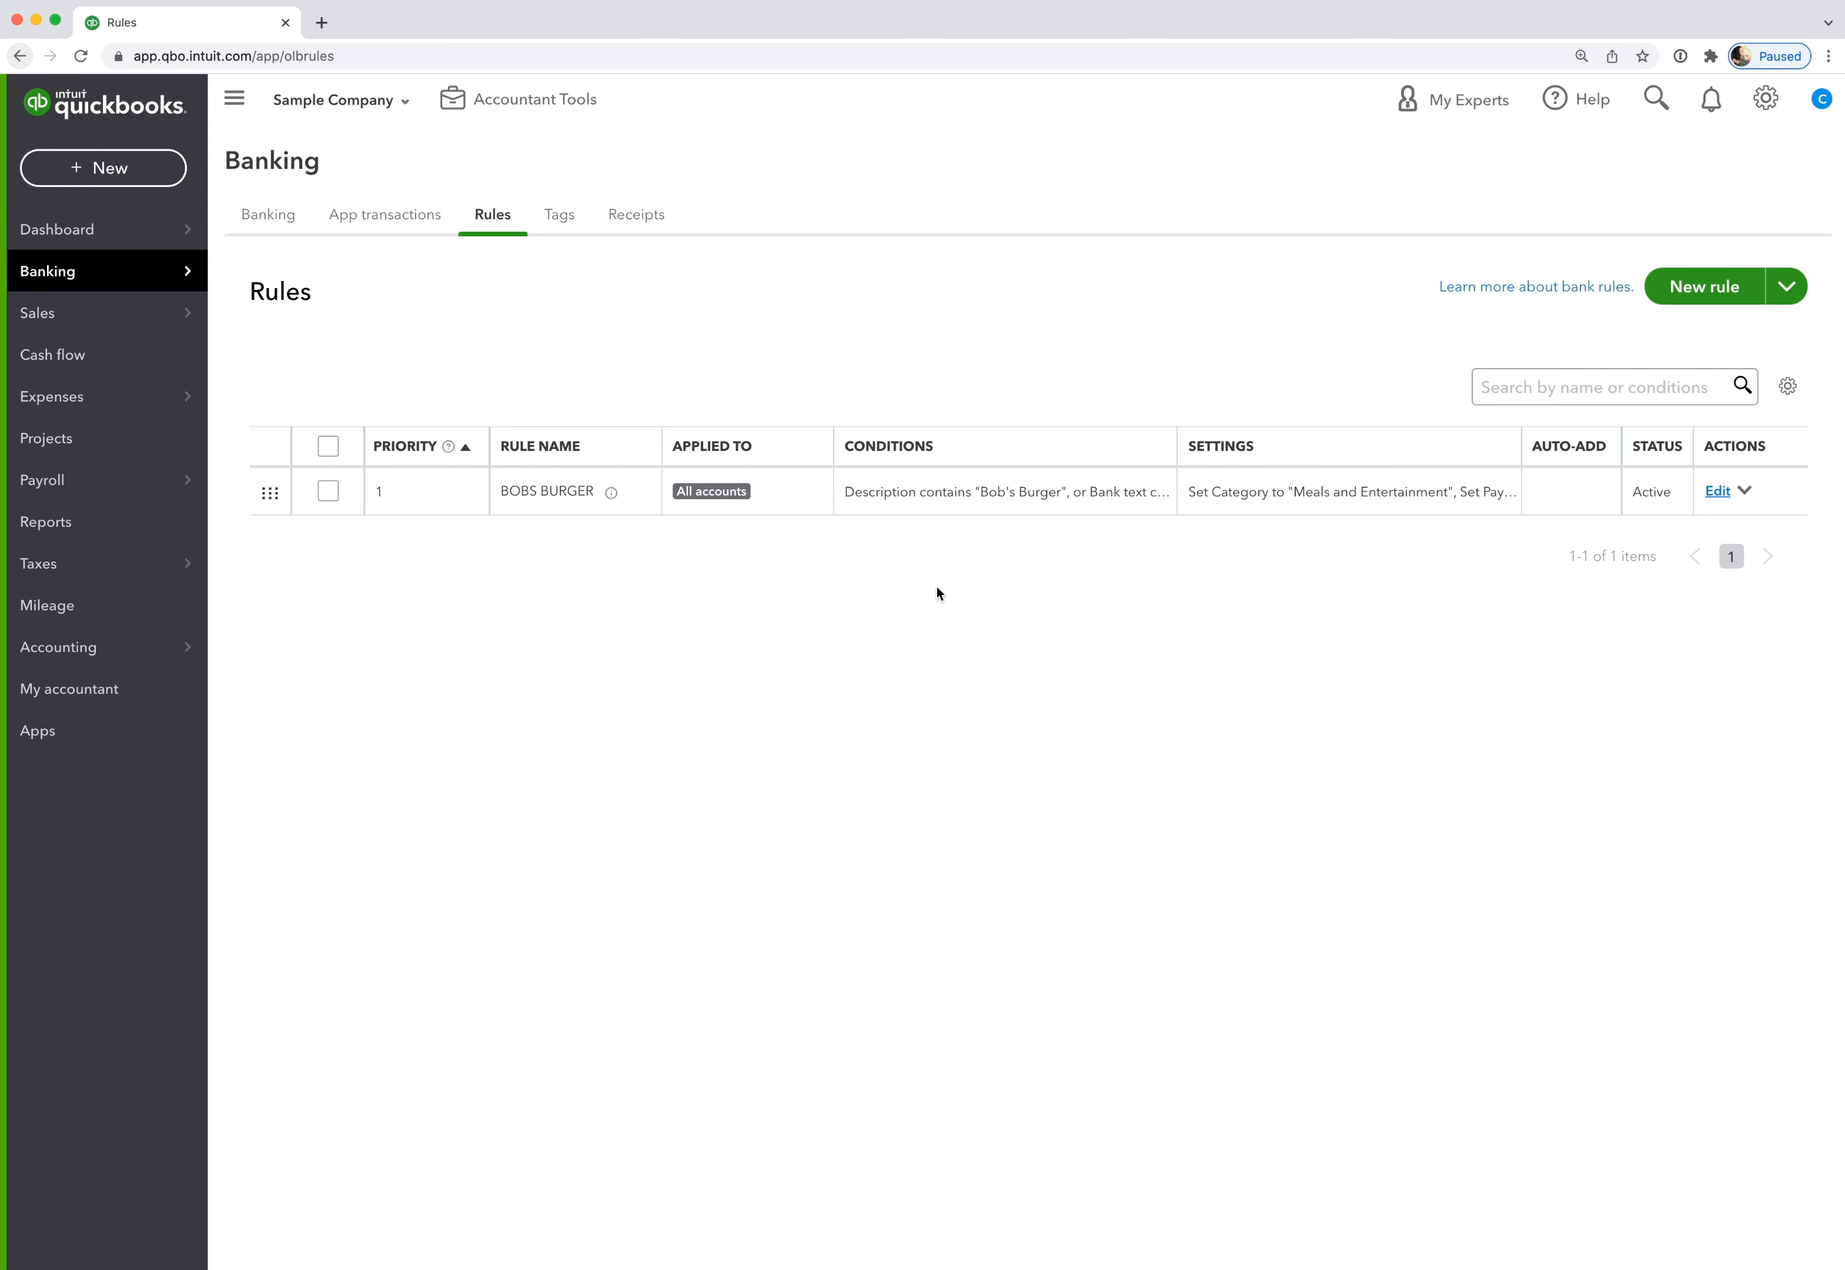
pyautogui.moveTo(857, 662)
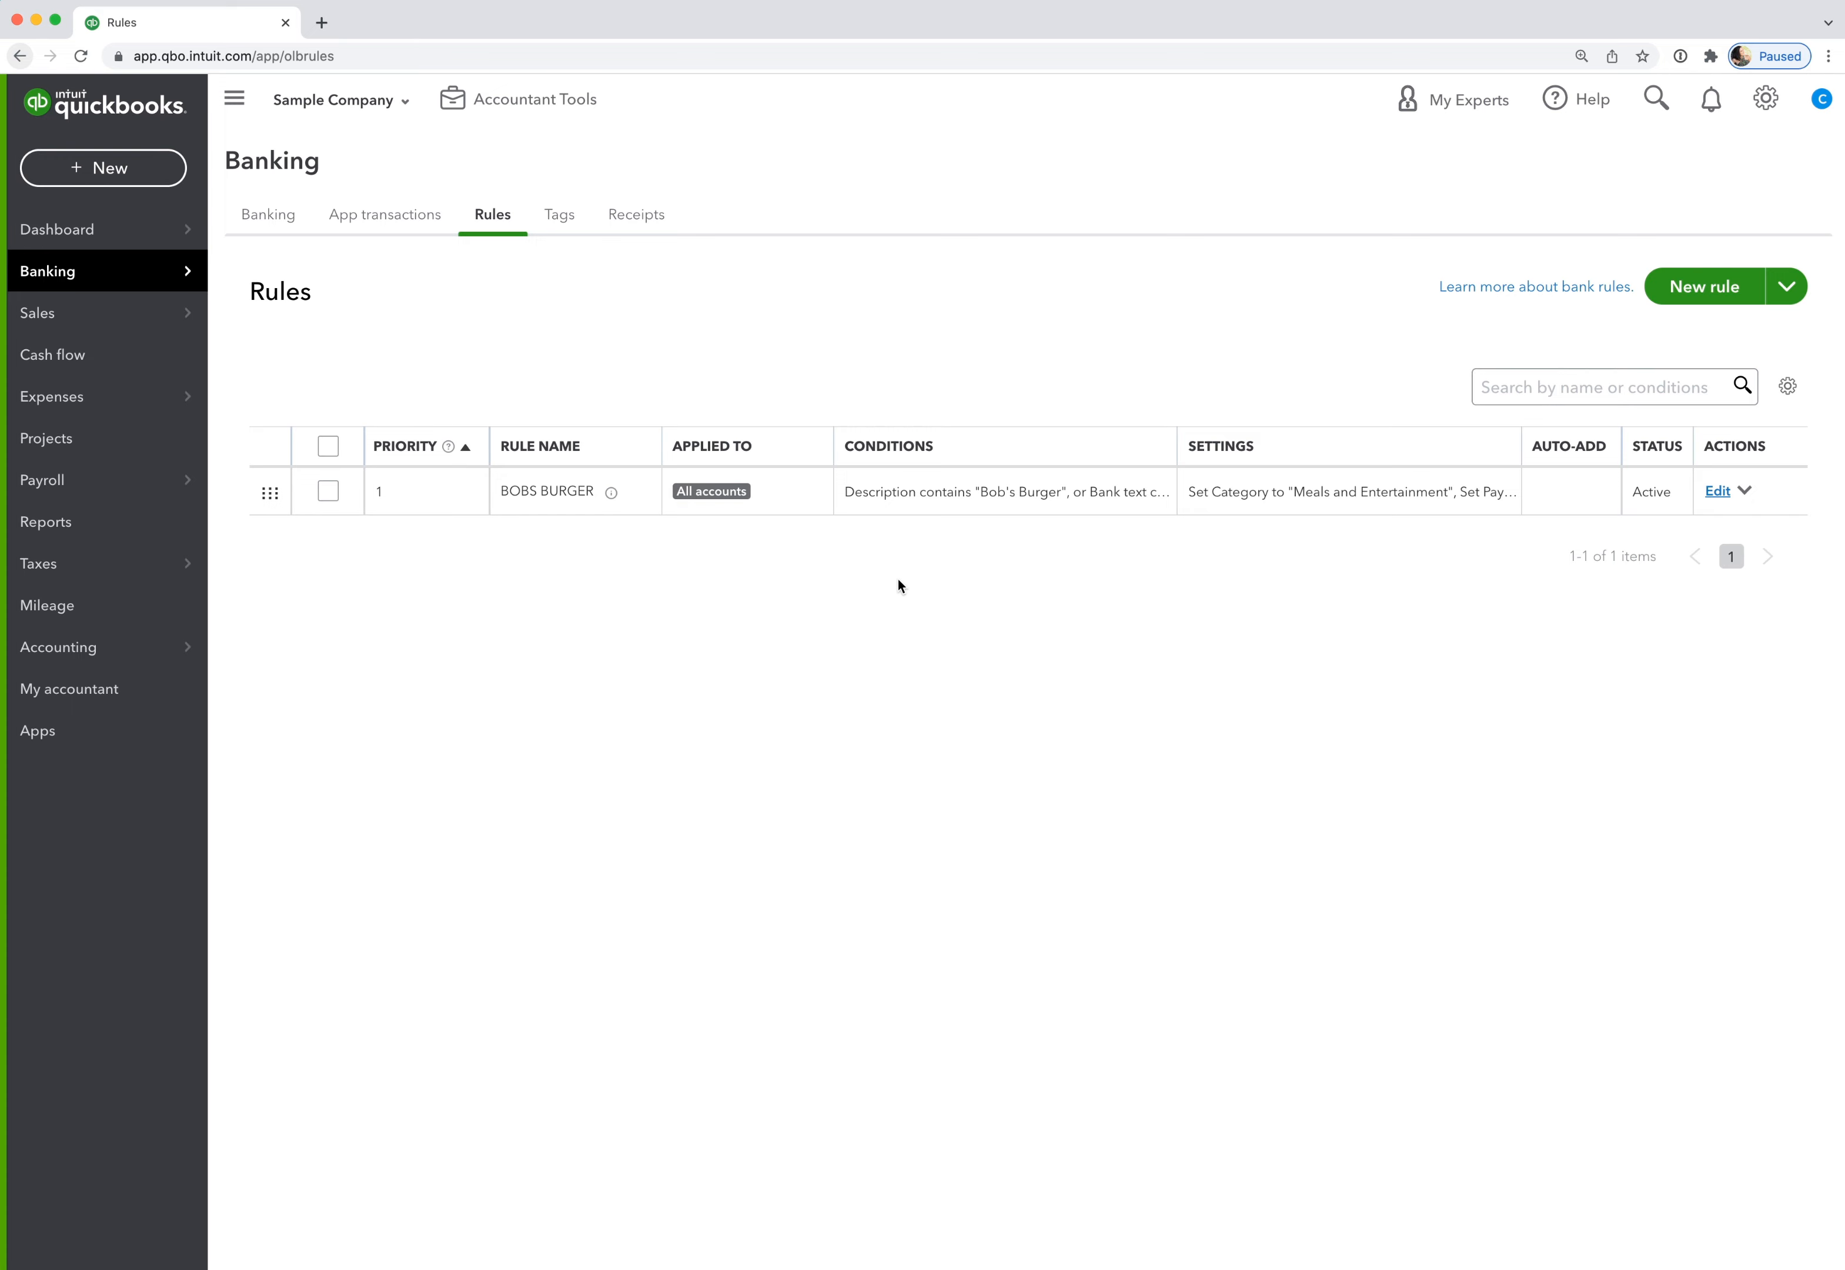
pyautogui.moveTo(1557, 462)
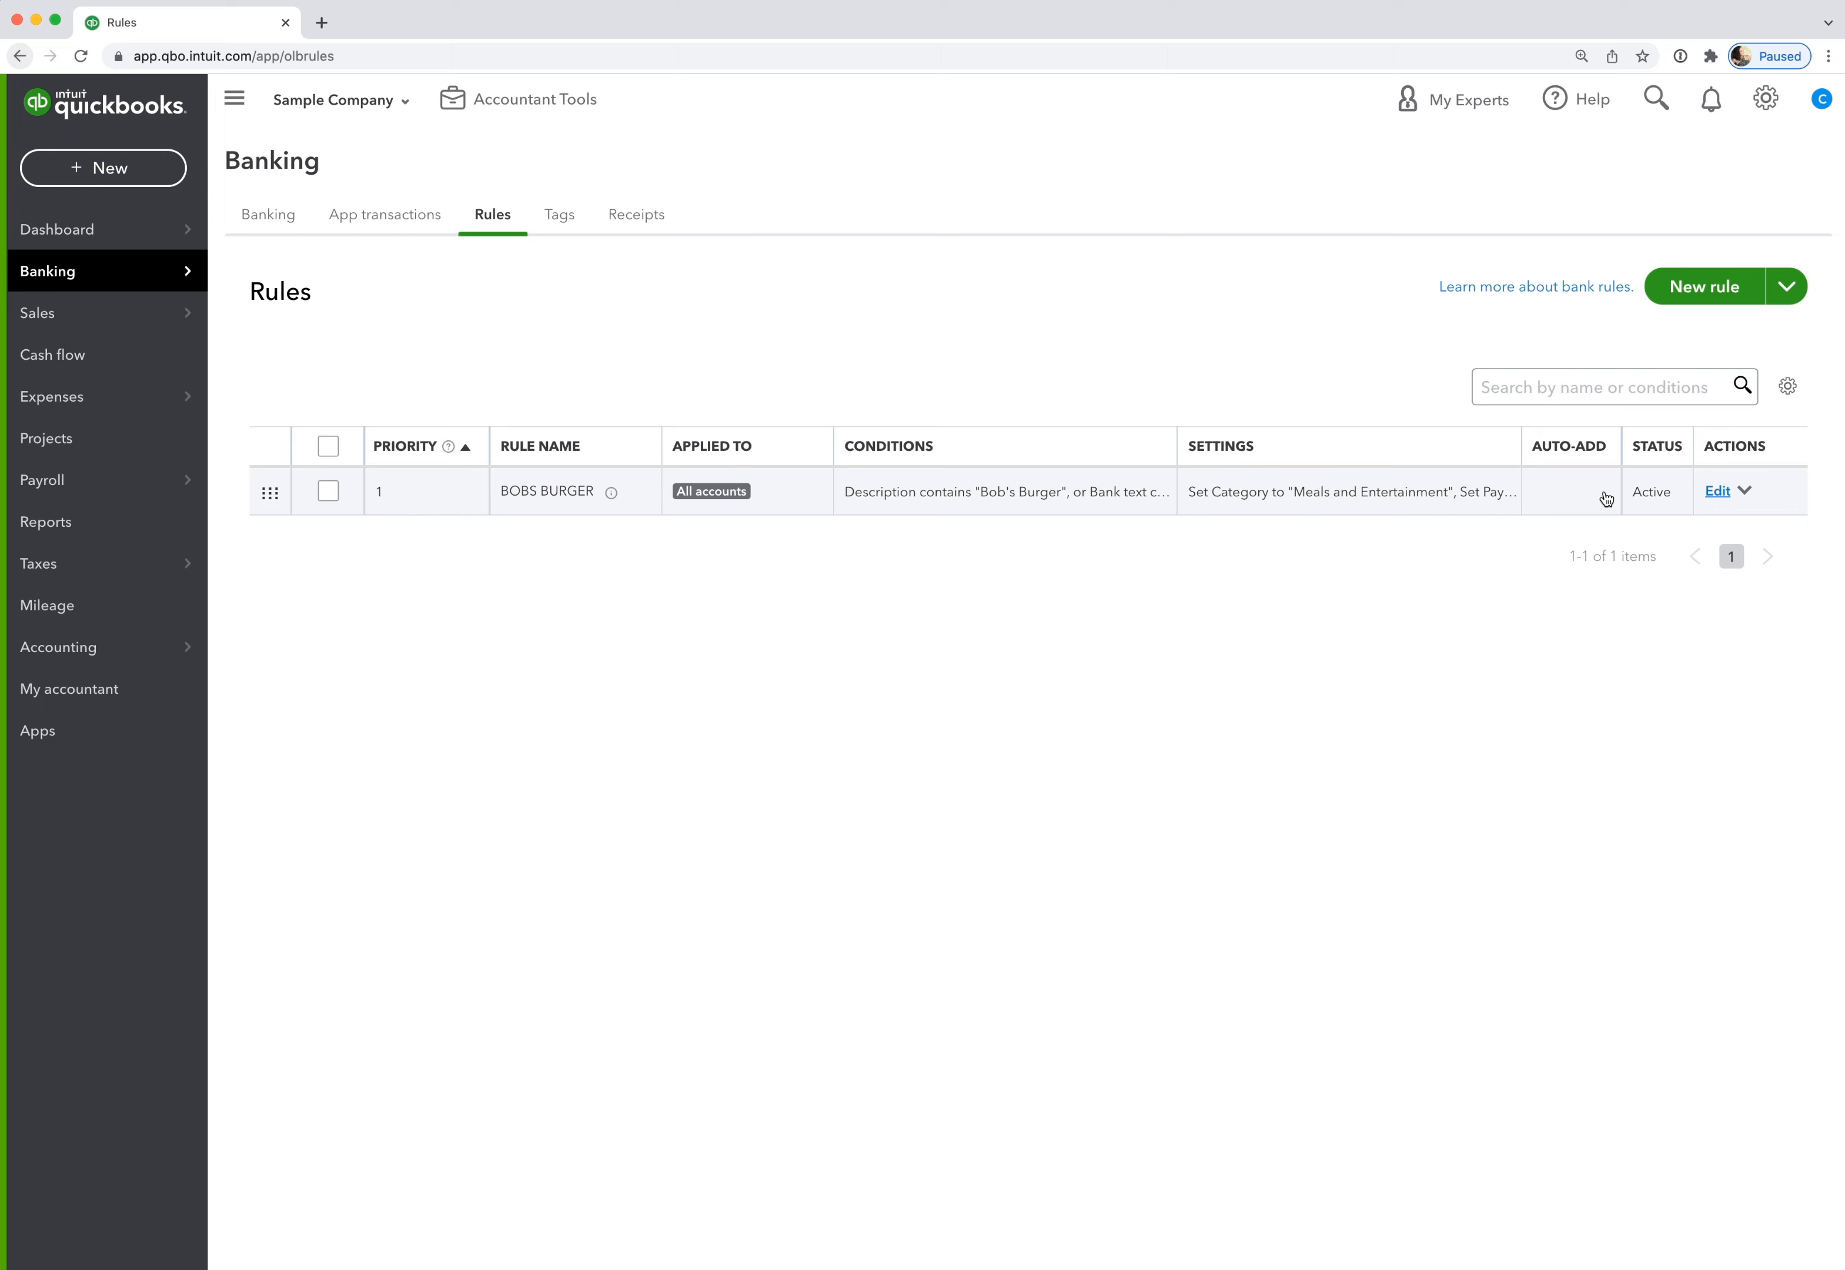
pyautogui.moveTo(1563, 492)
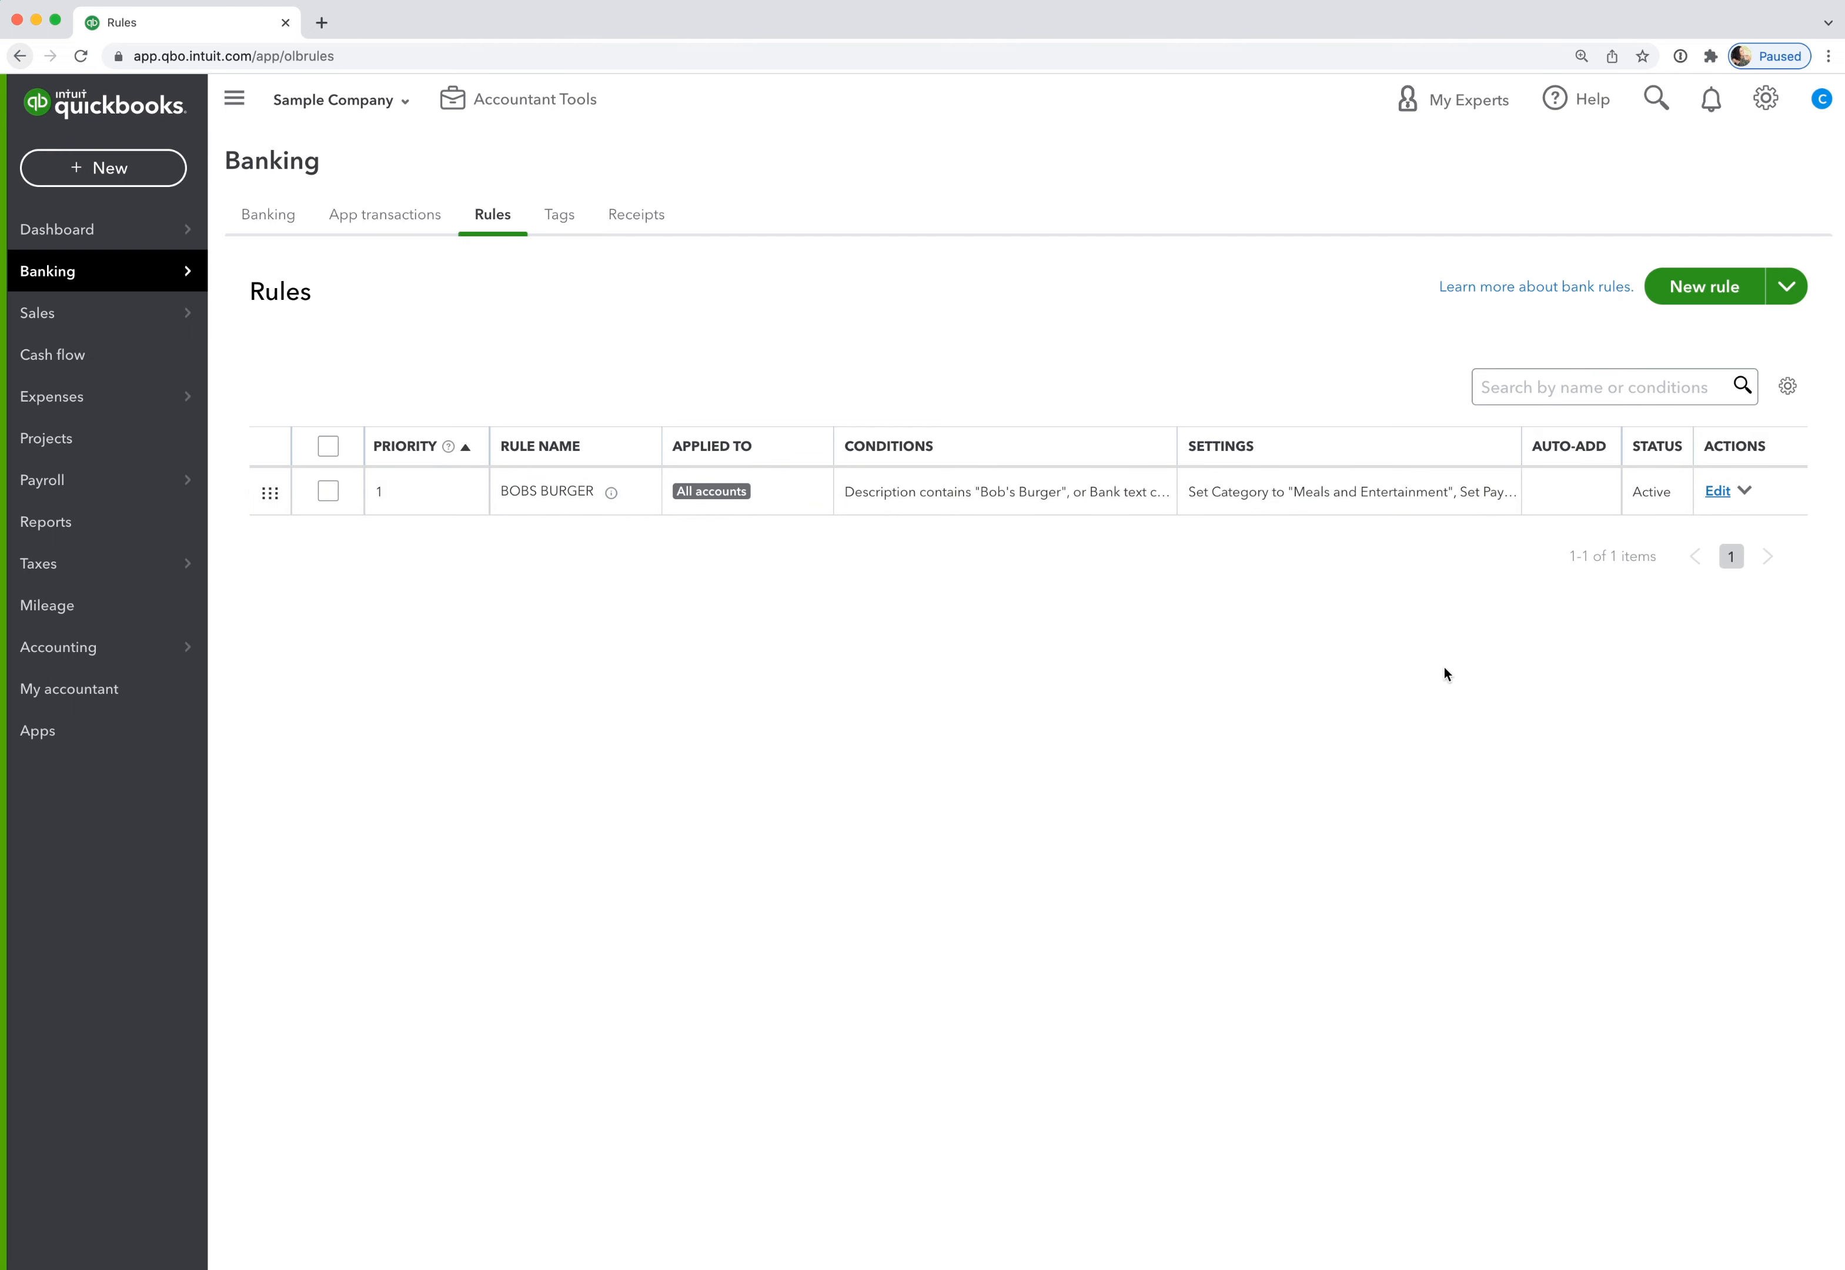
pyautogui.moveTo(1590, 813)
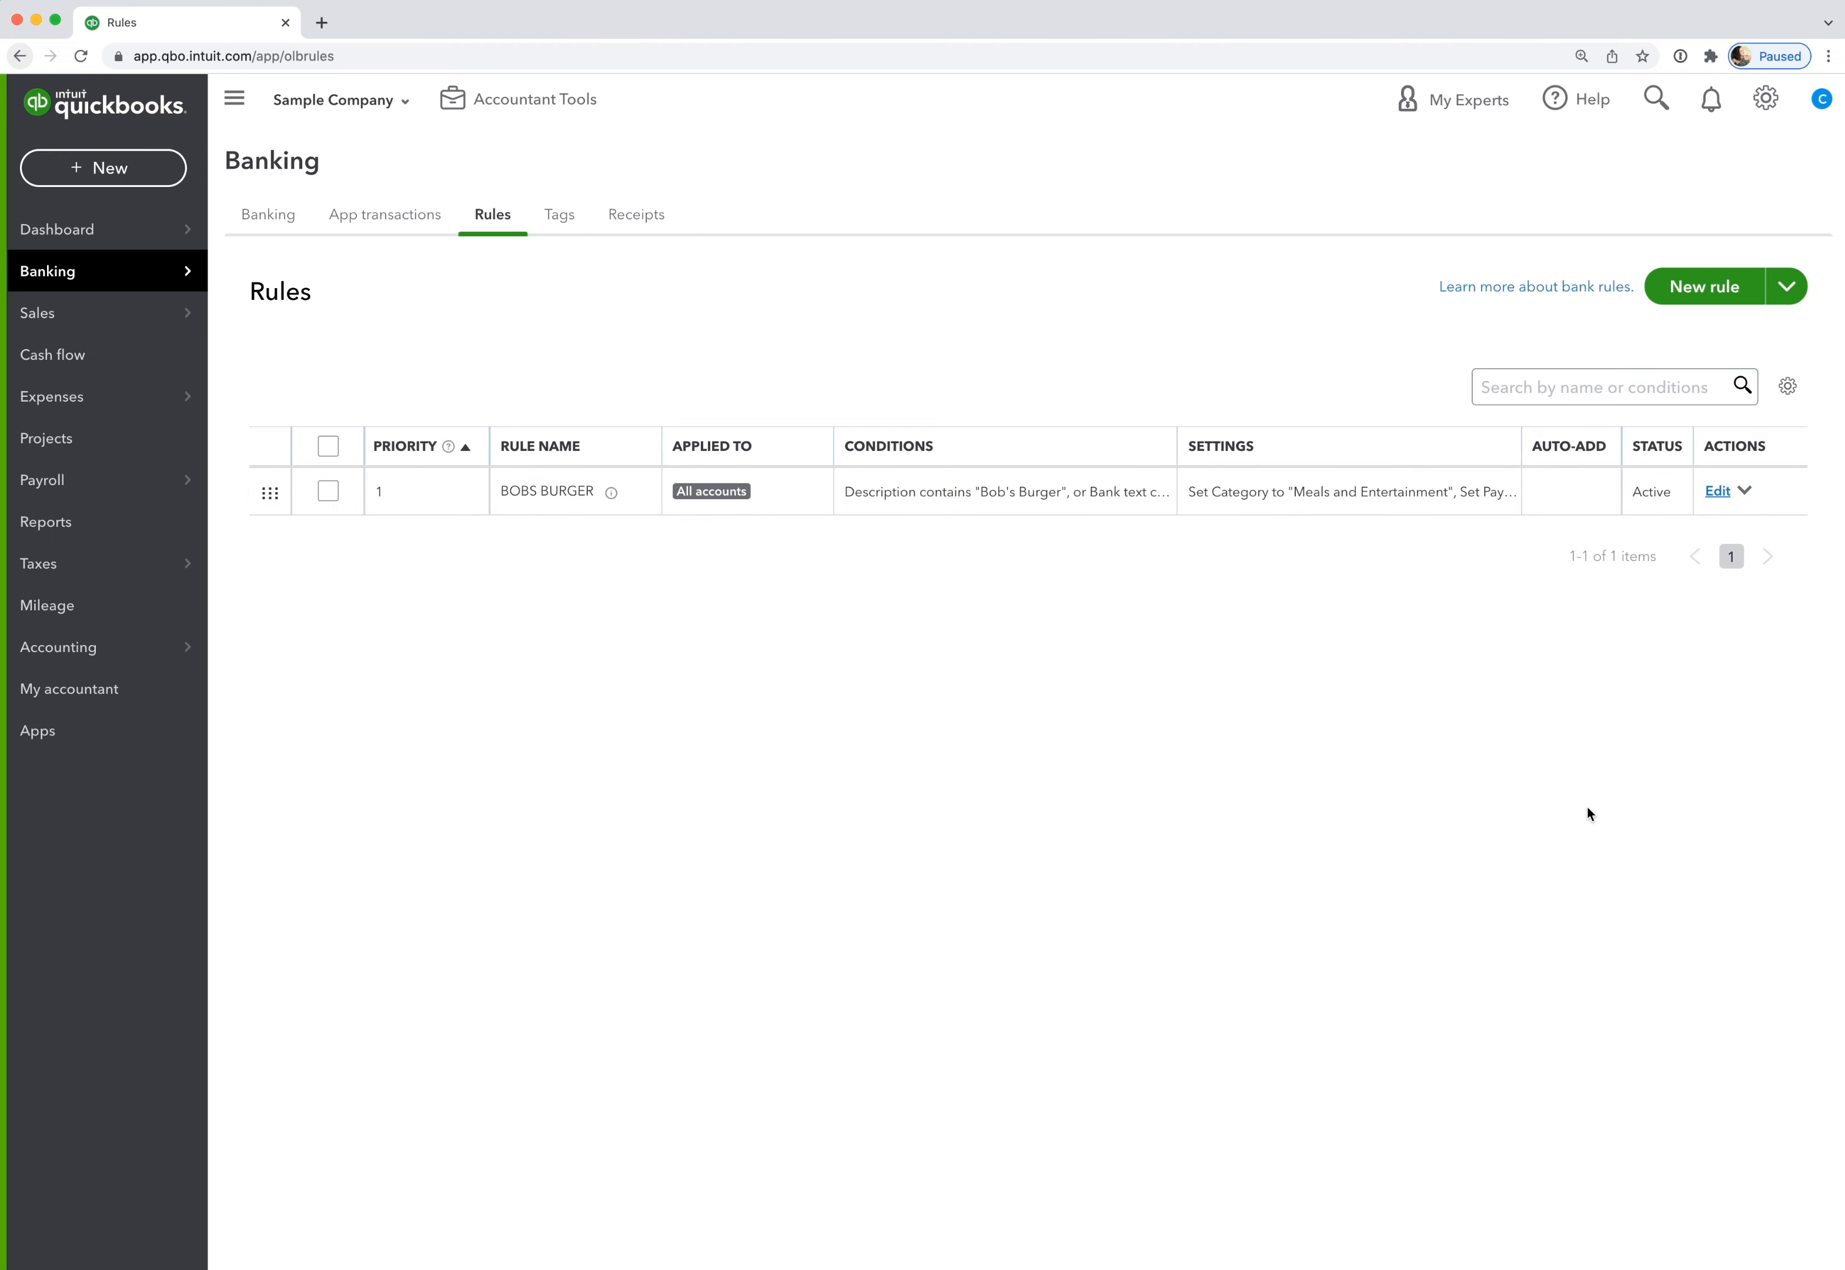
pyautogui.moveTo(1245, 709)
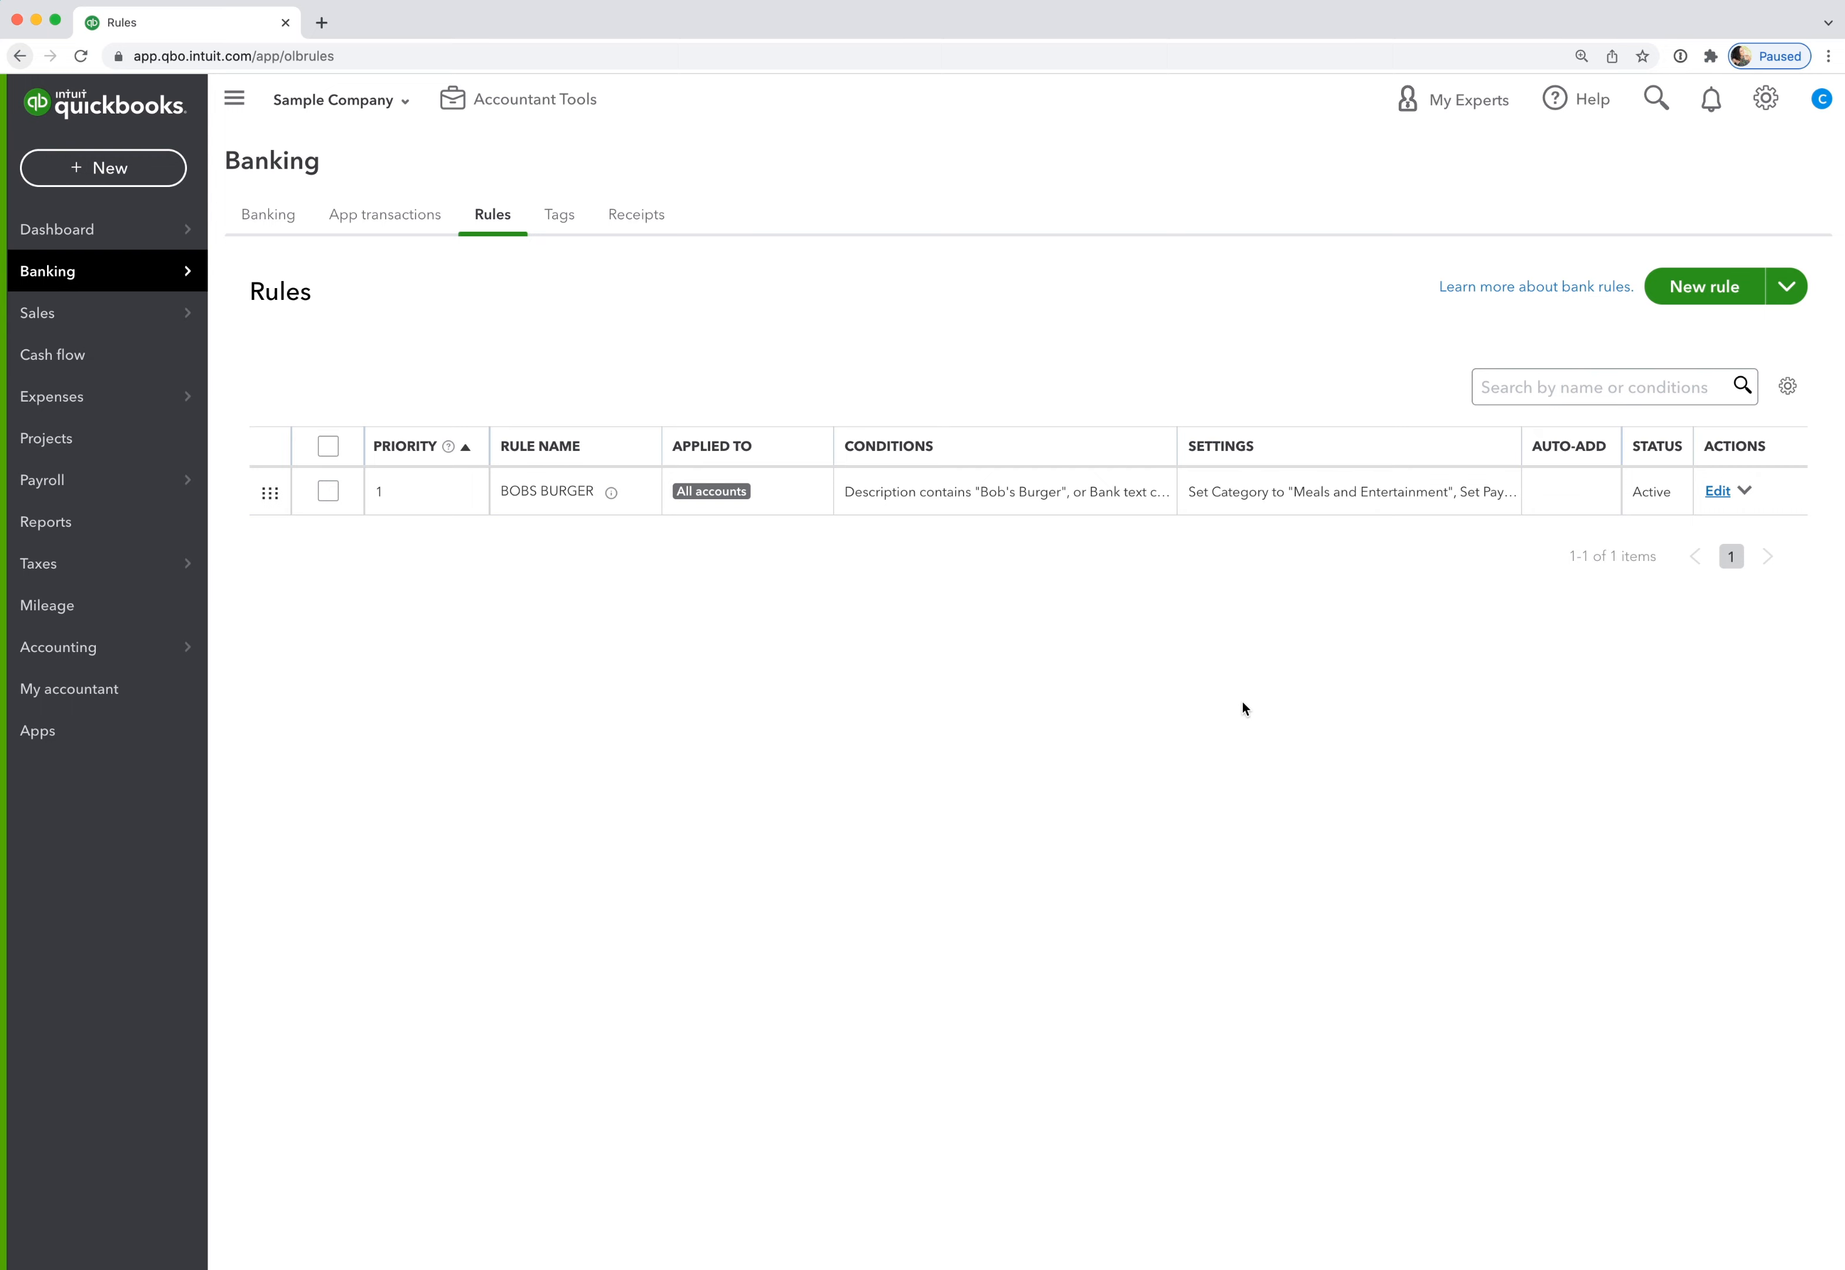
pyautogui.moveTo(1328, 621)
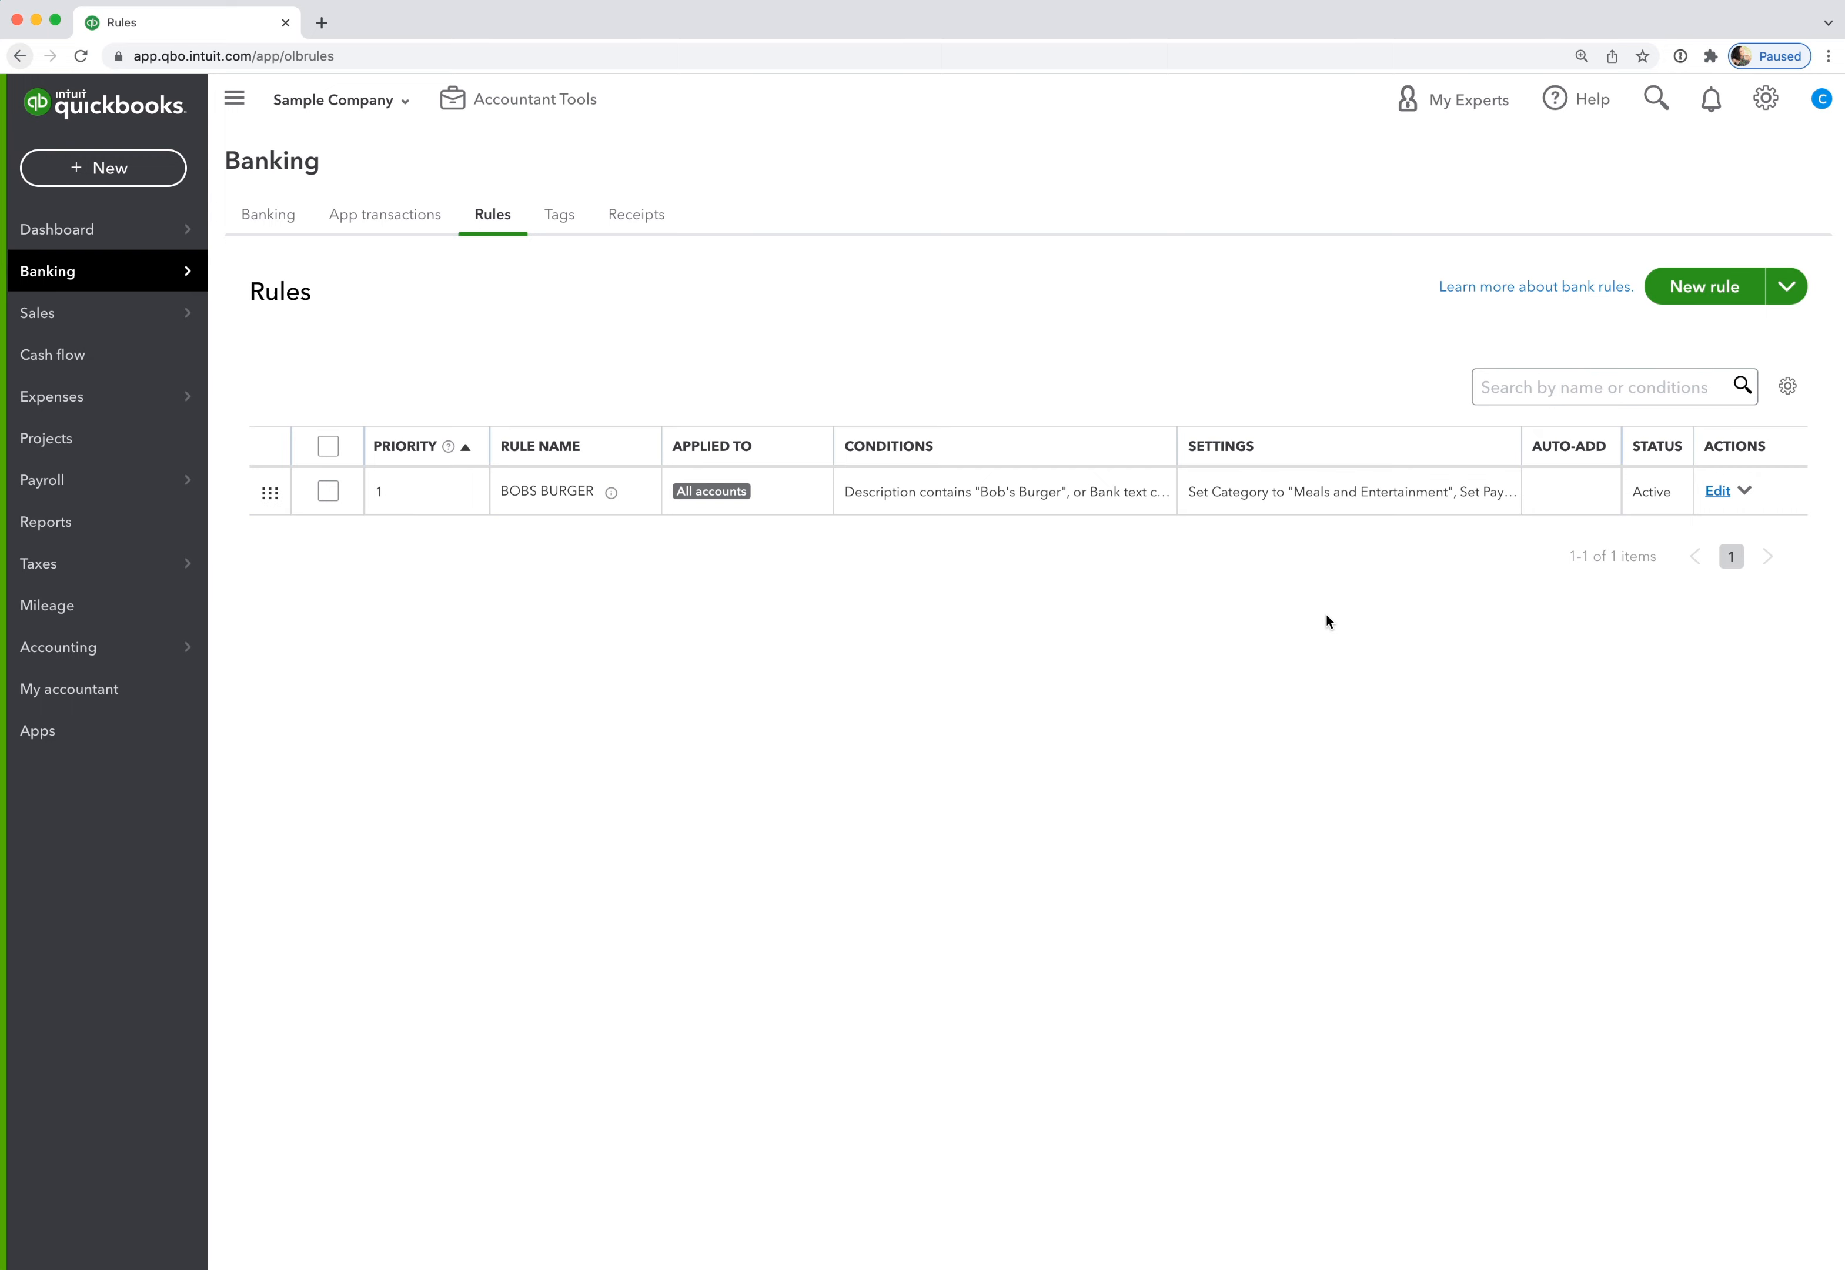